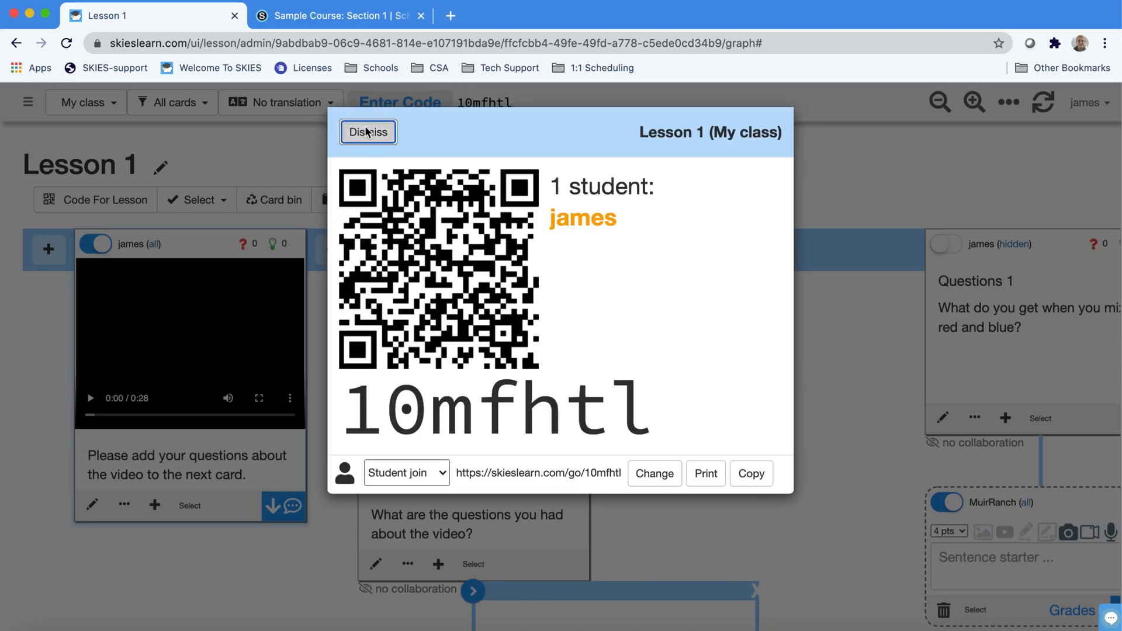
Dismiss Lesson 1's join code dialog and return to the teacher's Courses list
click(368, 132)
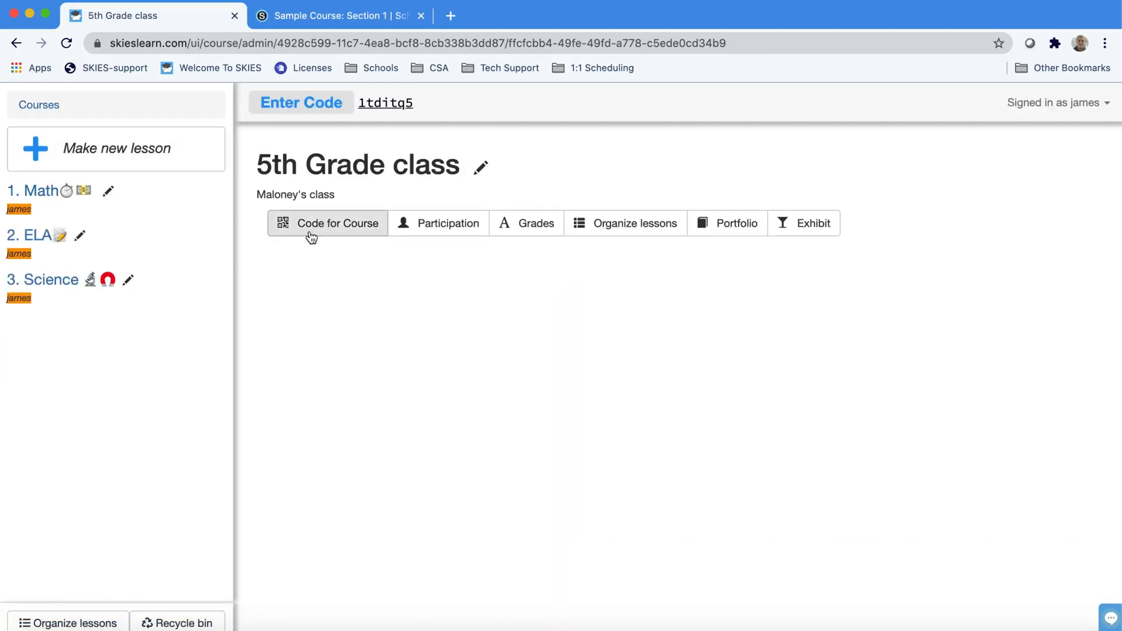
mouse_move(335, 228)
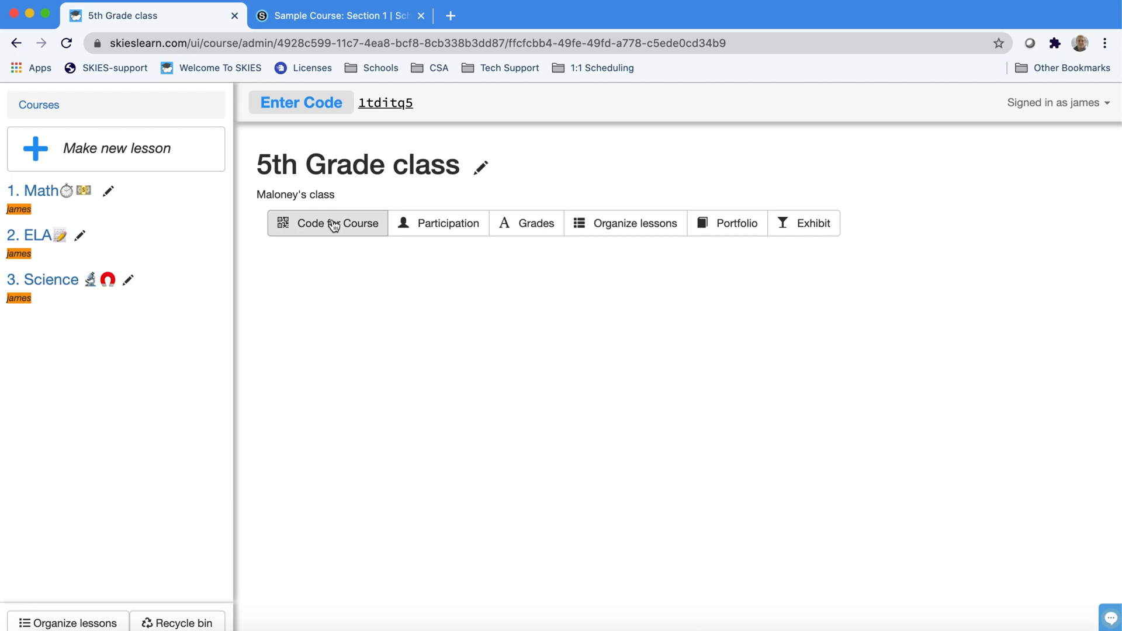
mouse_move(285, 243)
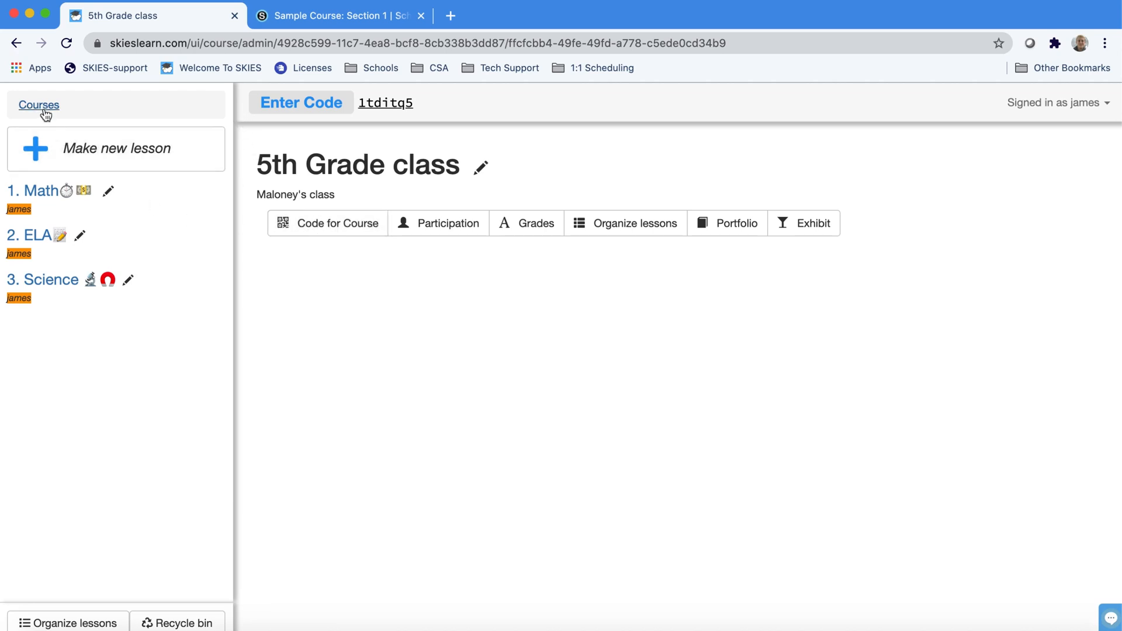
click(37, 105)
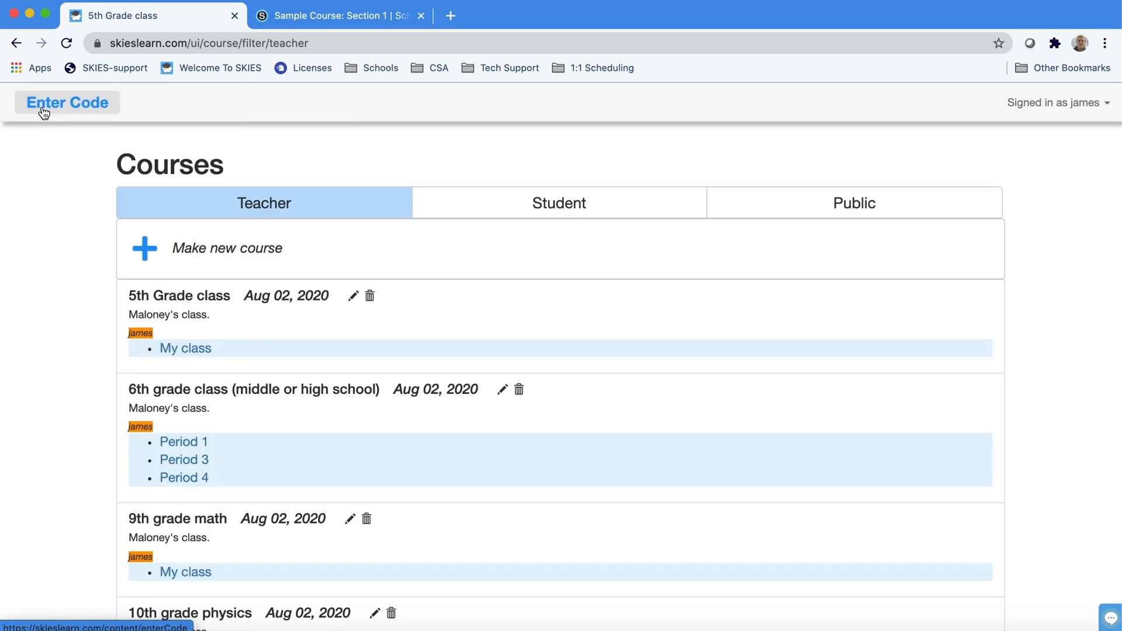
mouse_move(143, 288)
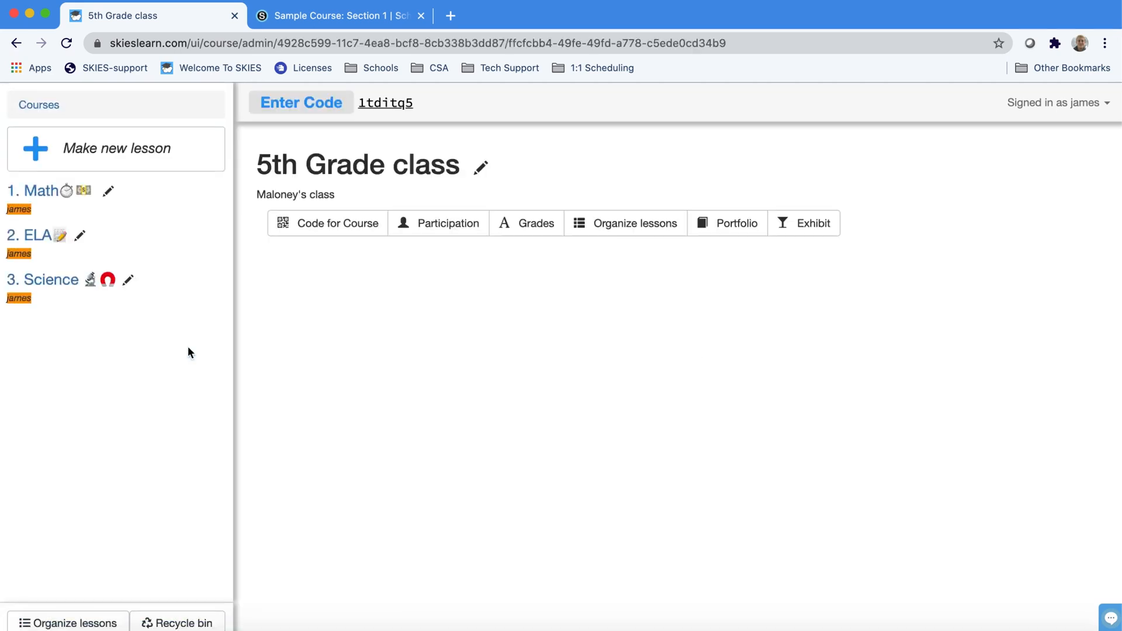
Show the 5th Grade class course join code, copy the student join link and dismiss it
click(336, 222)
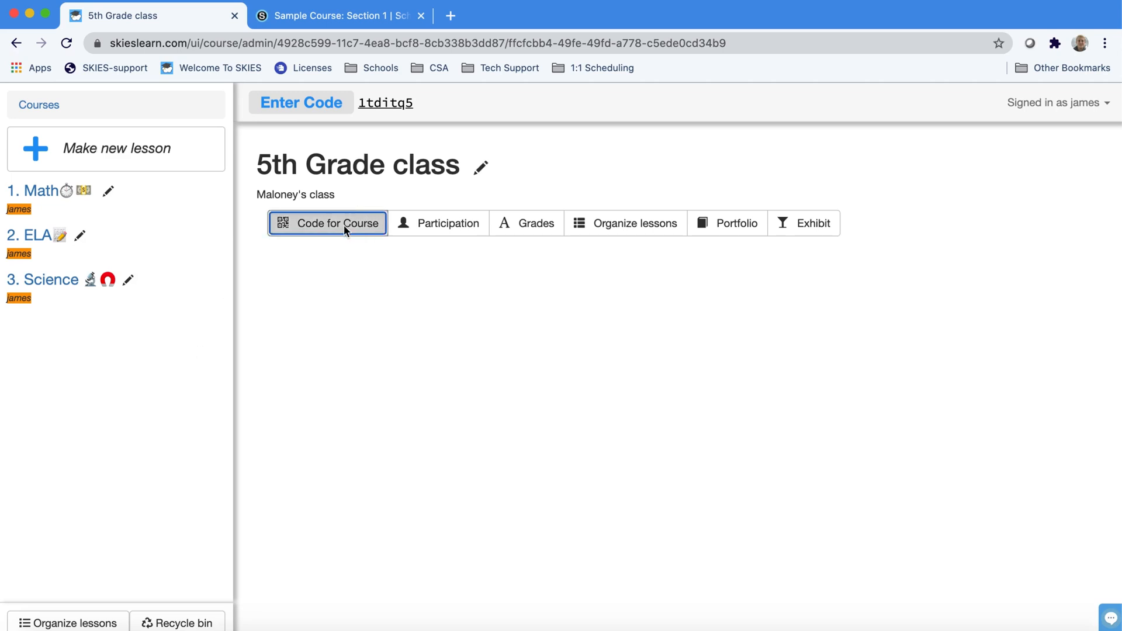
click(328, 222)
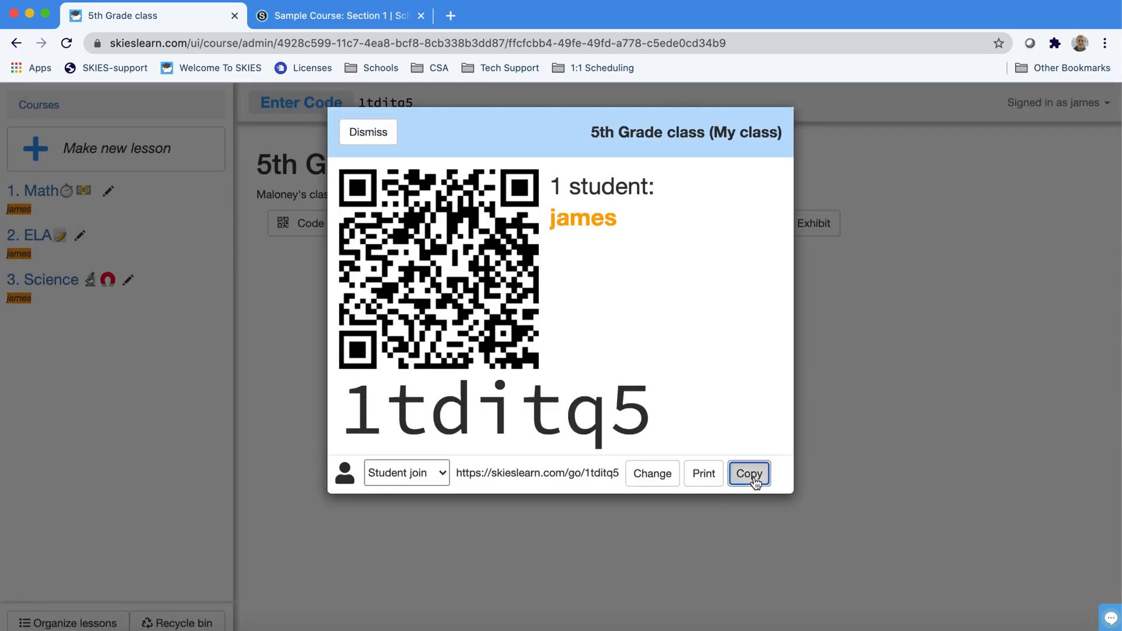
click(748, 474)
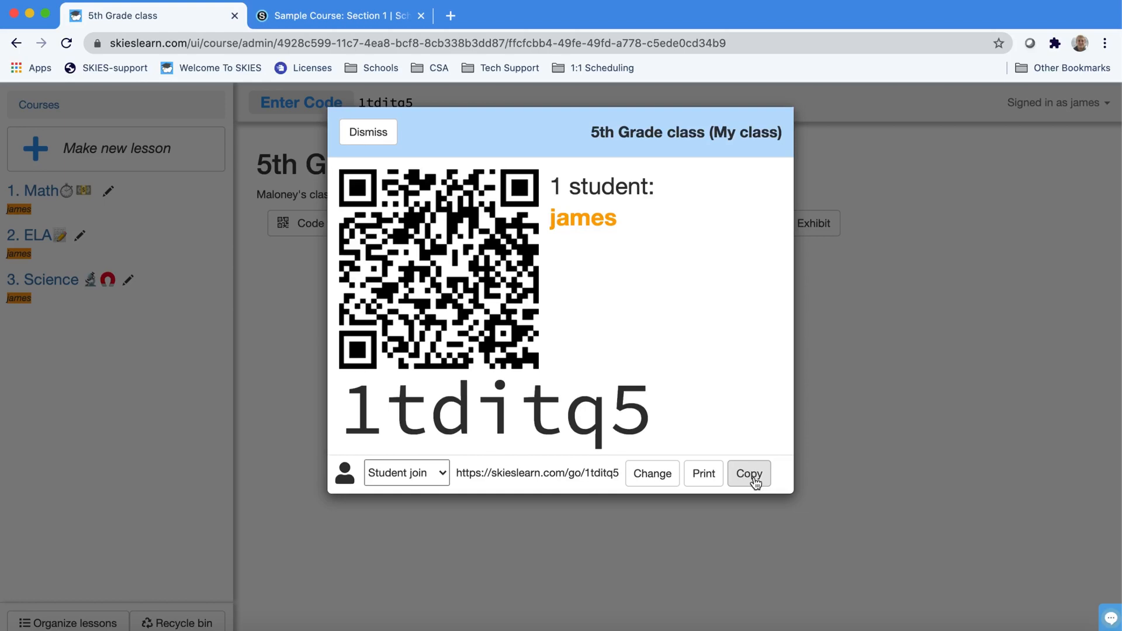
click(368, 132)
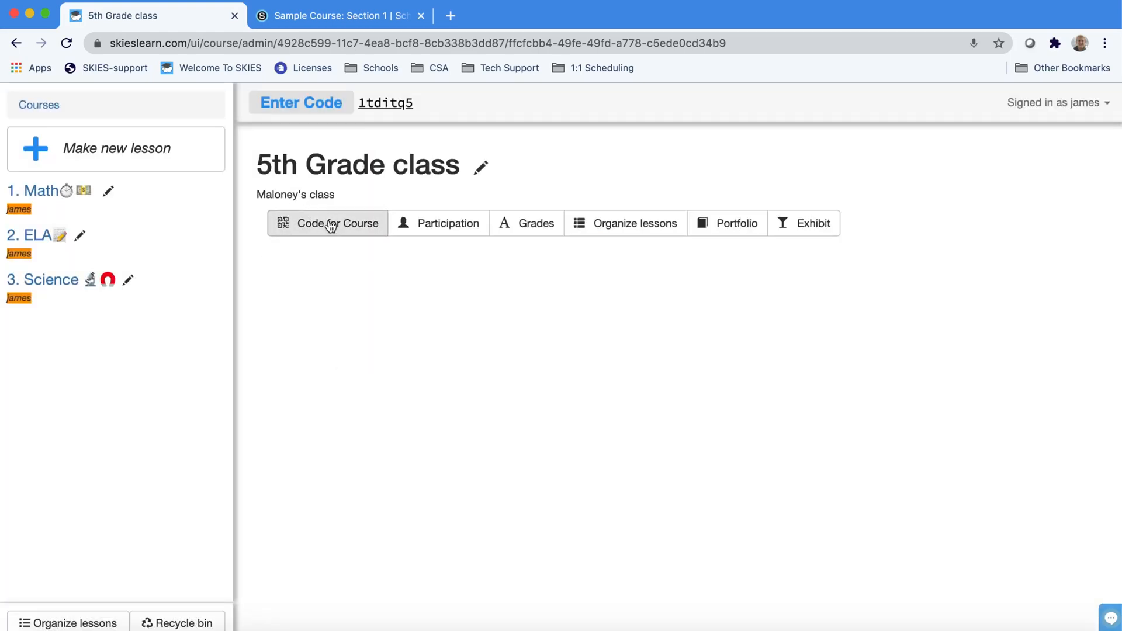
Reopen the course join code, now listing james and nsta6, and copy the link again
click(326, 223)
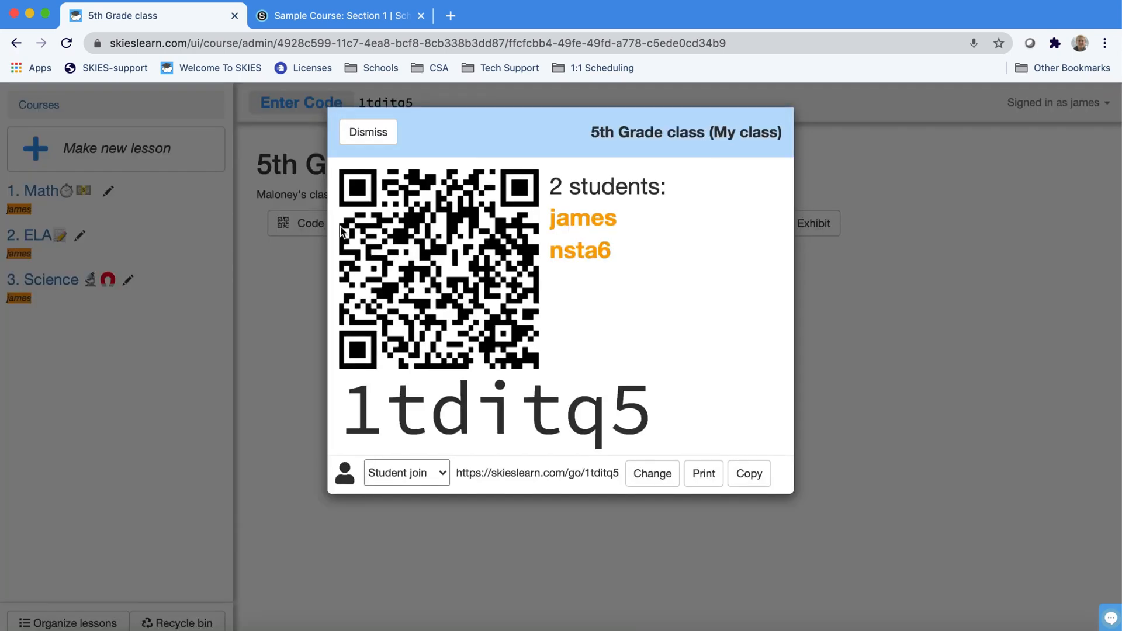
mouse_move(638, 460)
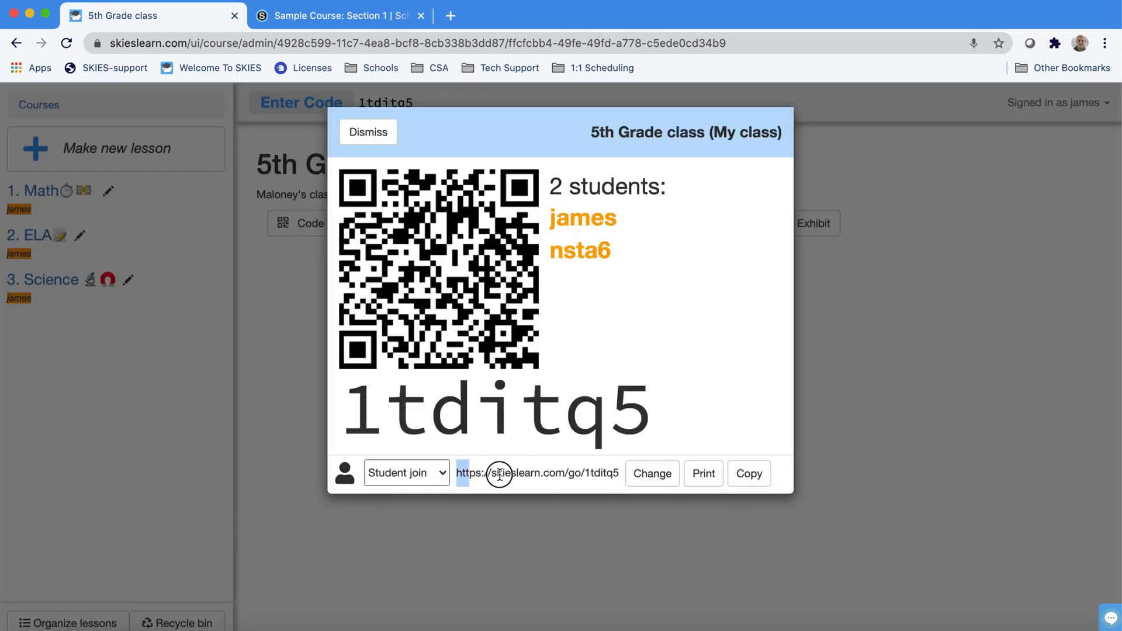
click(747, 473)
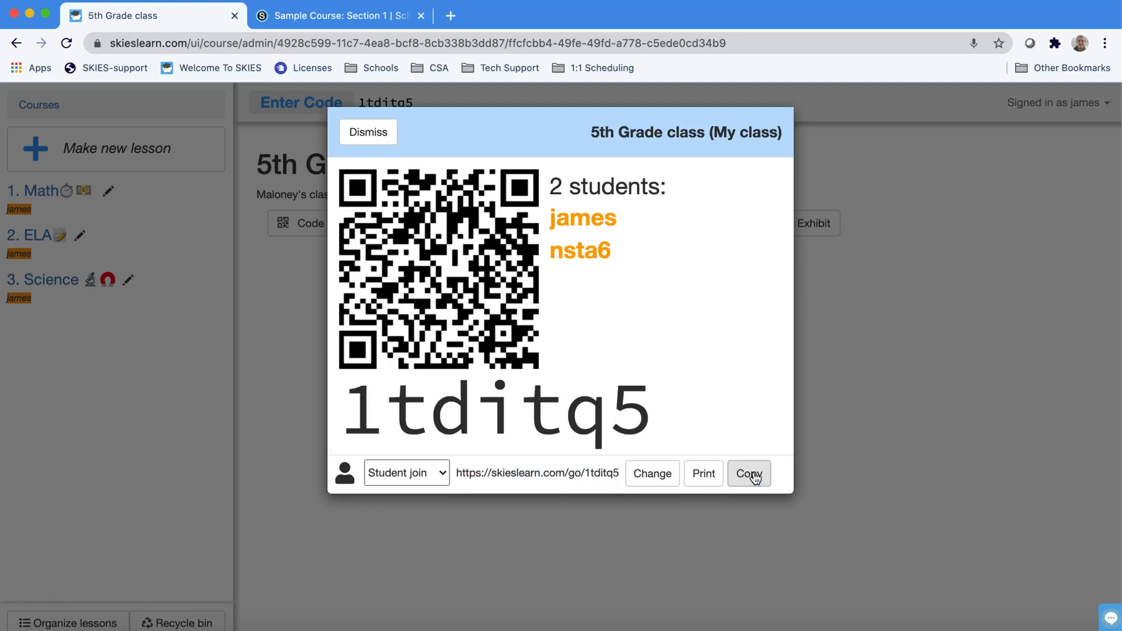
In Schoology's Sample Course, start adding a new web link material
click(336, 15)
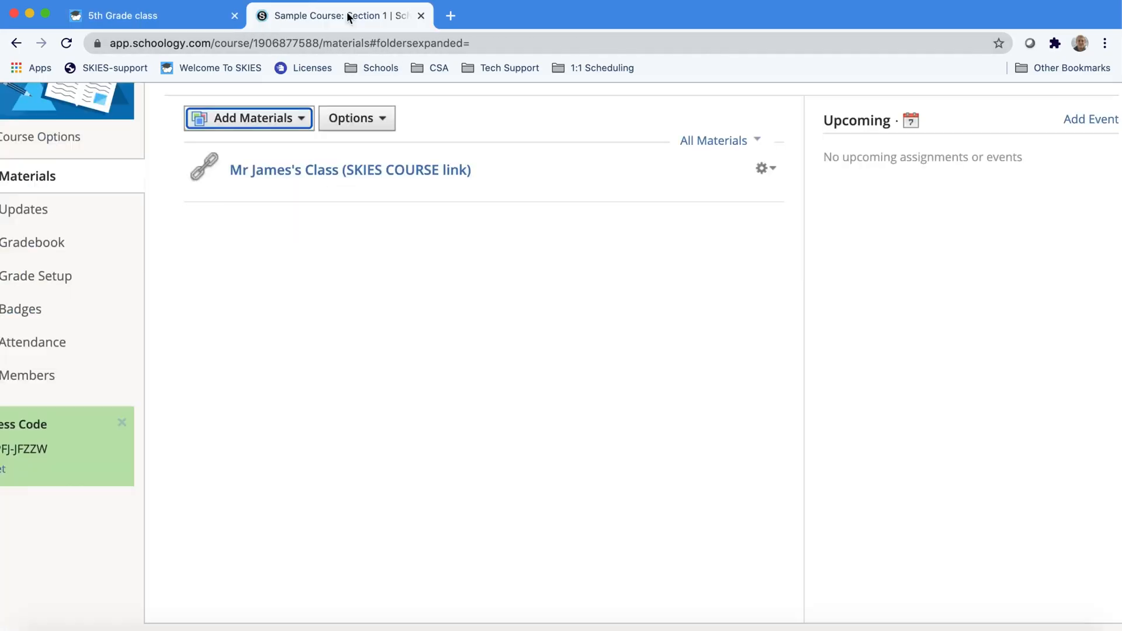
click(248, 118)
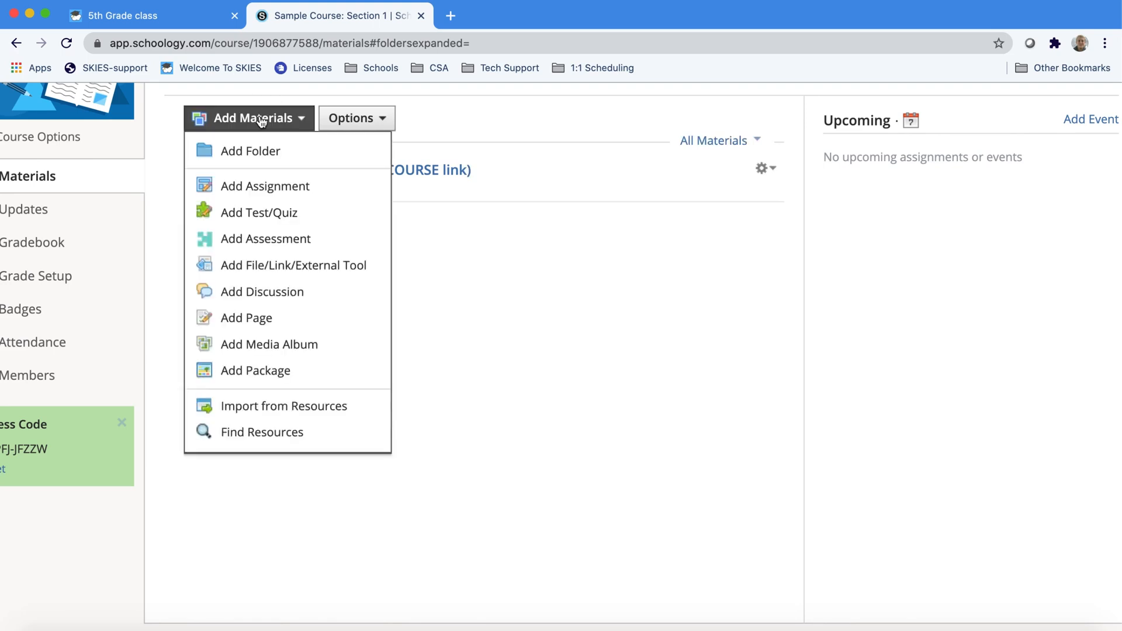
mouse_move(293, 265)
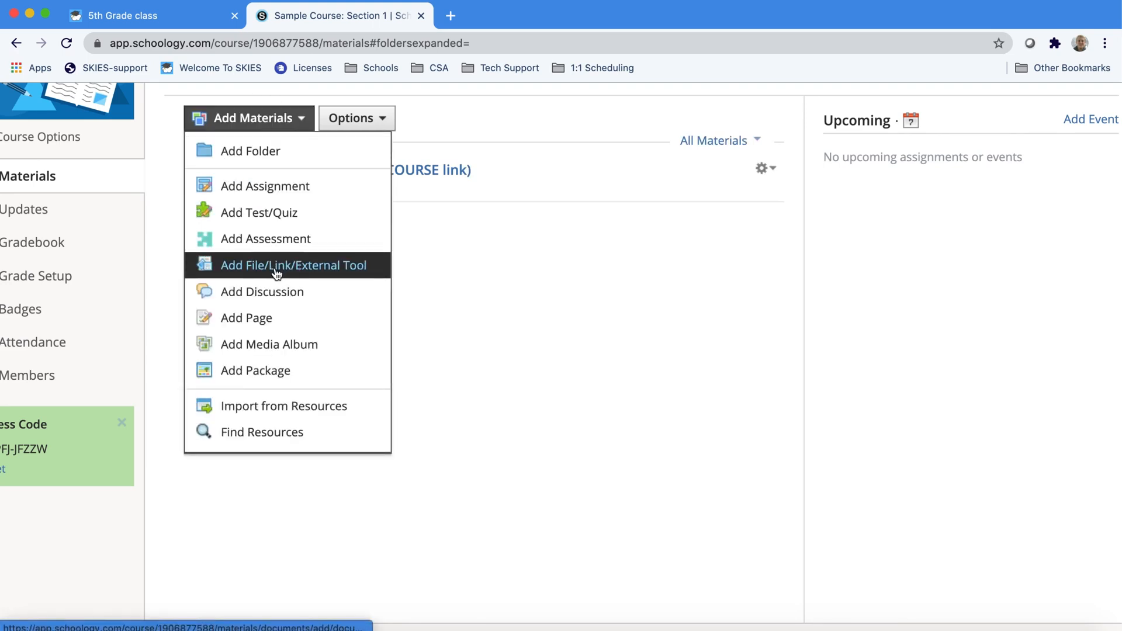
click(294, 265)
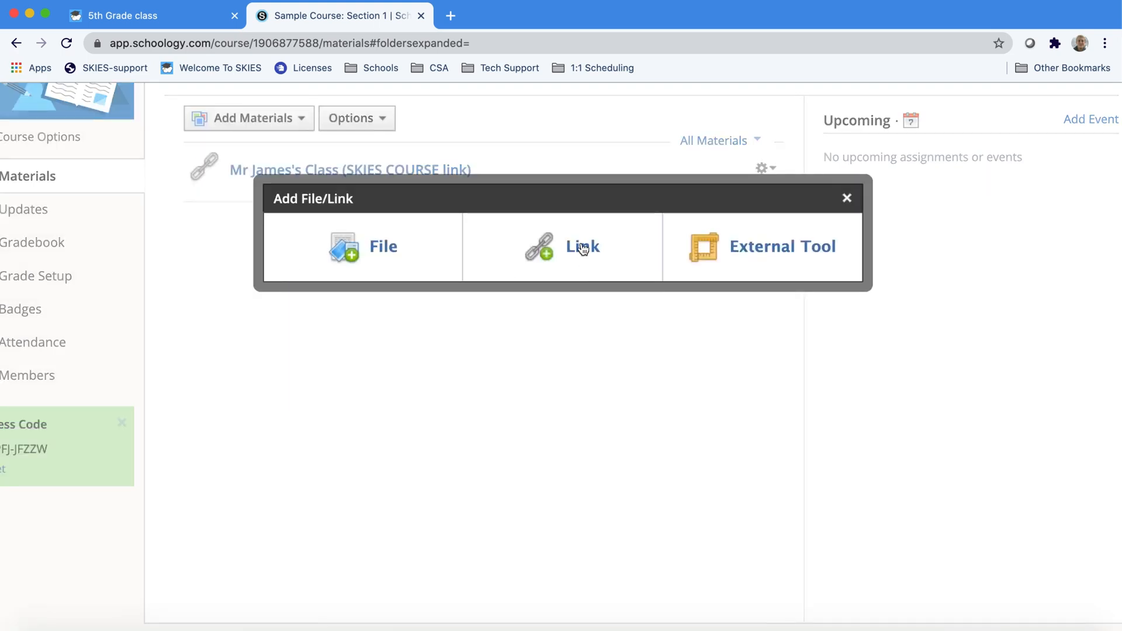
click(582, 246)
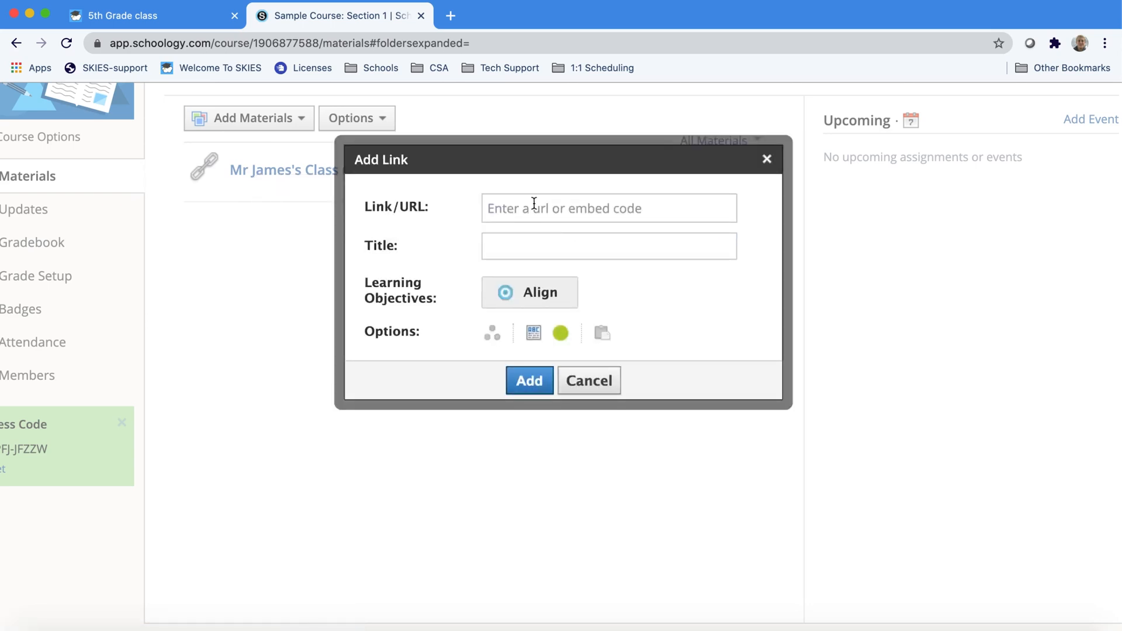
text(https://skieslearn.com/go/1tditq5)
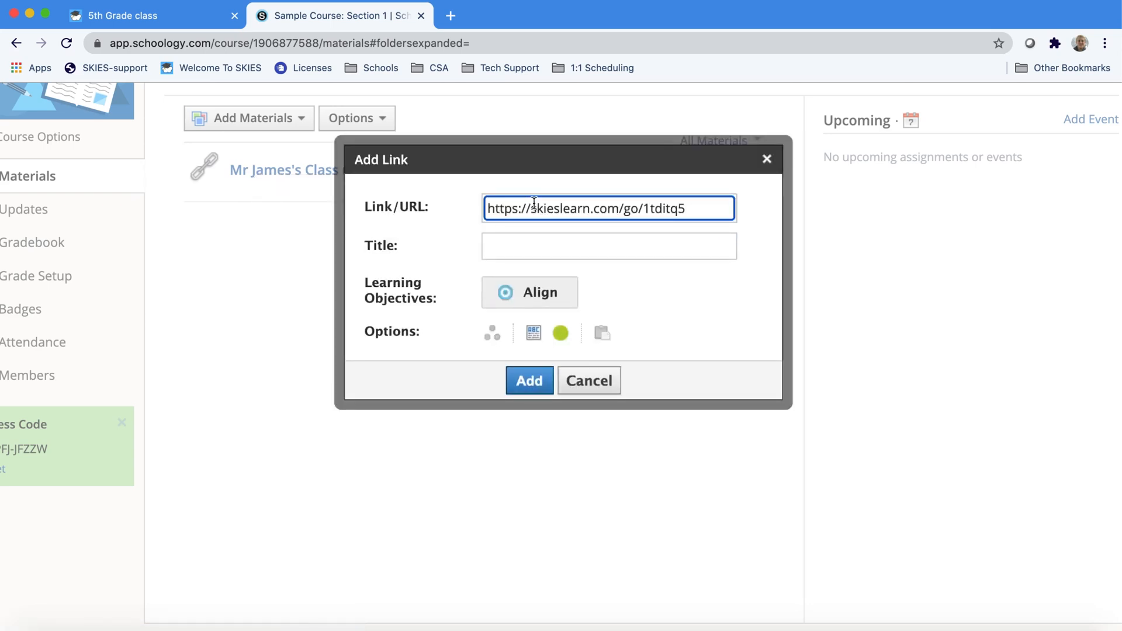
click(608, 246)
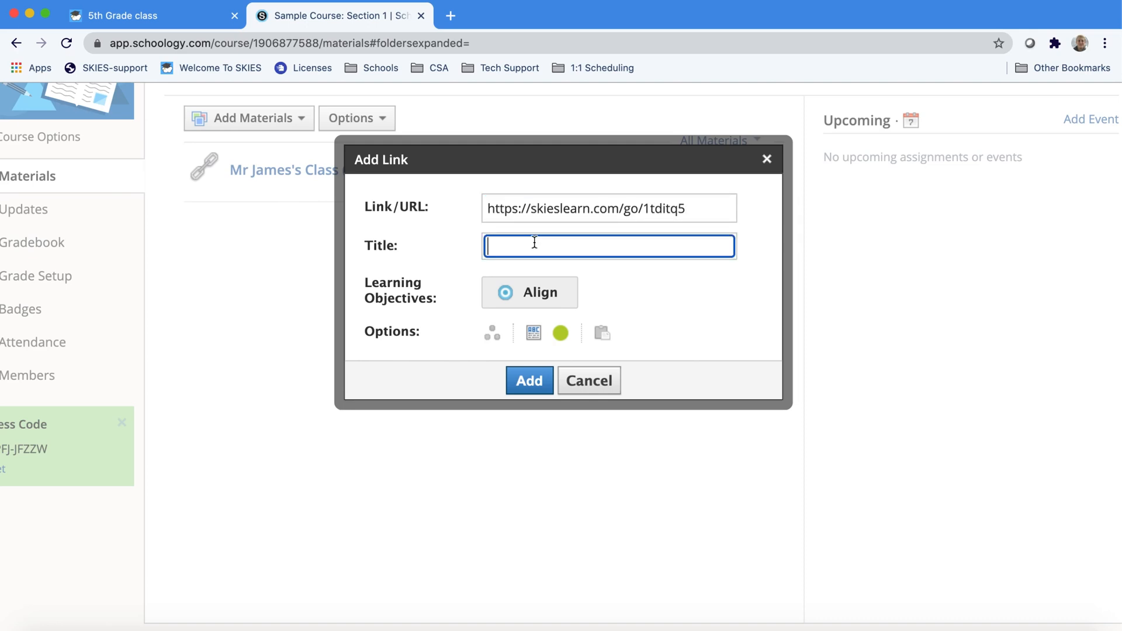
text(Mr James')
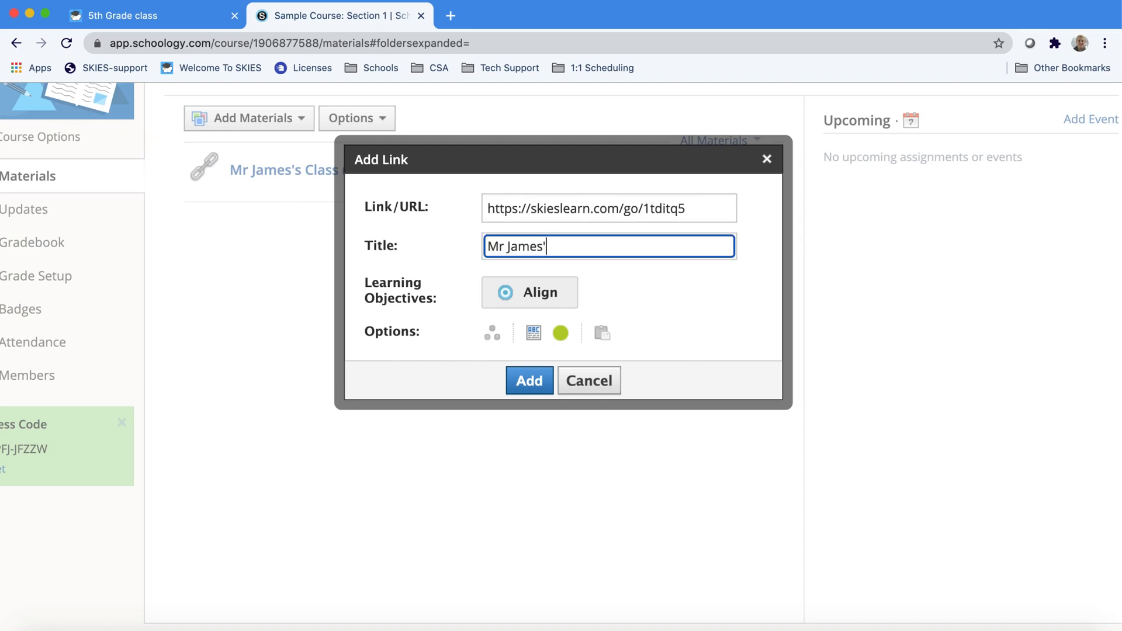
text(course)
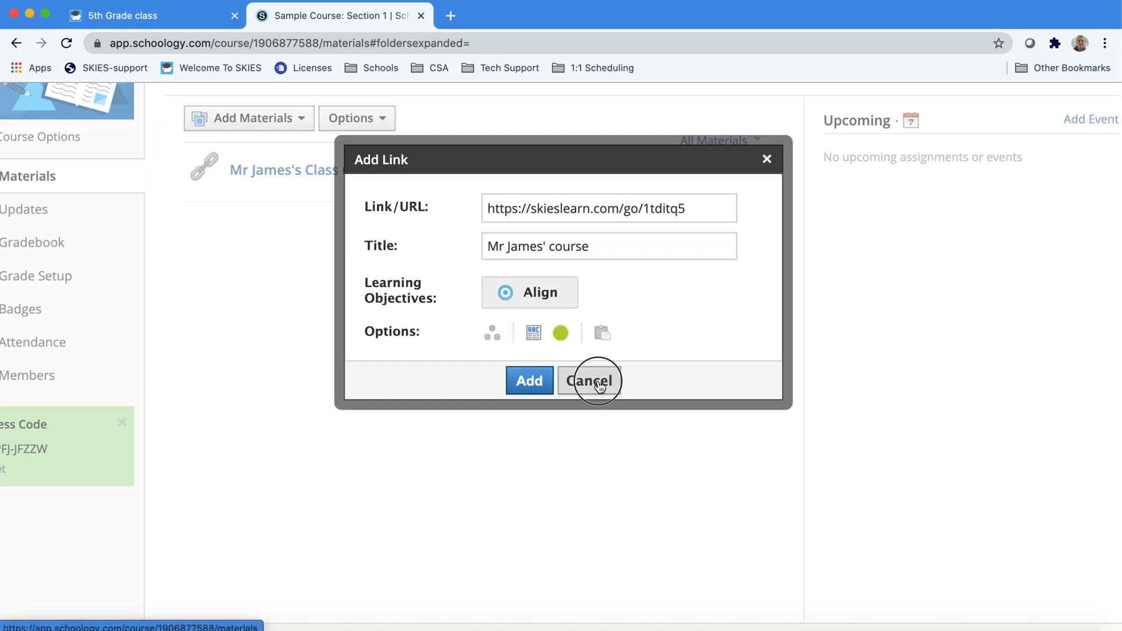
click(588, 380)
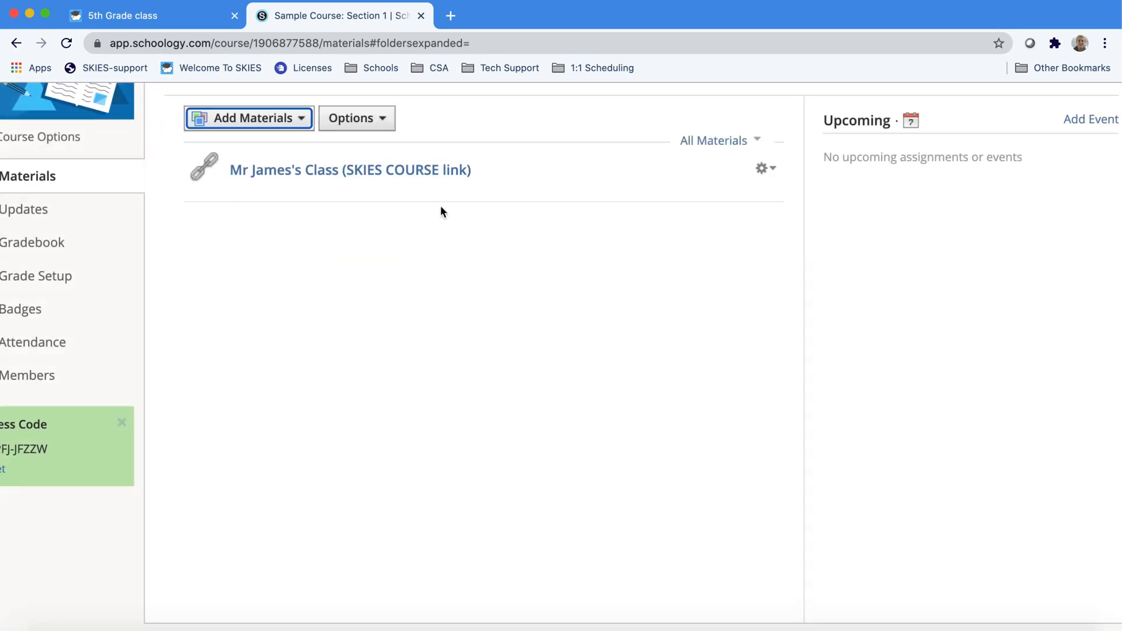
Open the existing Mr James's Class SKIES course link, showing the embedded SKIES login page
click(350, 170)
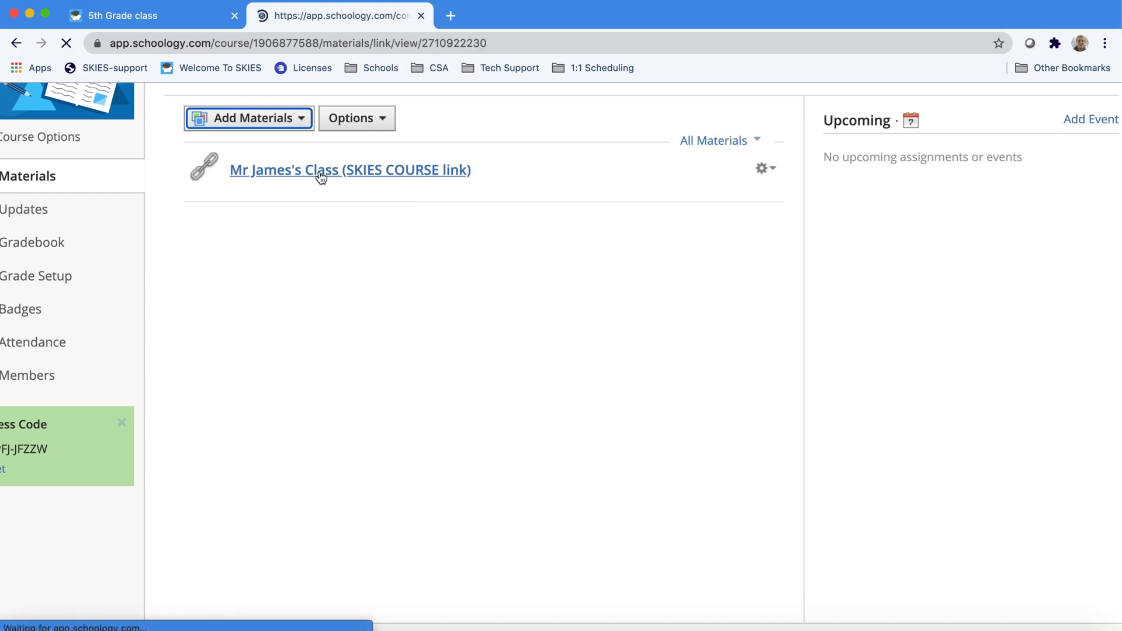
click(350, 169)
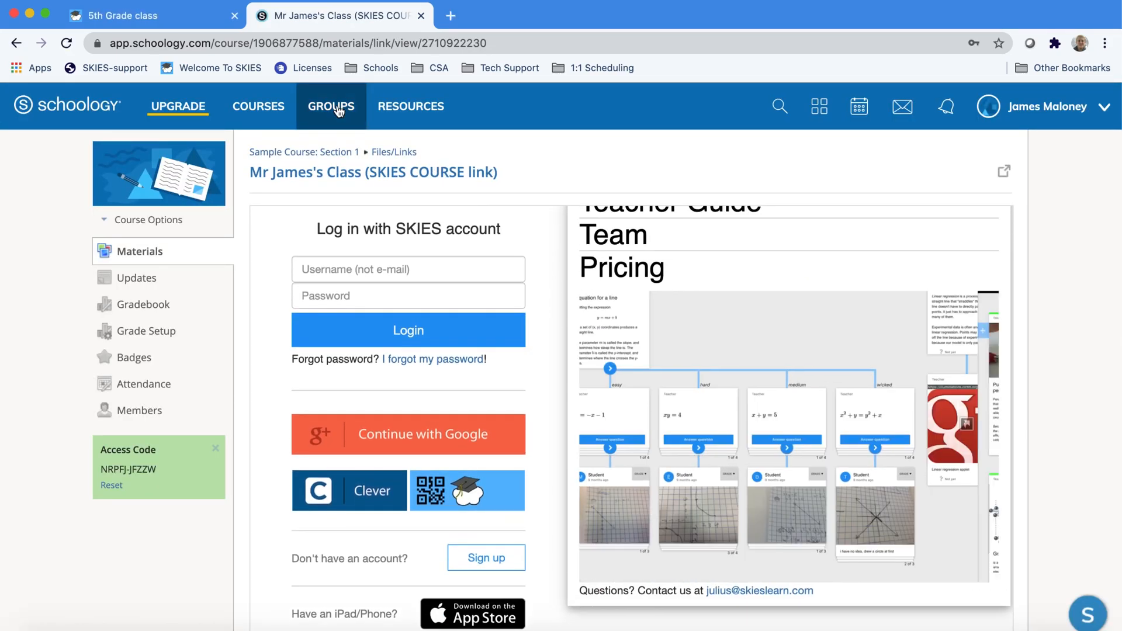
click(408, 434)
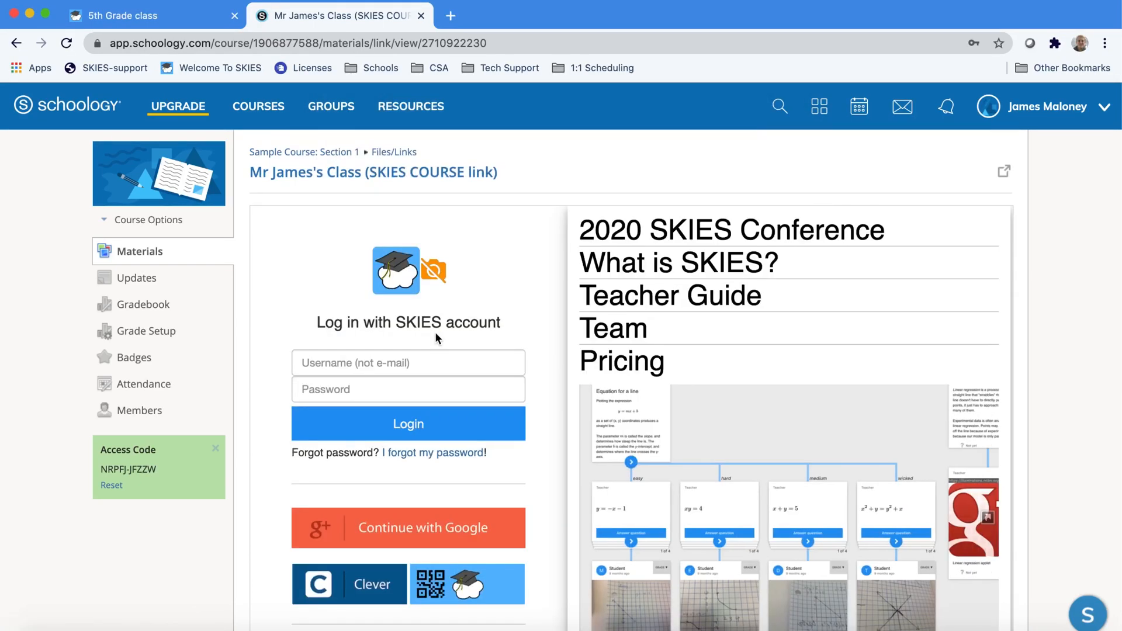
mouse_move(397, 178)
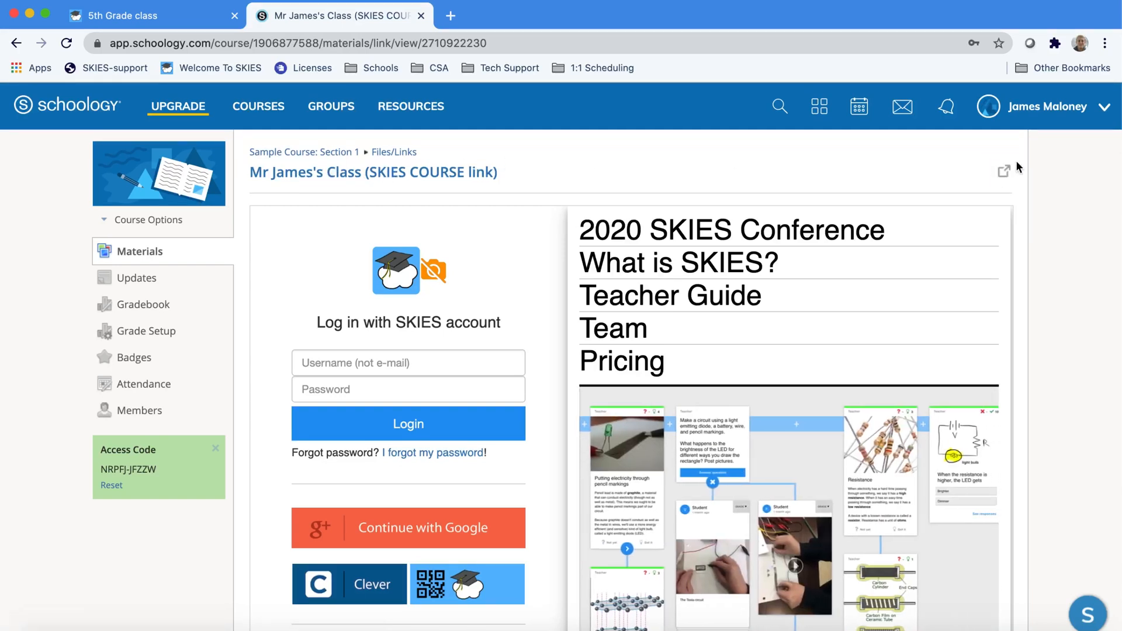
click(1002, 170)
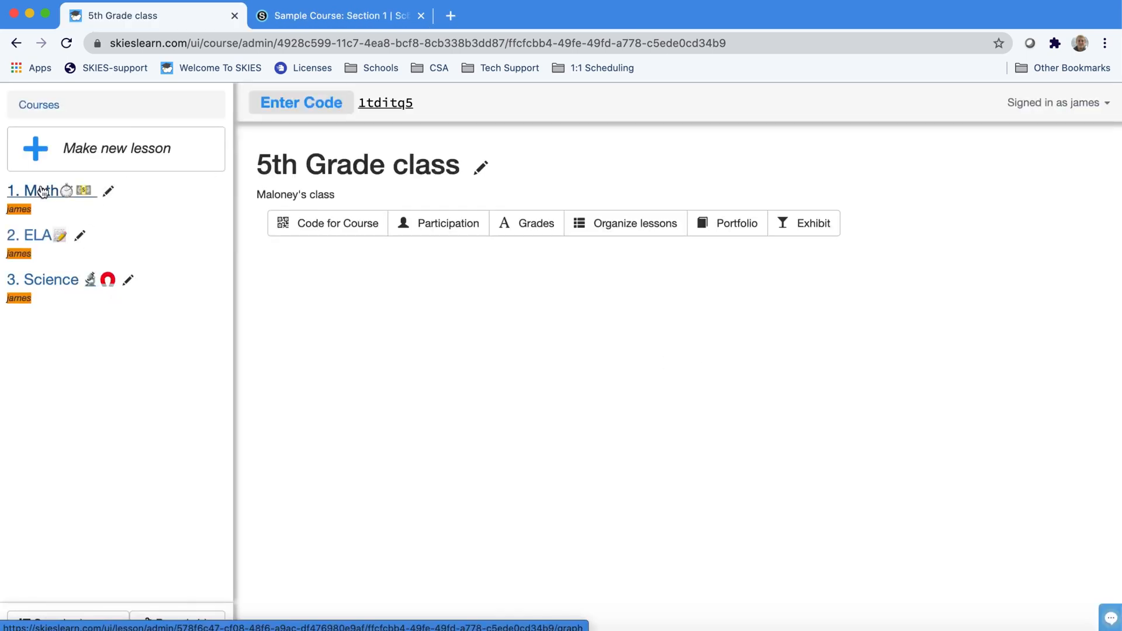
In the Math lesson, tick Students can view for Lesson 2 and save it
click(40, 190)
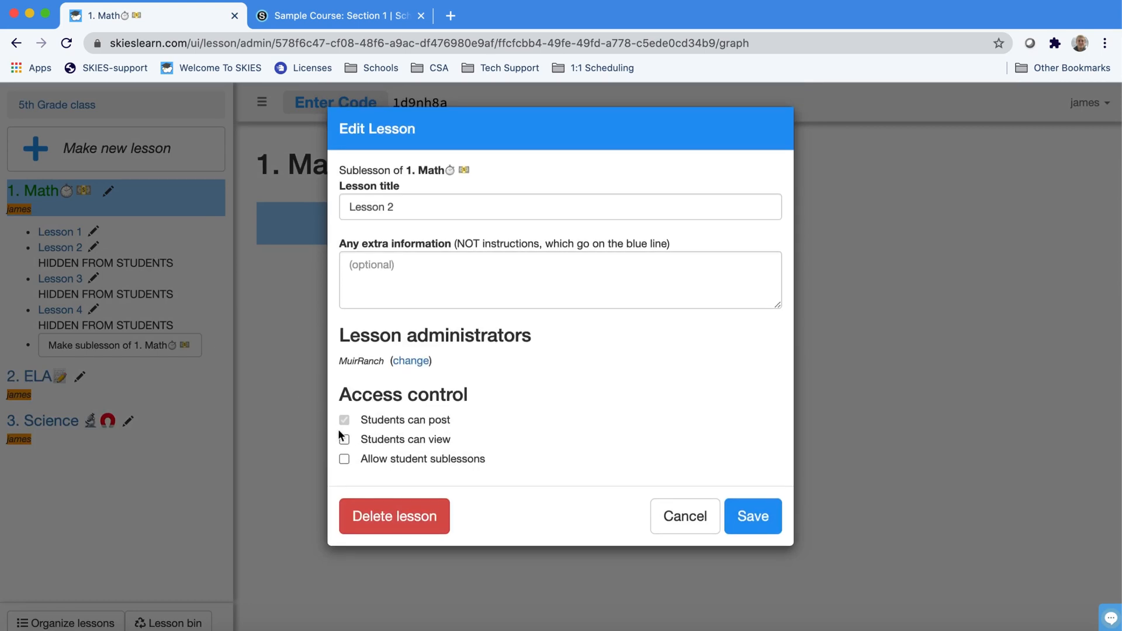
click(752, 515)
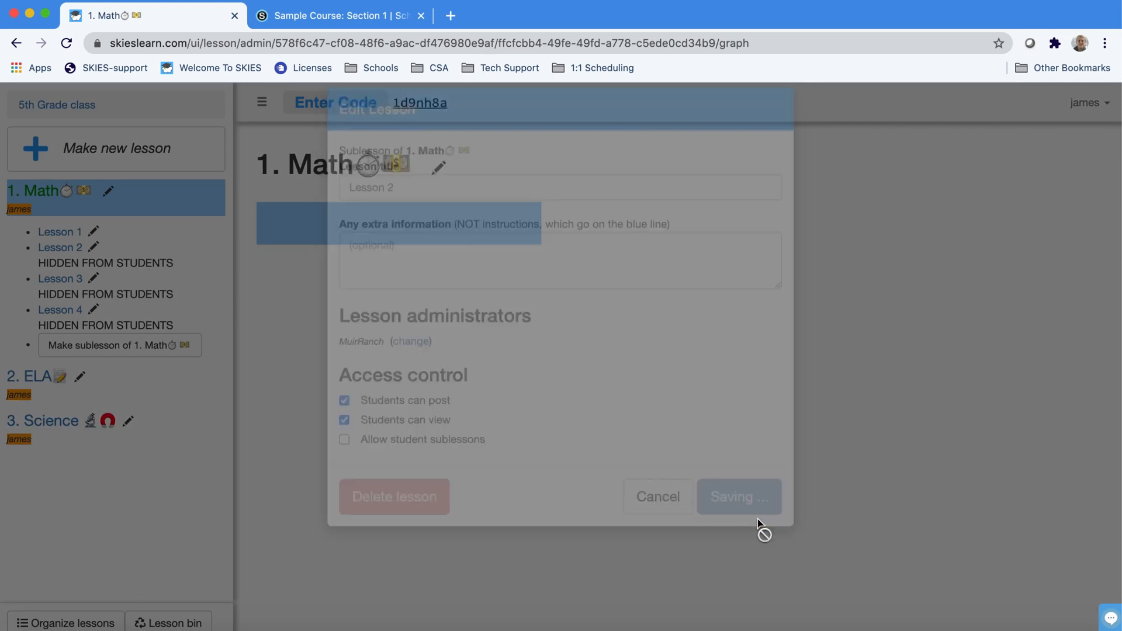
click(739, 497)
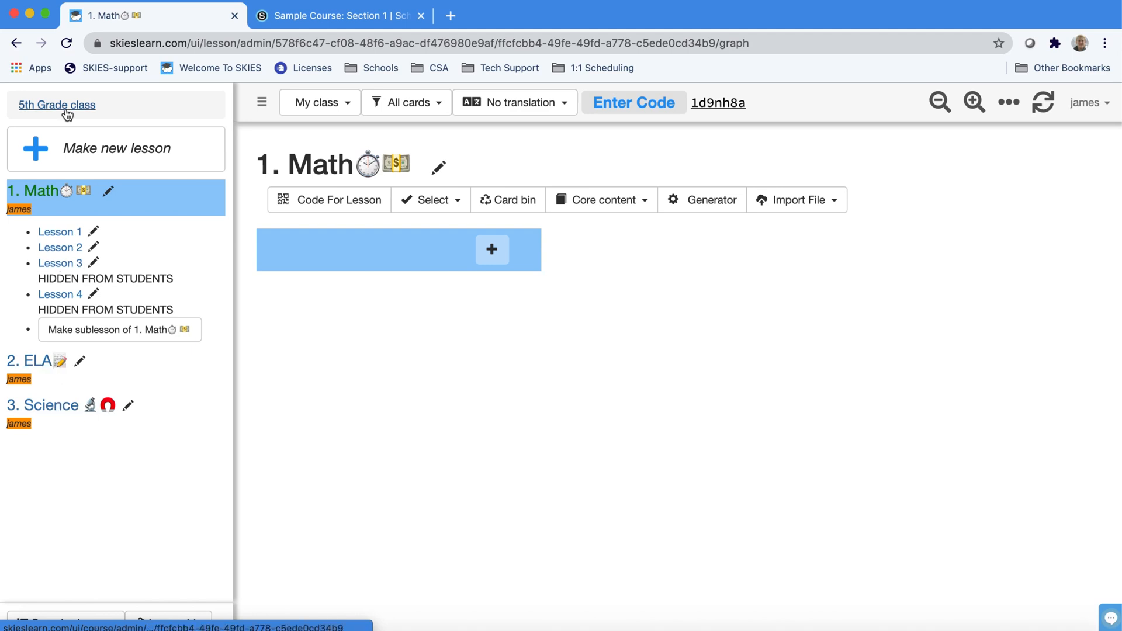
Go to the 6th grade class Period 1 course, view its student join code and dismiss it
click(56, 104)
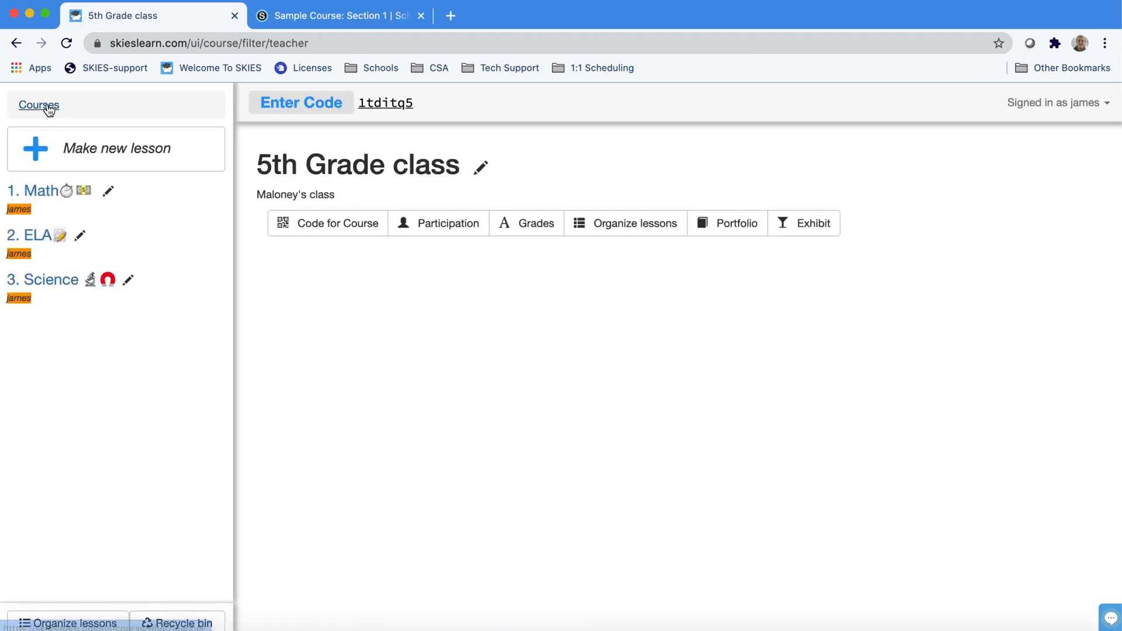
click(37, 105)
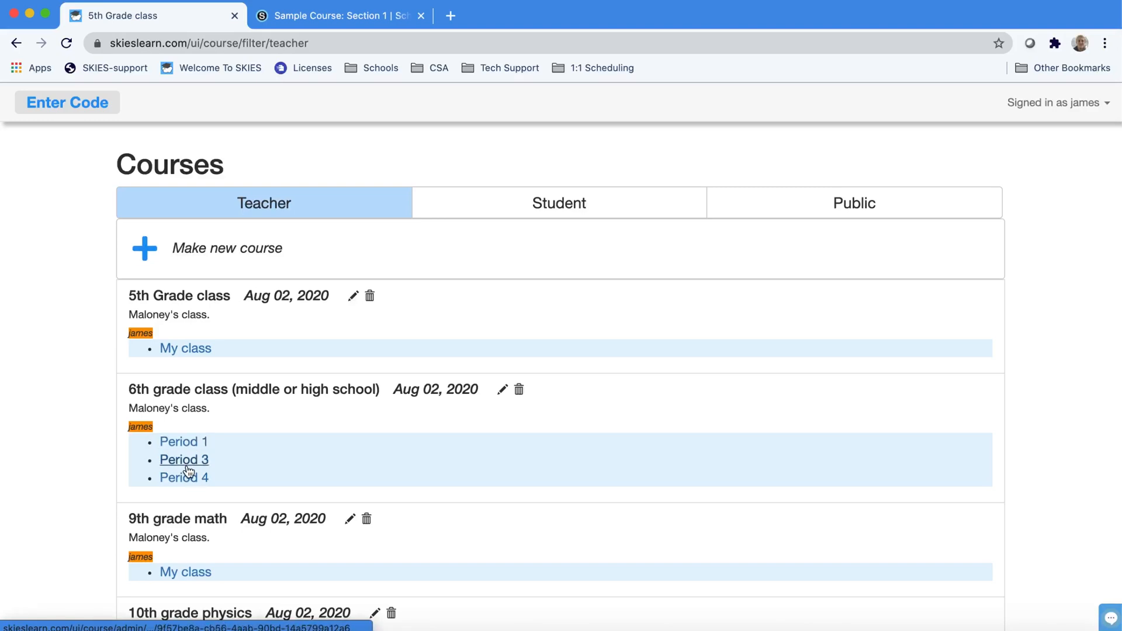
click(183, 459)
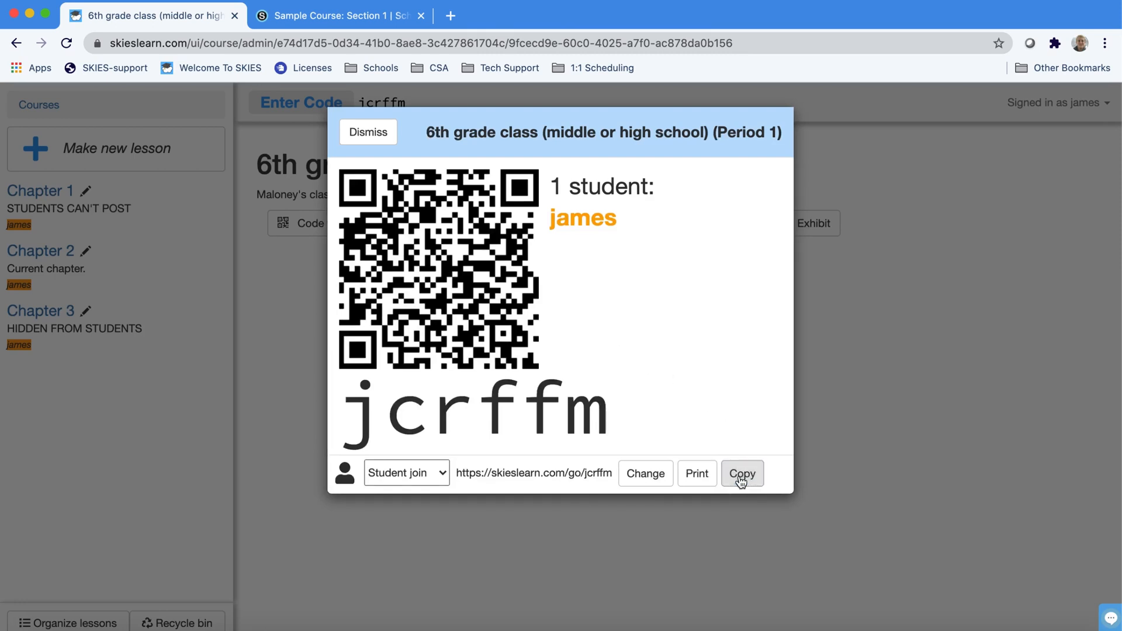
mouse_move(368, 132)
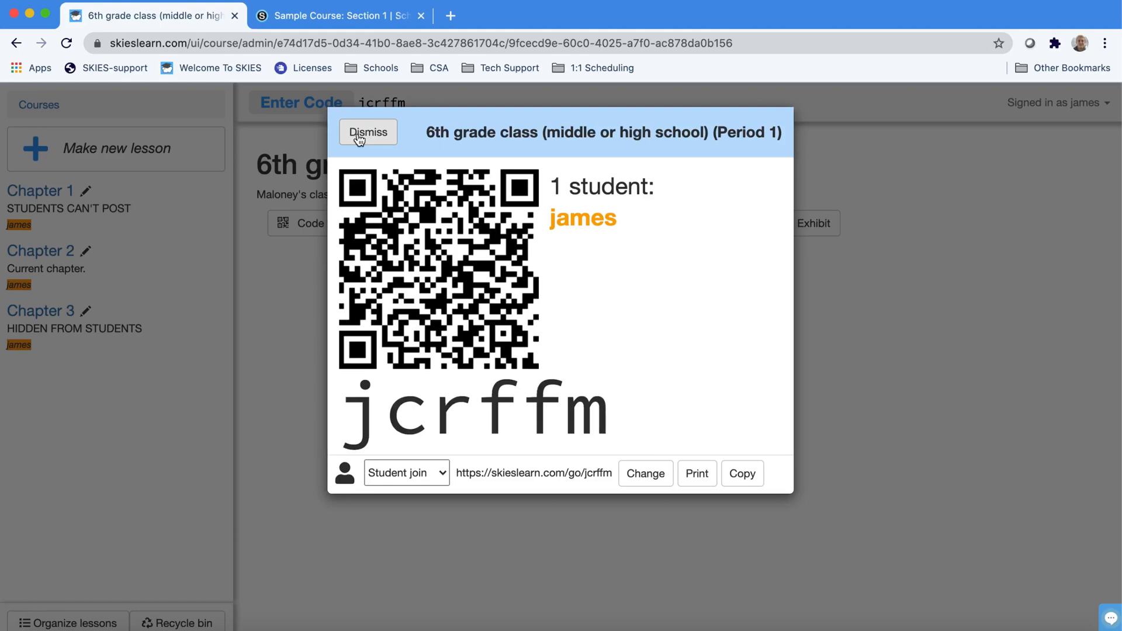
click(367, 132)
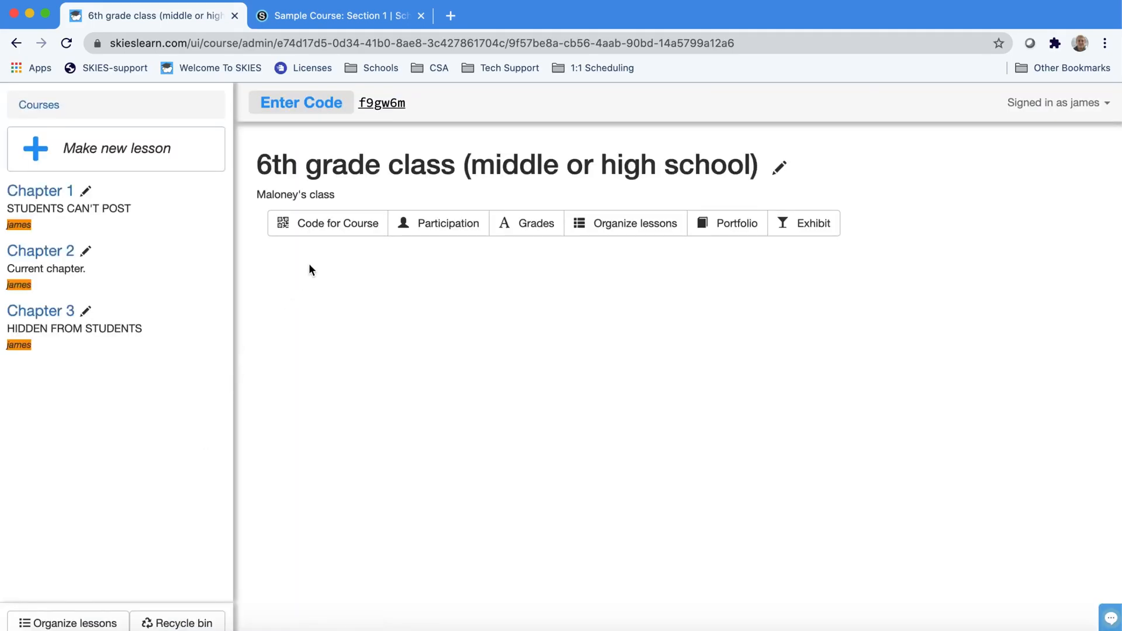
Show and dismiss the Period 3 join code, then begin editing Chapter 1's settings
click(300, 103)
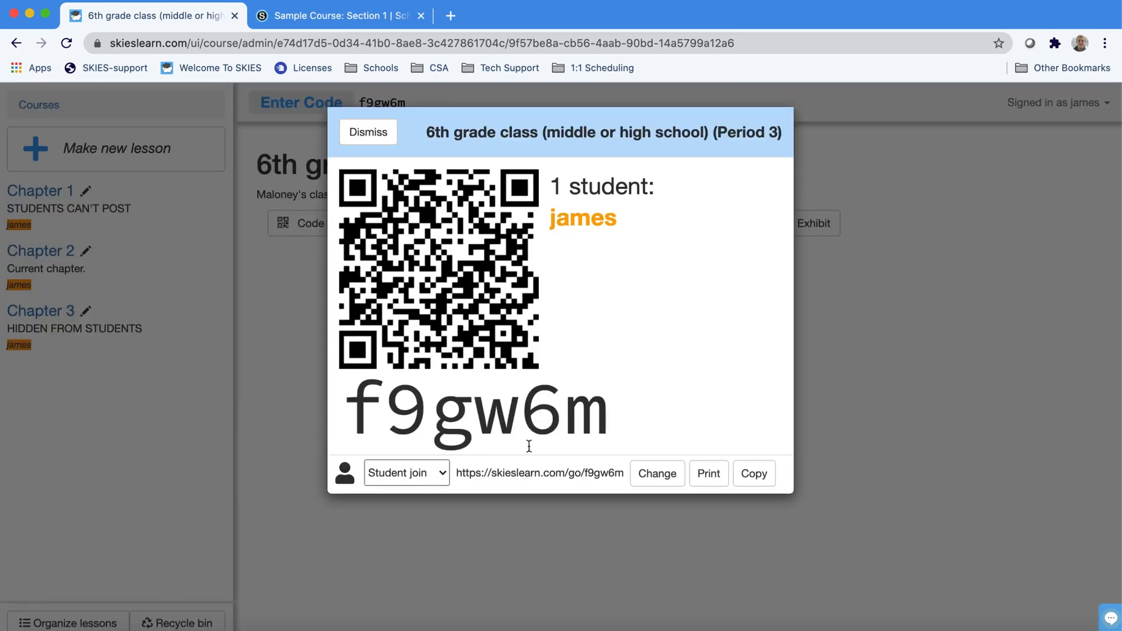
click(369, 132)
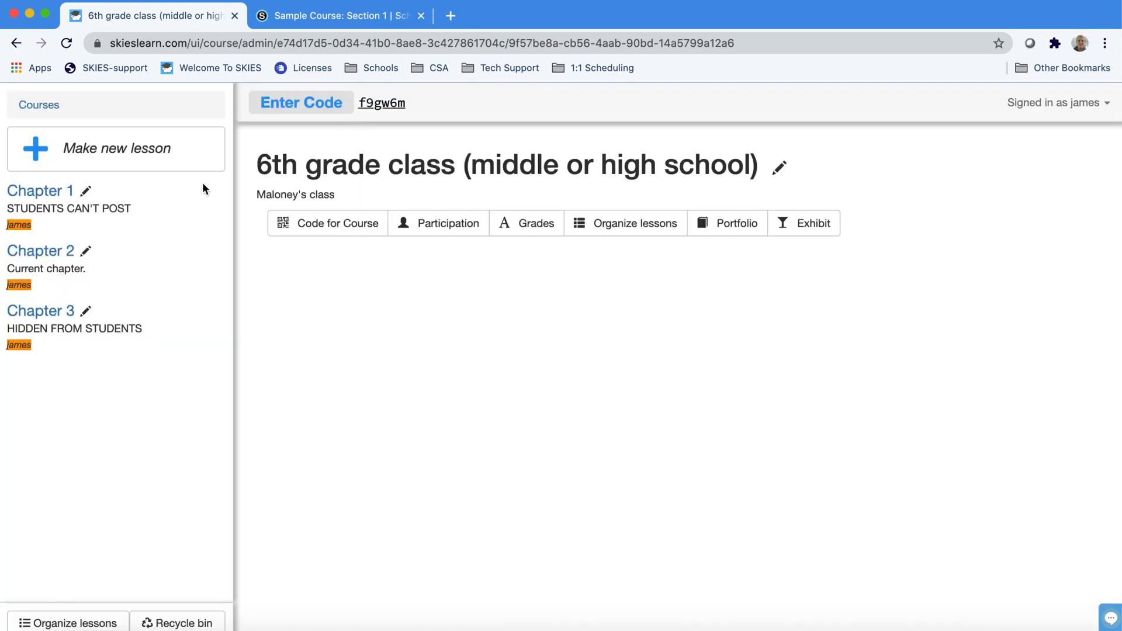
mouse_move(141, 202)
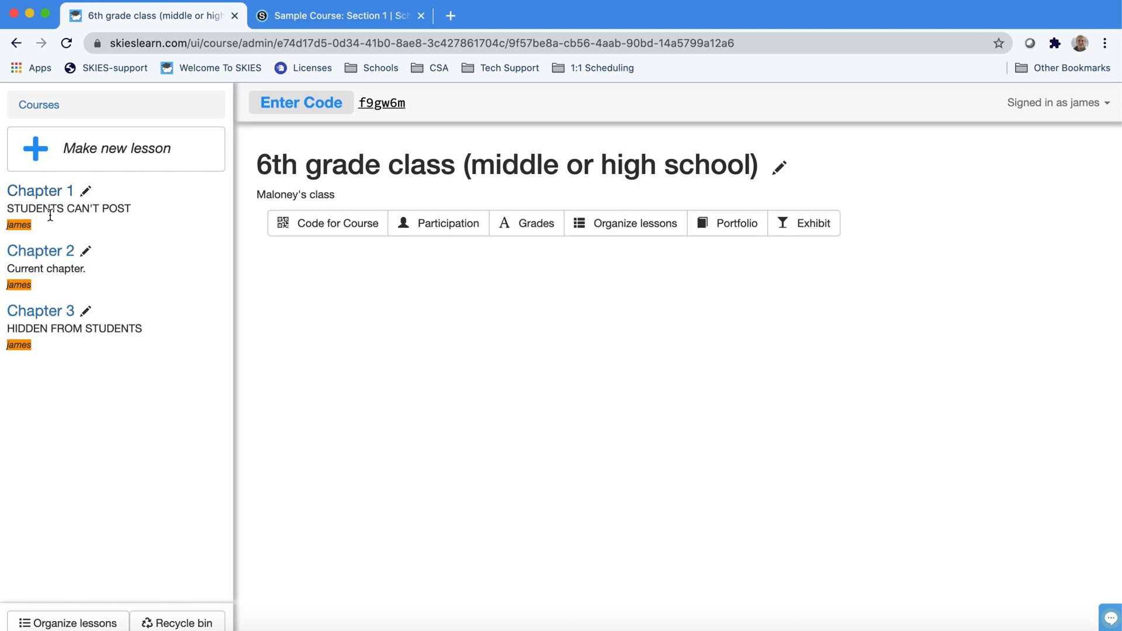
click(86, 190)
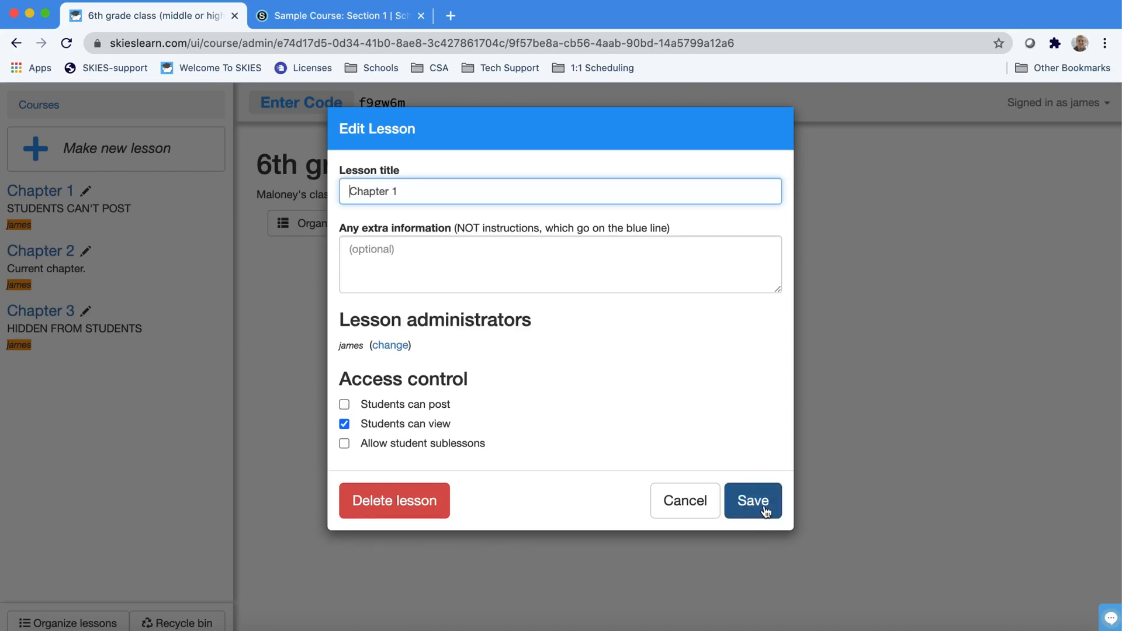
Save Chapter 1 unchanged, then toggle Chapter 3's student view access and save it
click(752, 500)
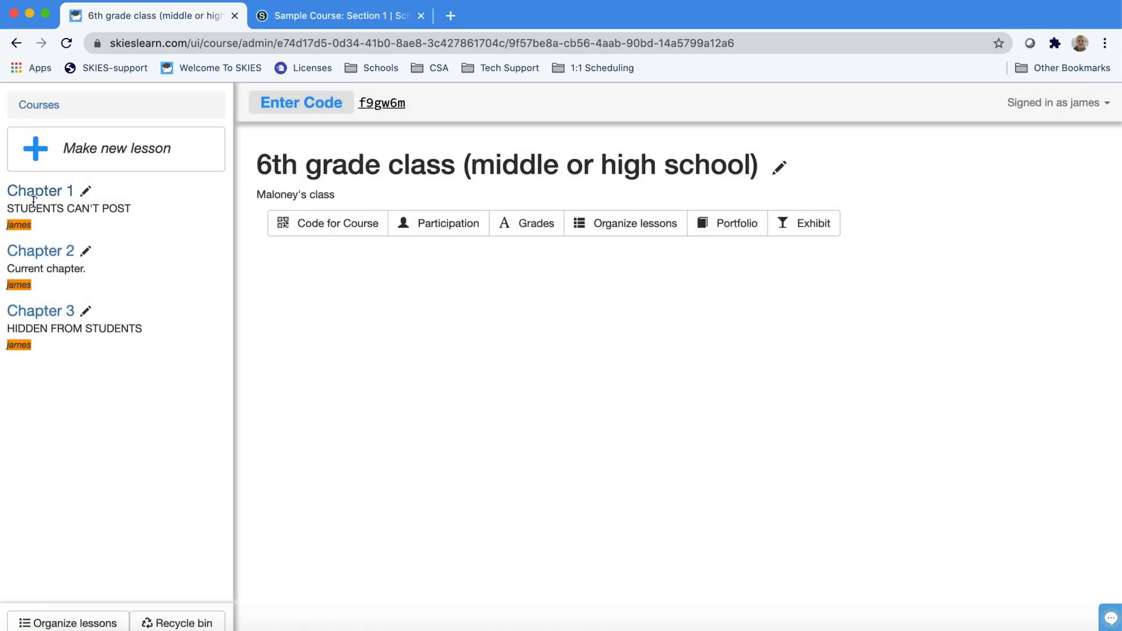
mouse_move(41, 250)
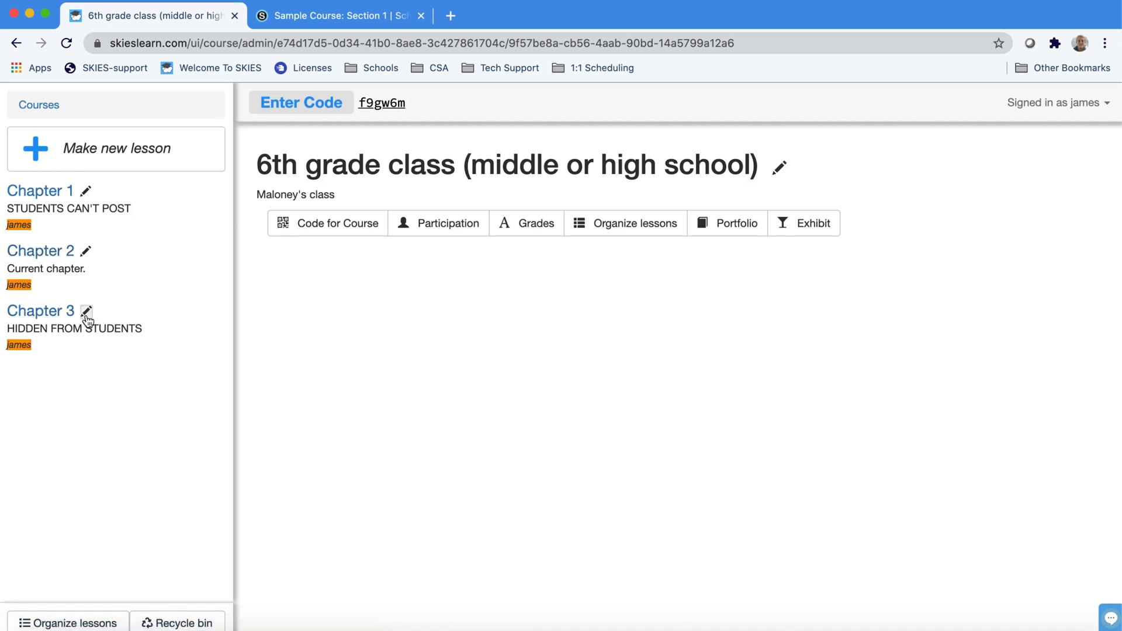
click(85, 311)
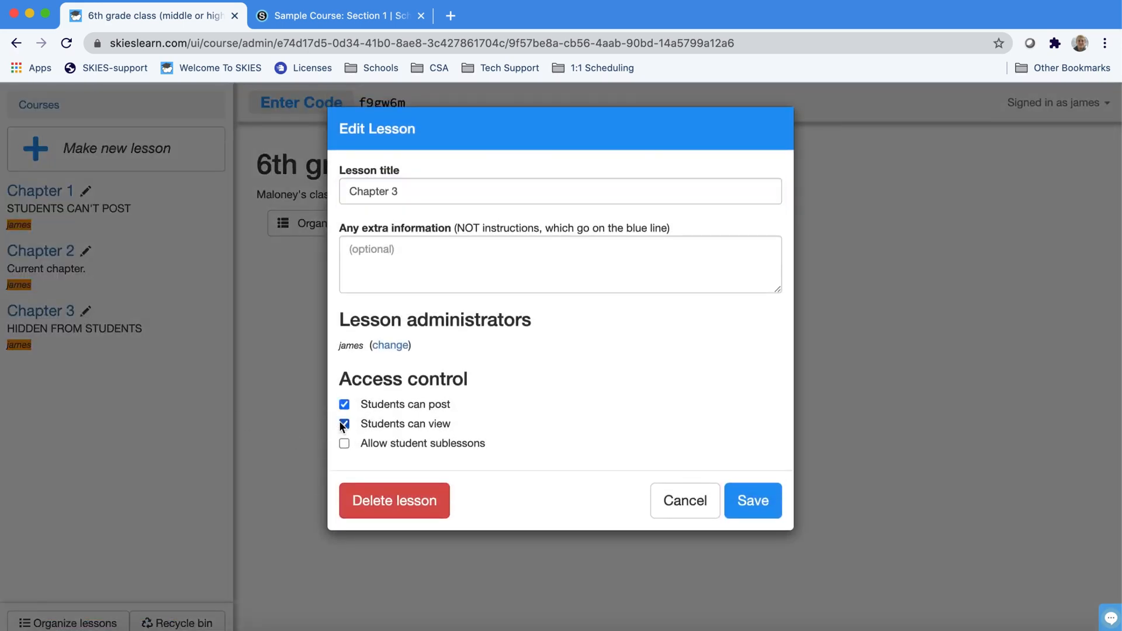
click(751, 500)
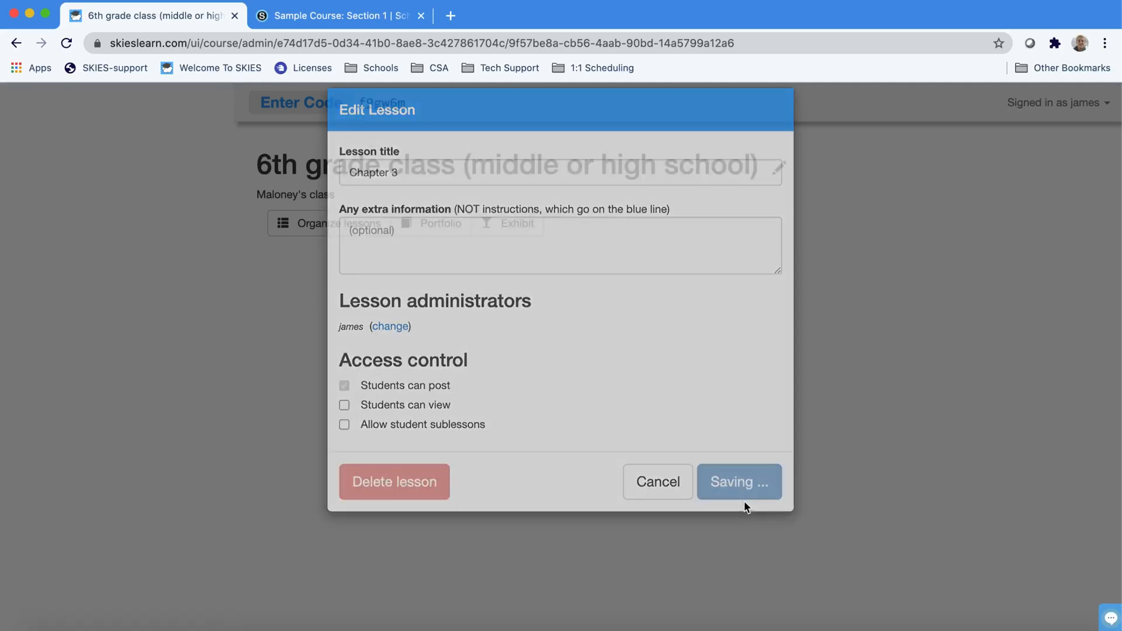
click(739, 481)
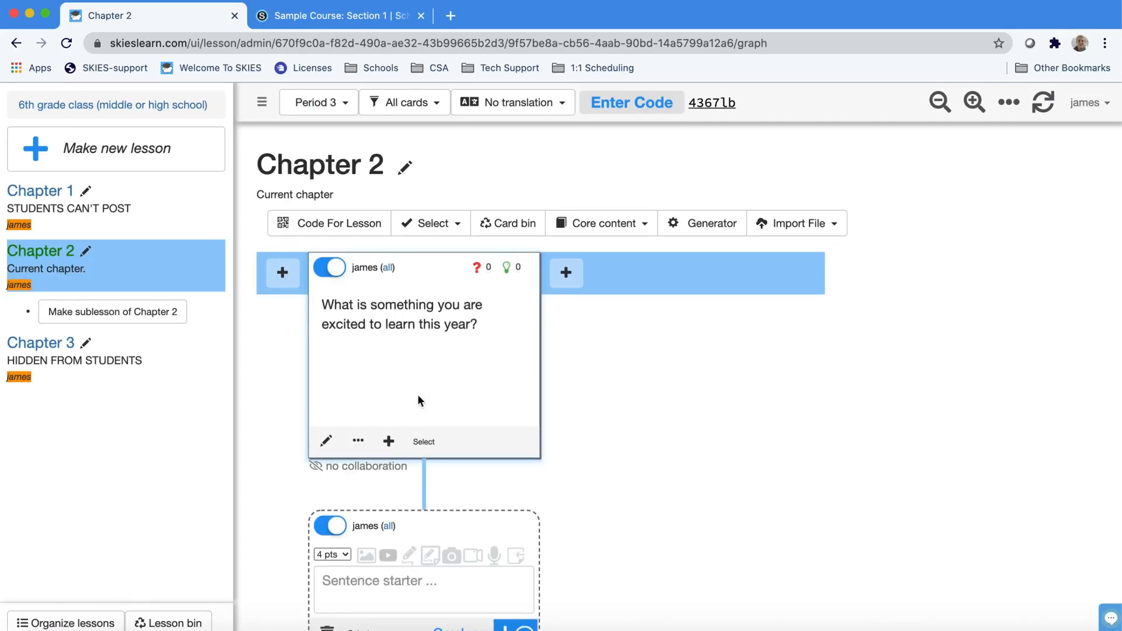
mouse_move(639, 471)
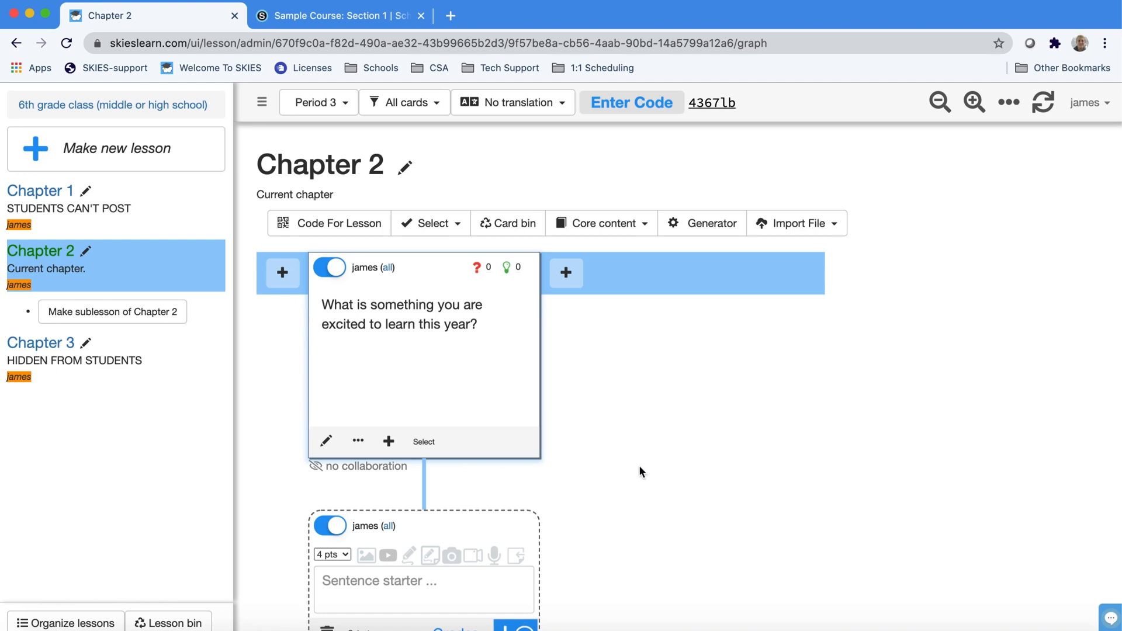
On Chapter 2, switch to Period 1's work and spread out then restack the student responses
click(261, 103)
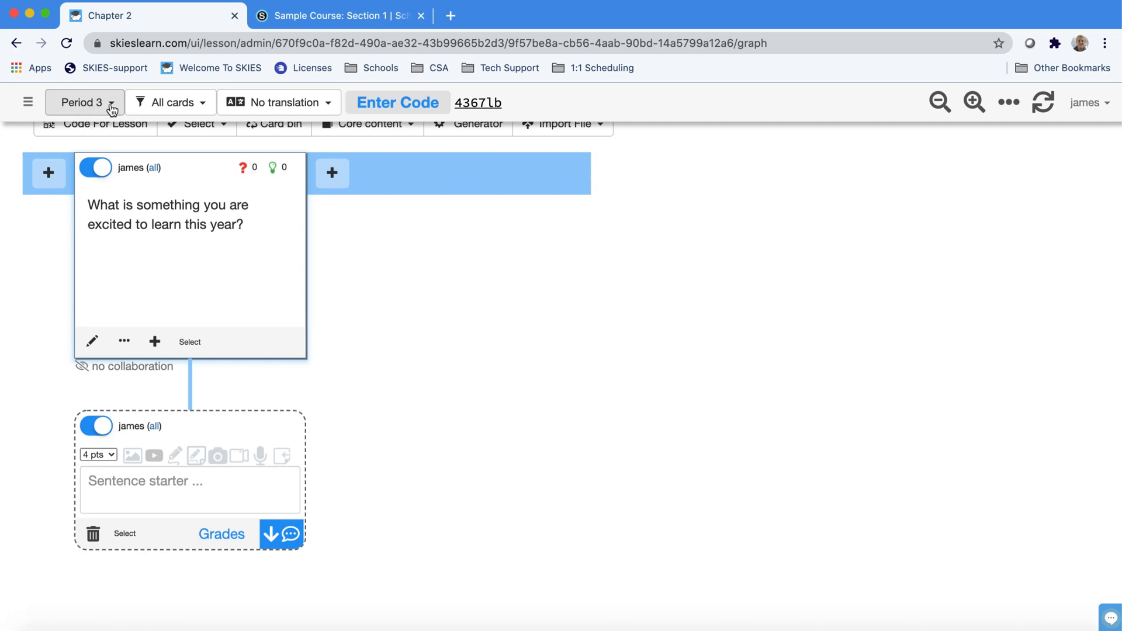
click(82, 103)
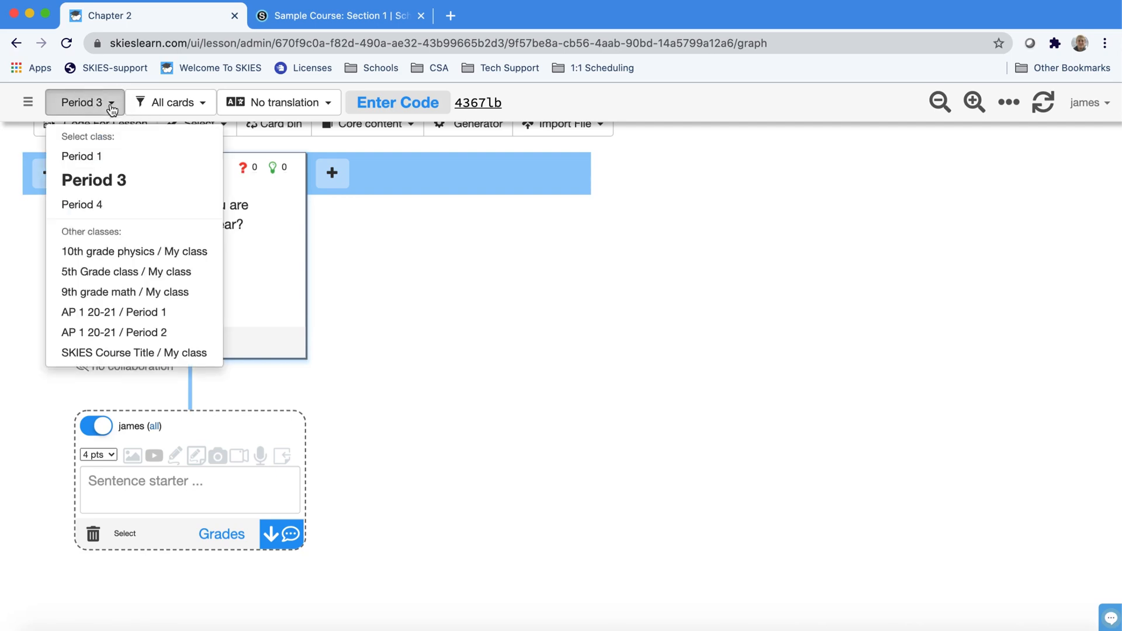
mouse_move(80, 156)
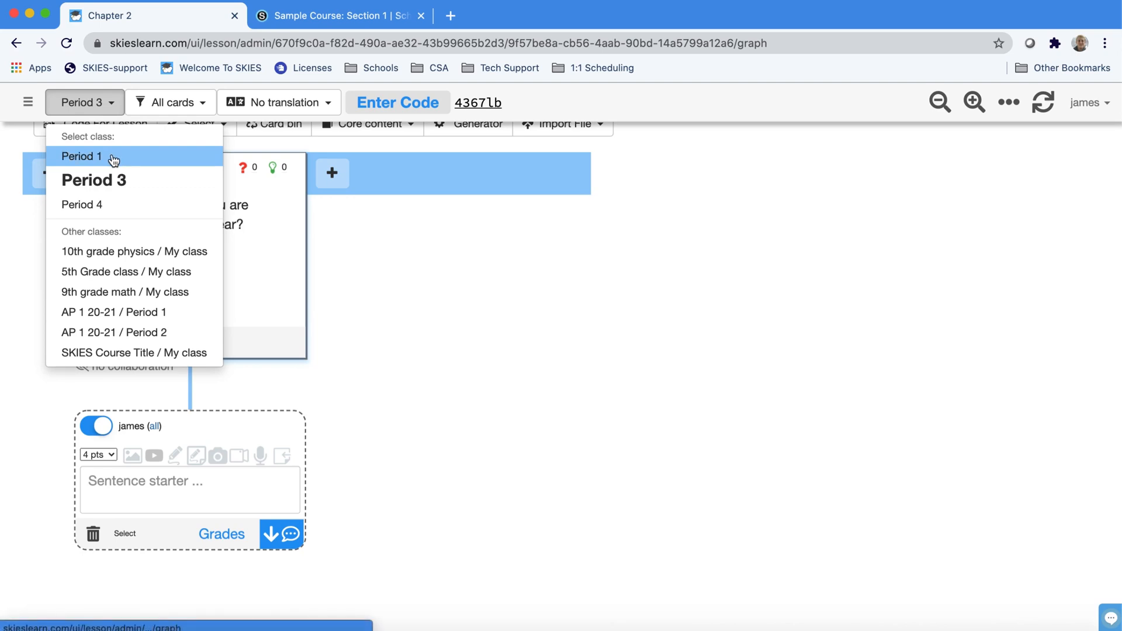
click(81, 157)
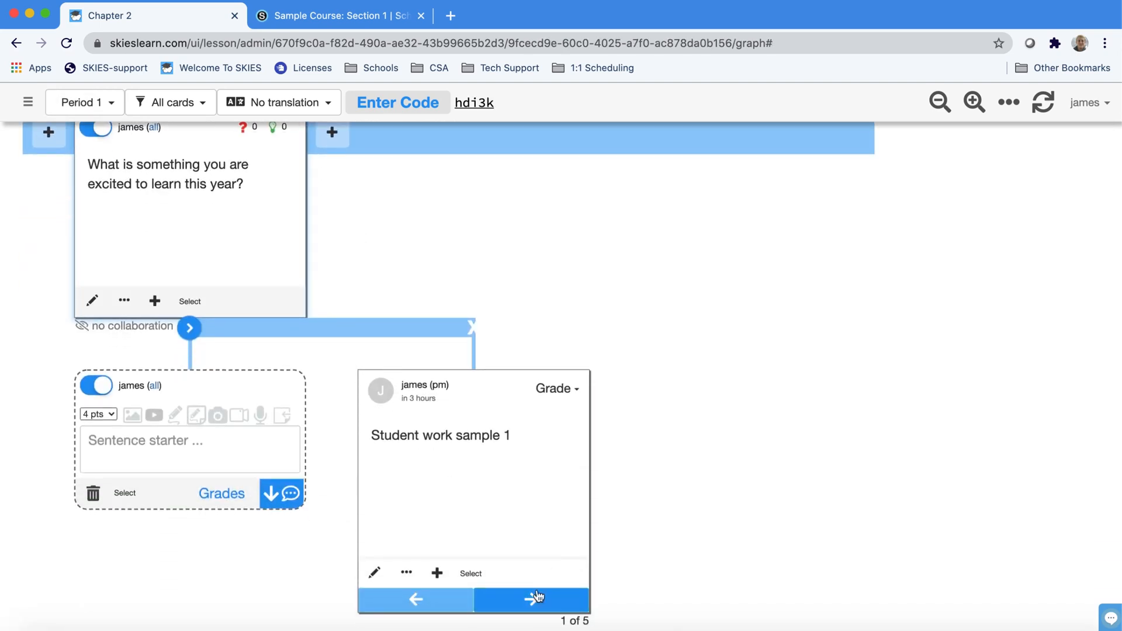
click(533, 598)
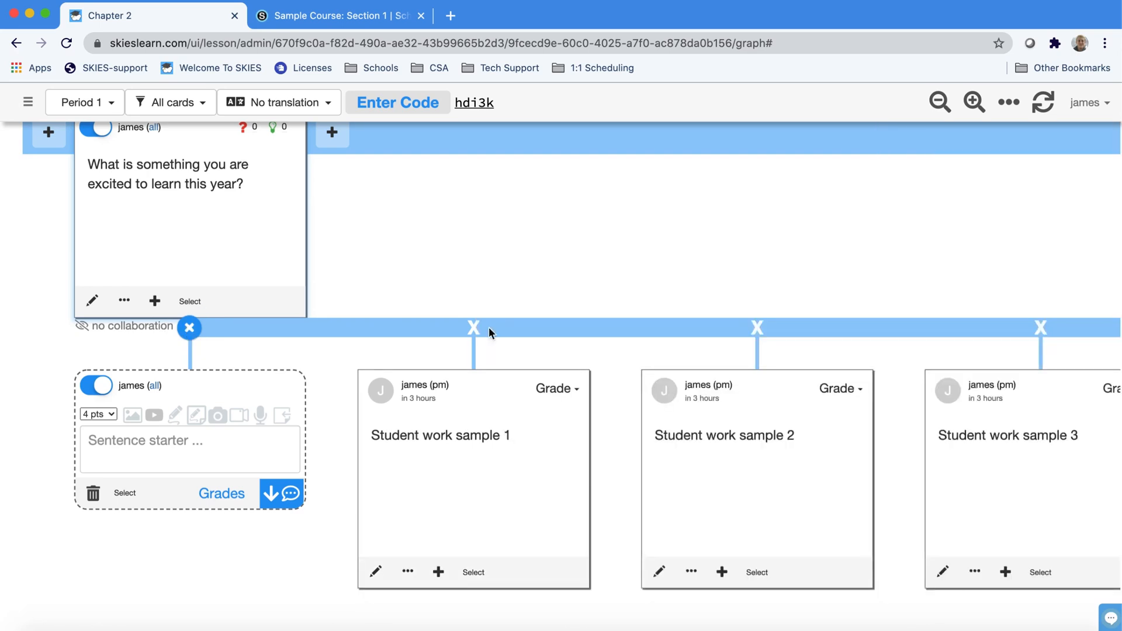
click(188, 328)
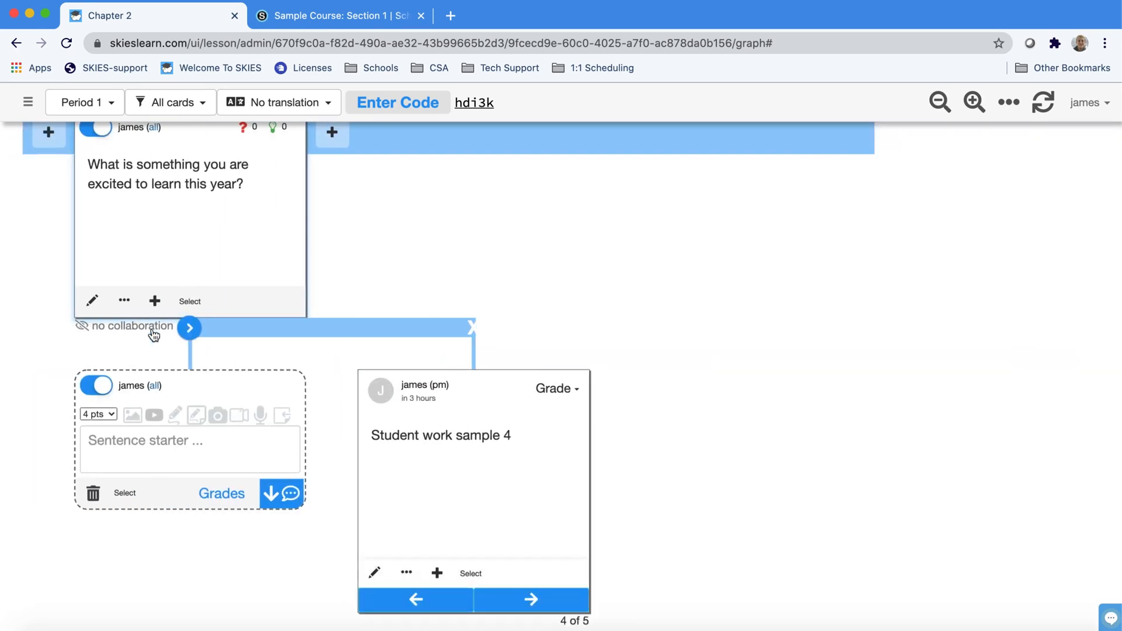
Return to the 6th grade class course page and then the Courses list
click(83, 103)
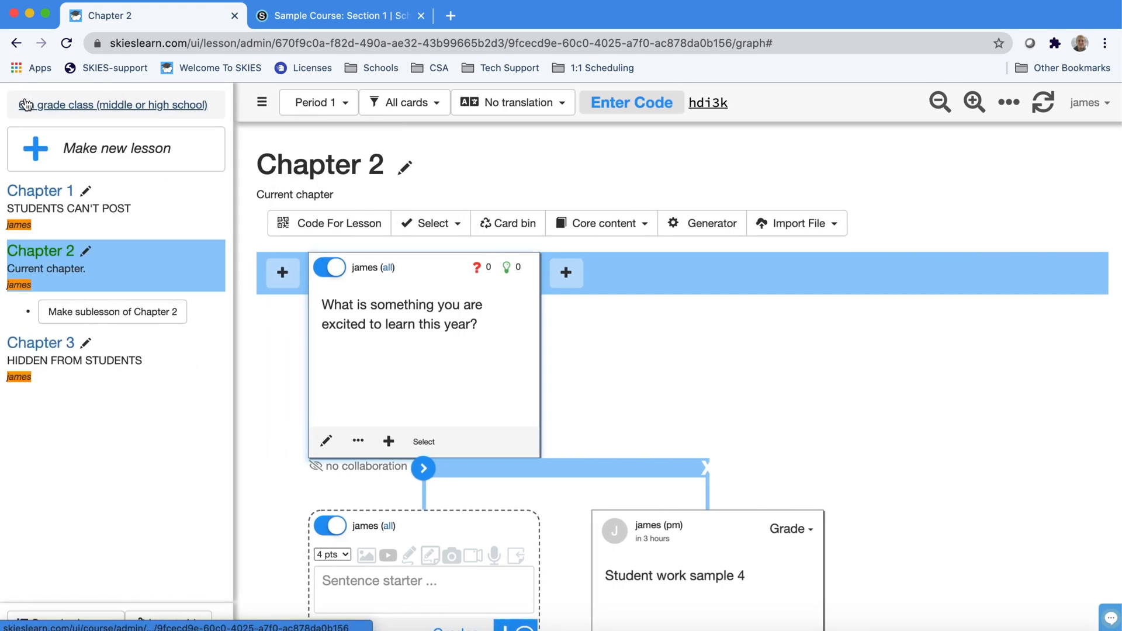
click(117, 104)
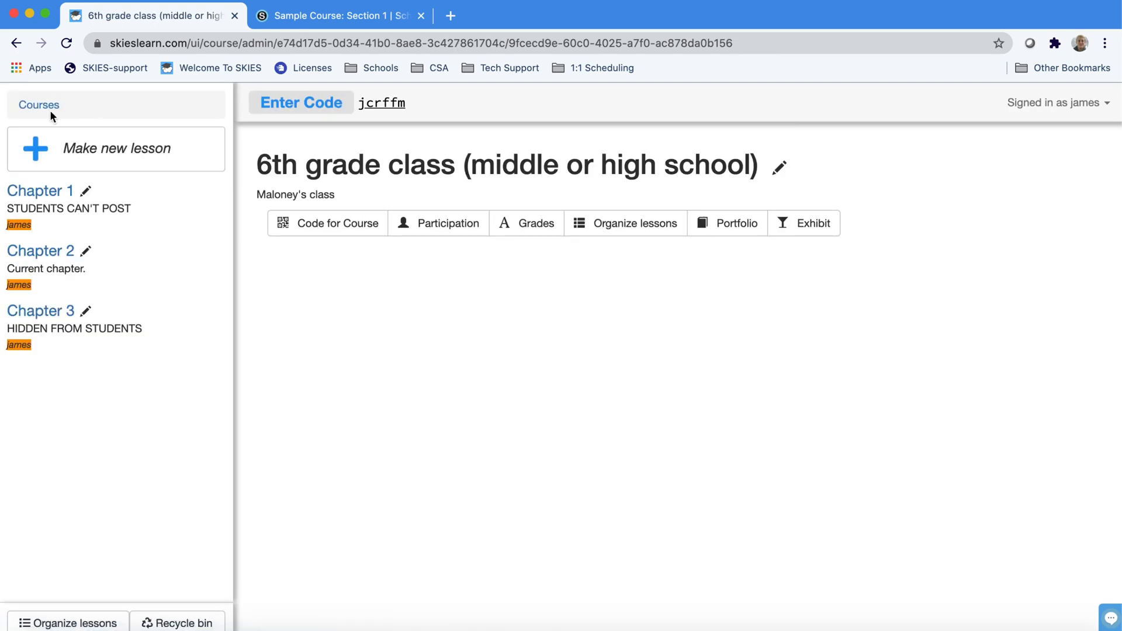
click(38, 104)
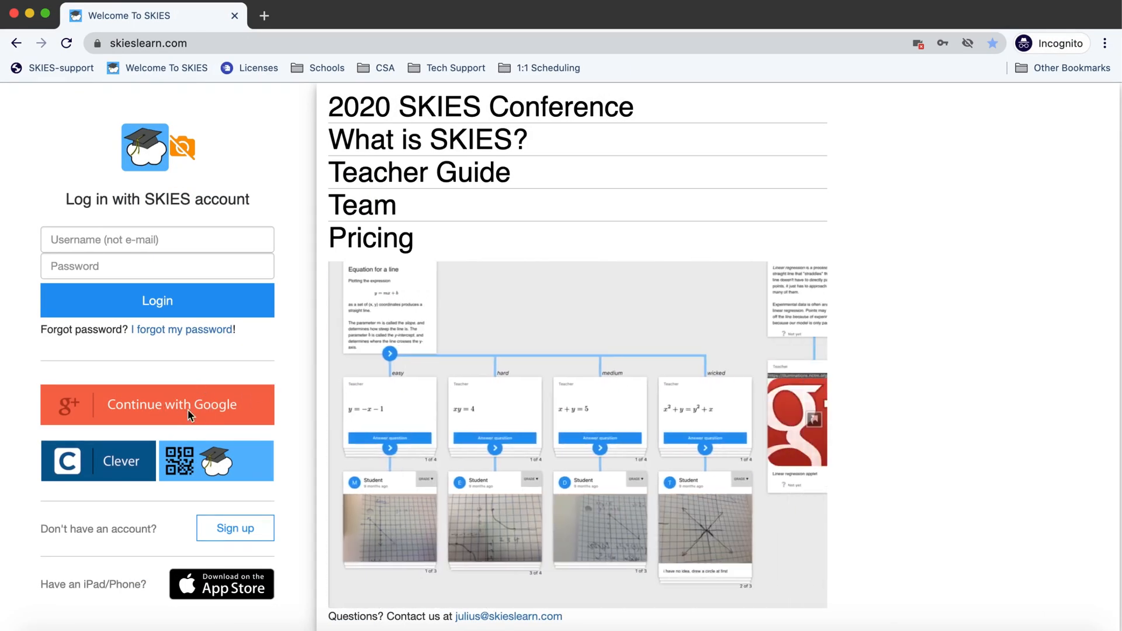
In the private window, start Google sign-in, close its popup and allow camera/microphone for the site
click(156, 404)
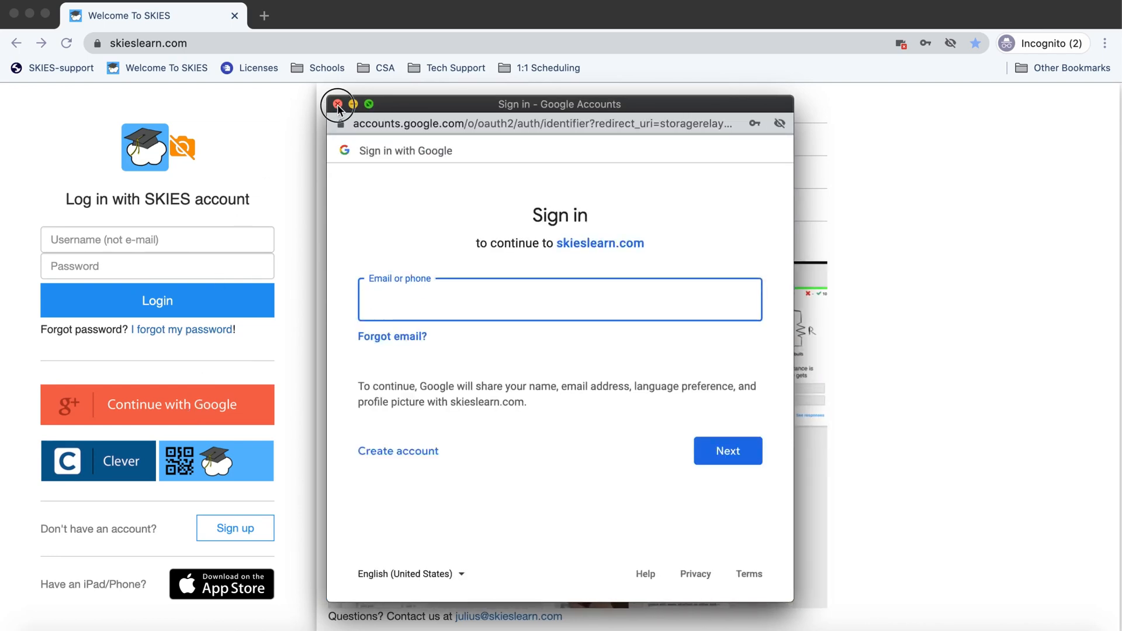
click(337, 104)
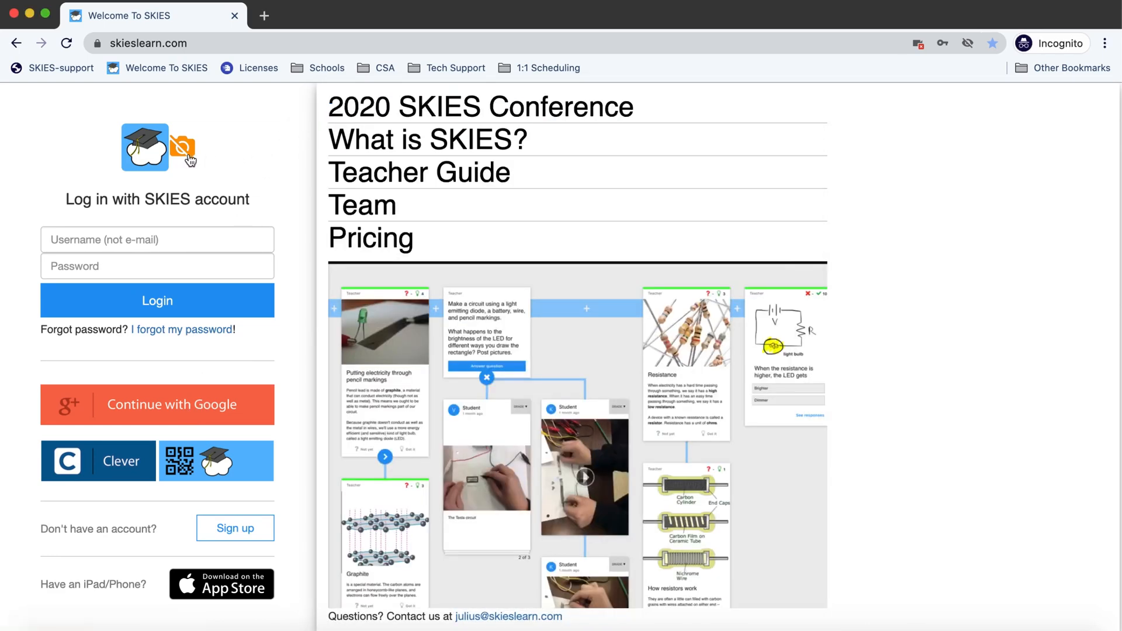
scroll(right, 3)
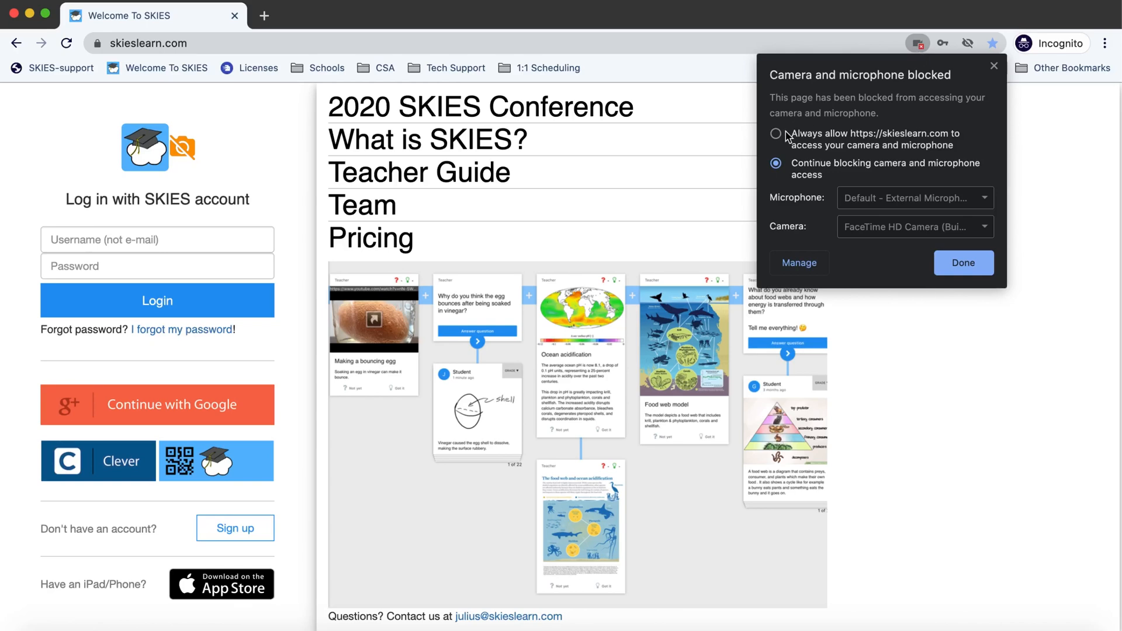
click(962, 263)
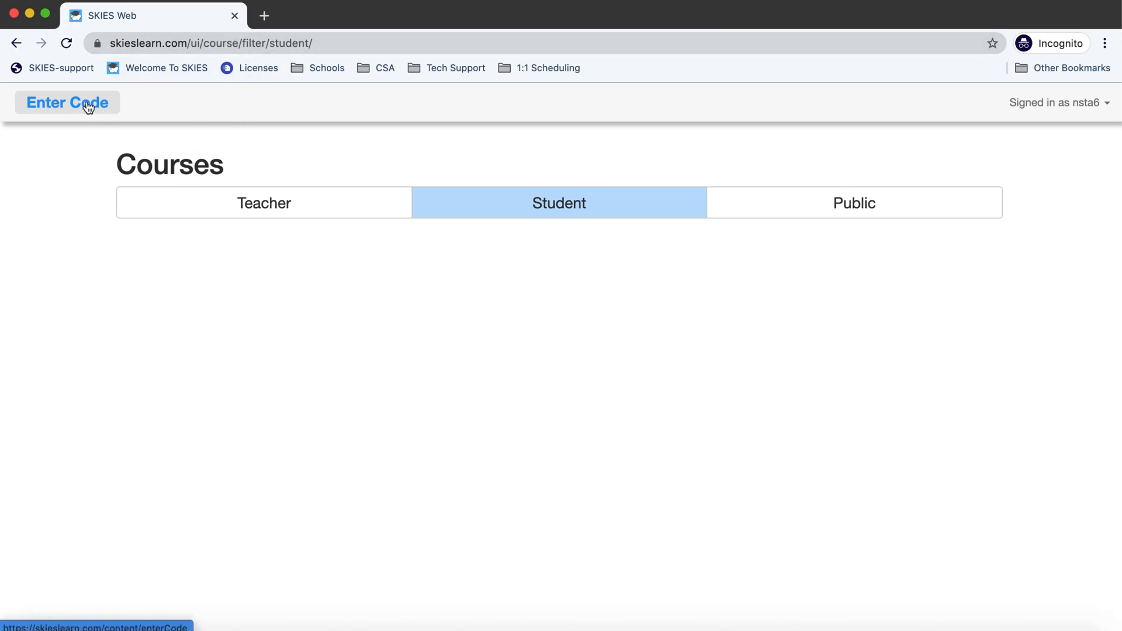
Join with the class code as student nsta6 and open the Science lesson's Lesson 1 in student view
click(68, 103)
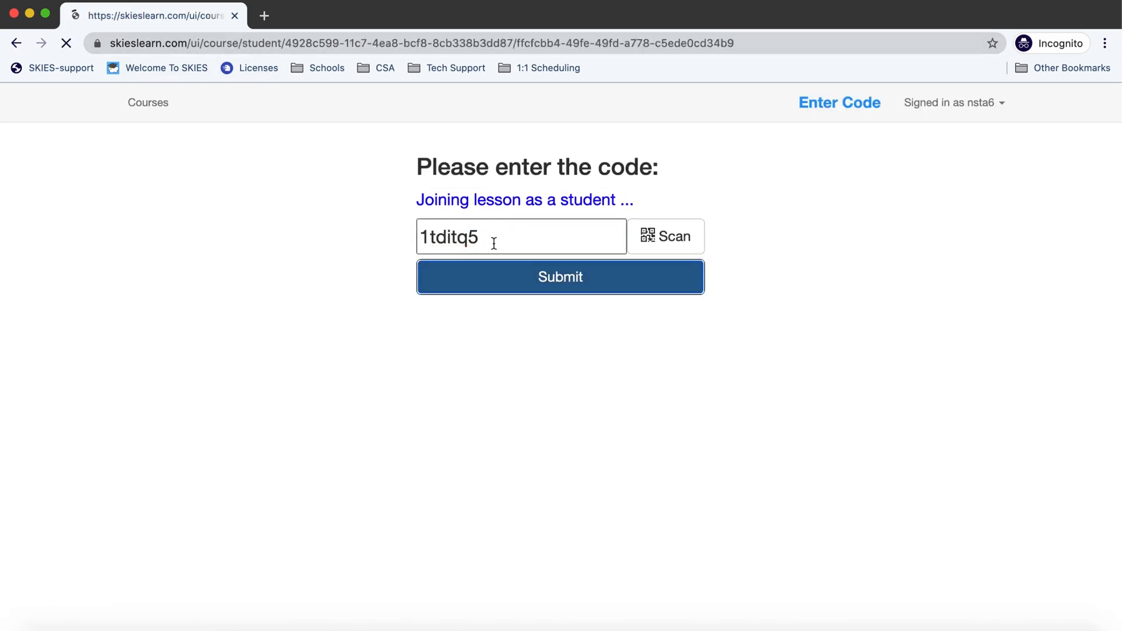
click(560, 277)
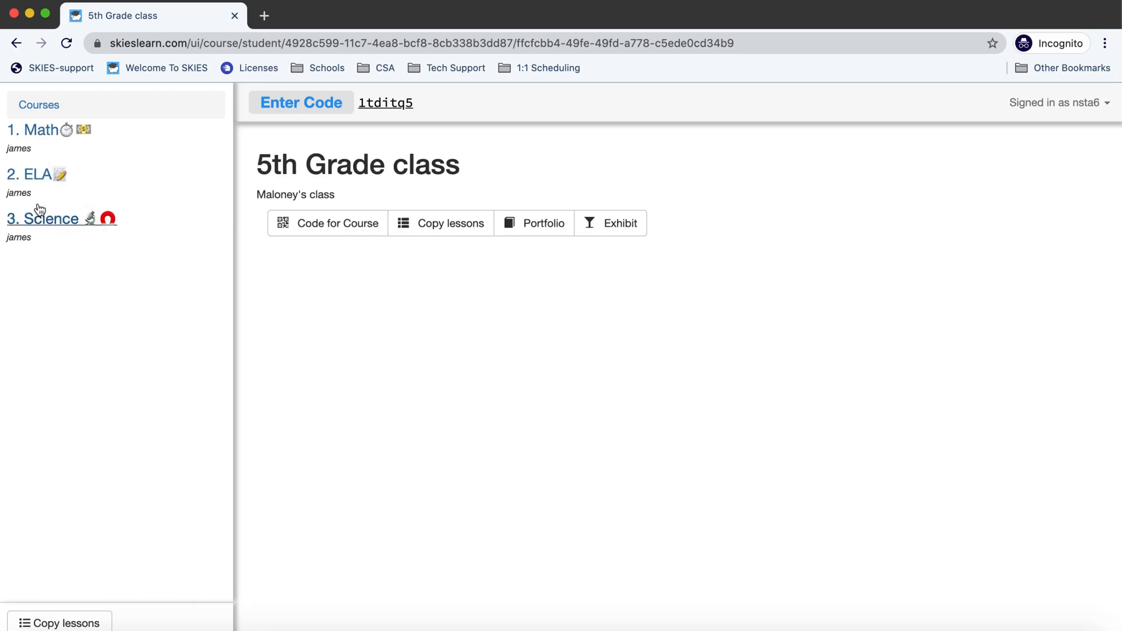
click(36, 130)
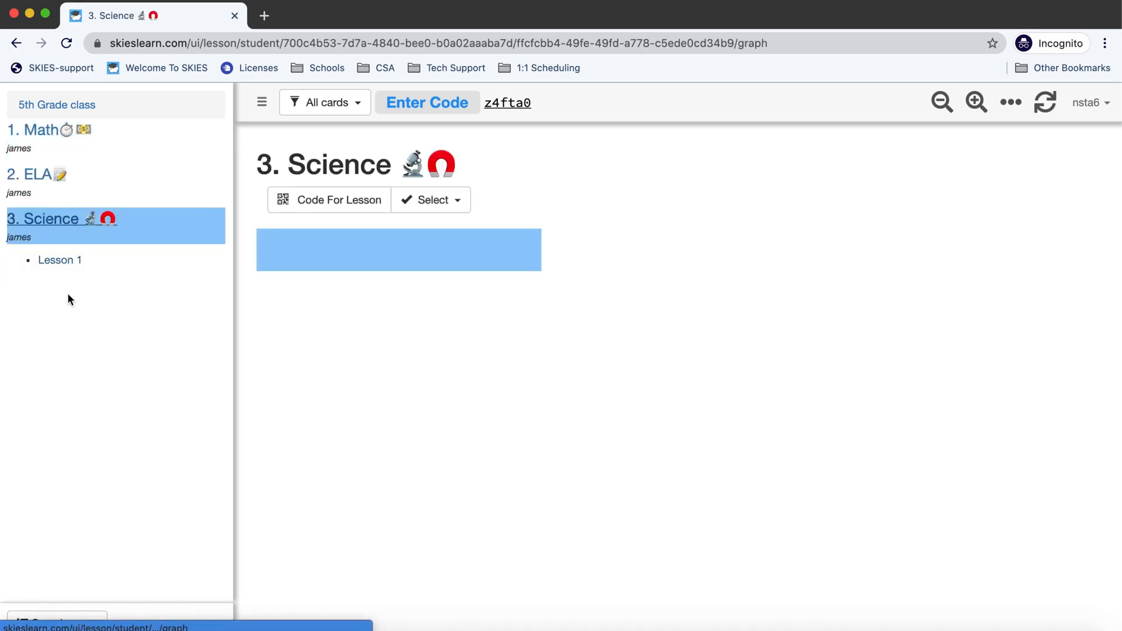
click(60, 260)
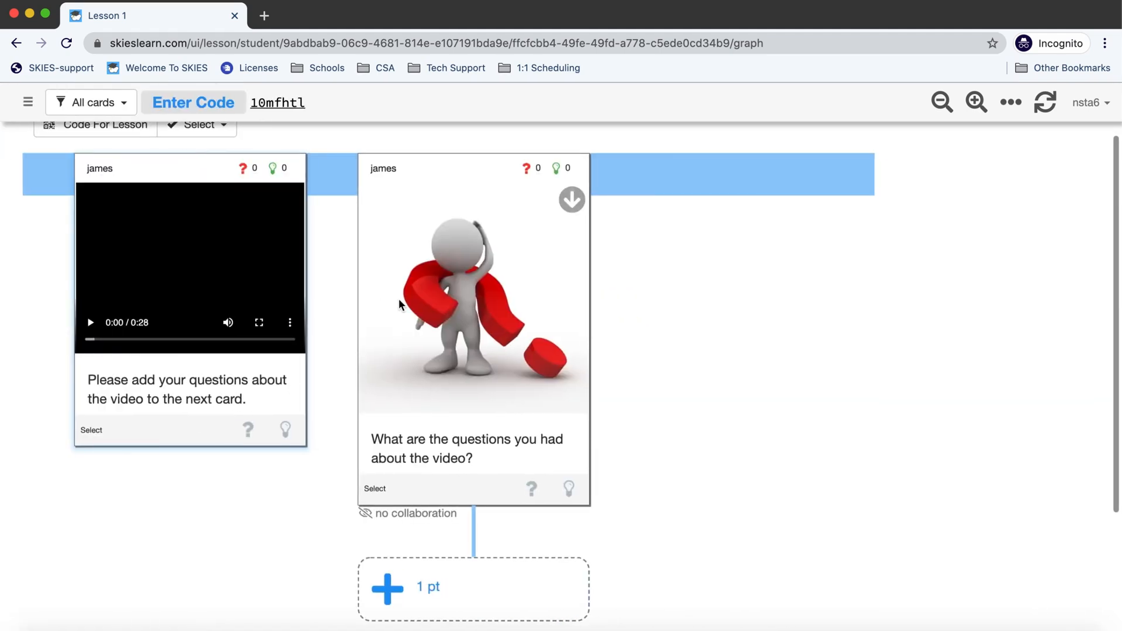
scroll(down, 3)
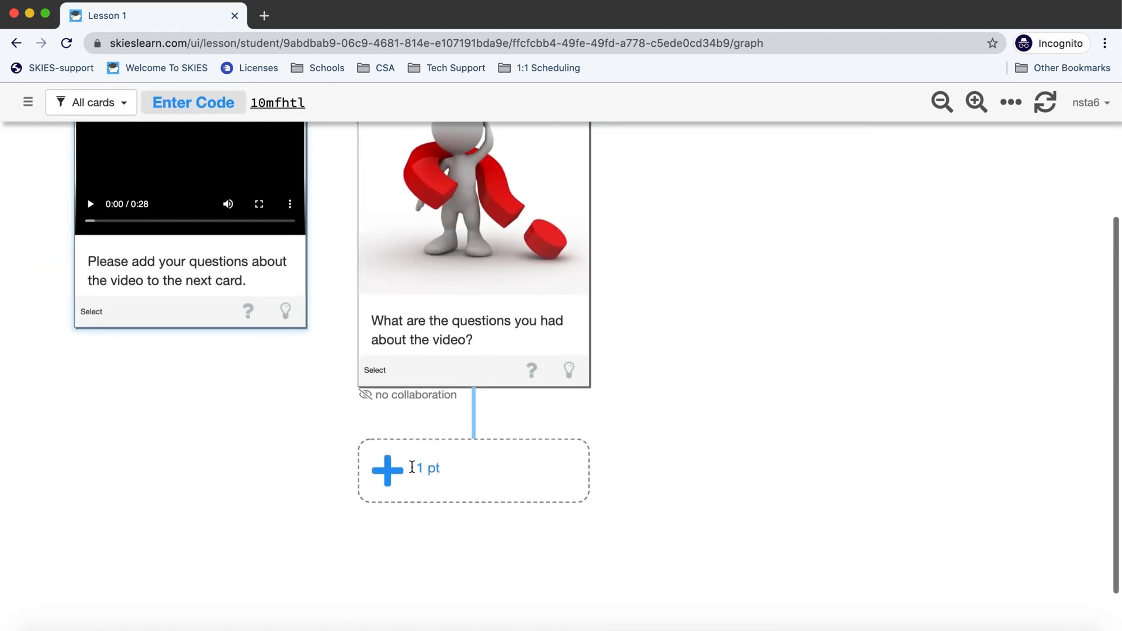
mouse_move(386, 471)
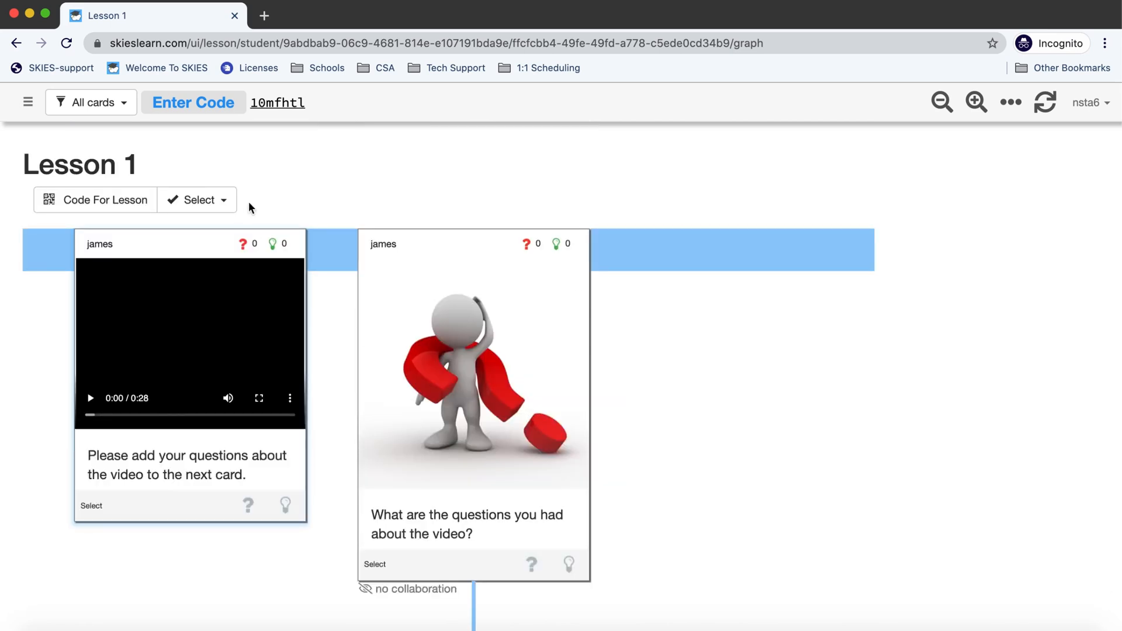
mouse_move(84, 102)
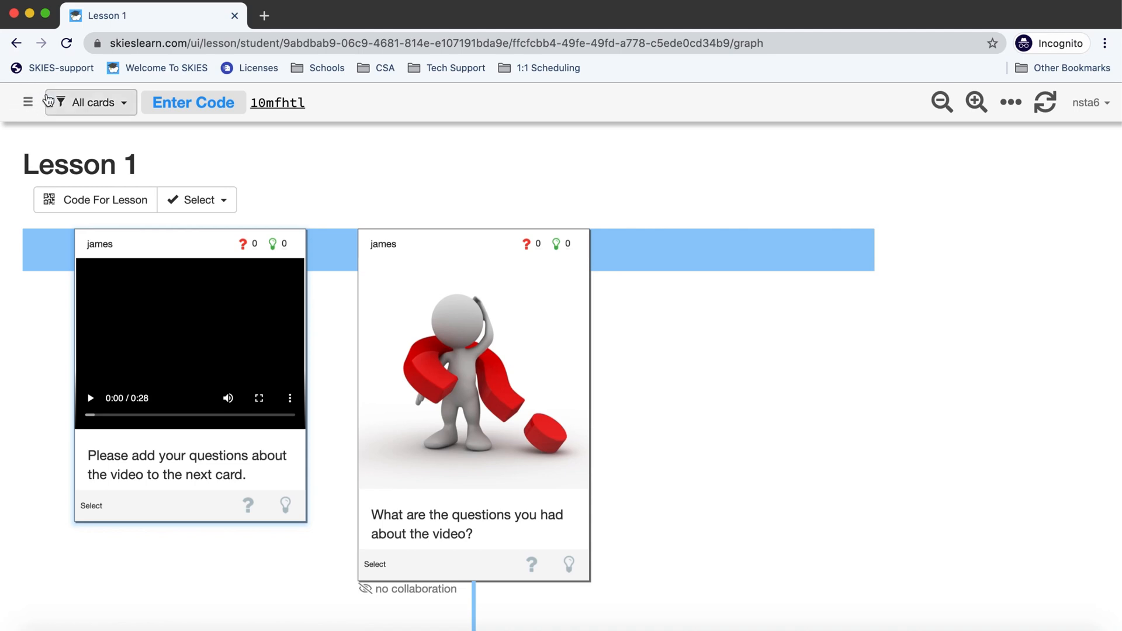
Navigate via the side panel up through Science and Math to the 5th Grade class page
click(27, 103)
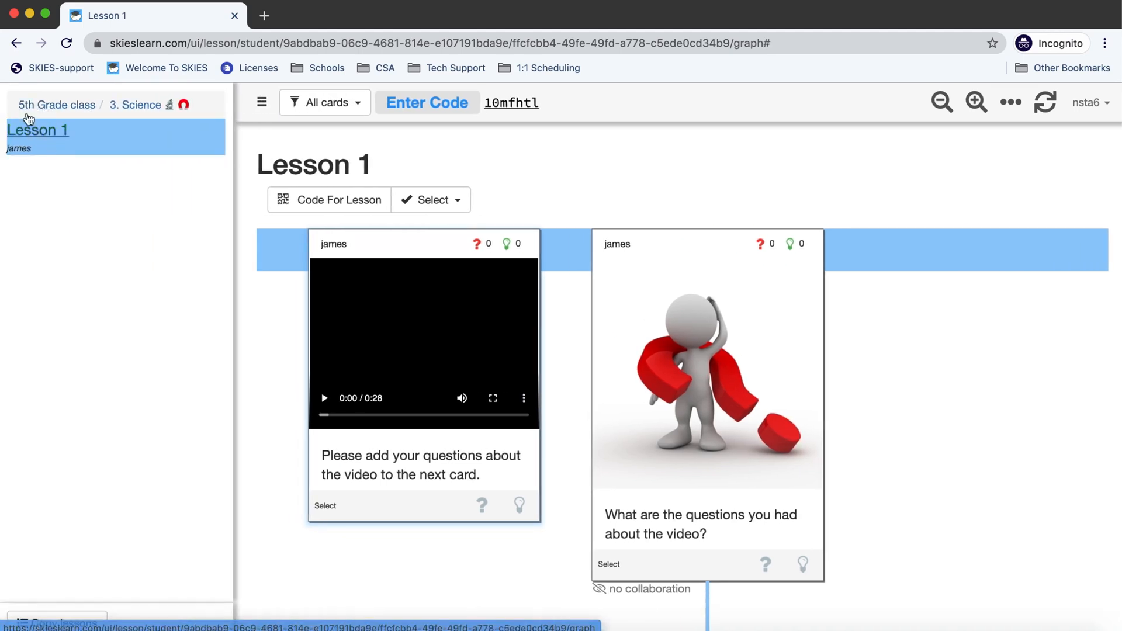
click(136, 104)
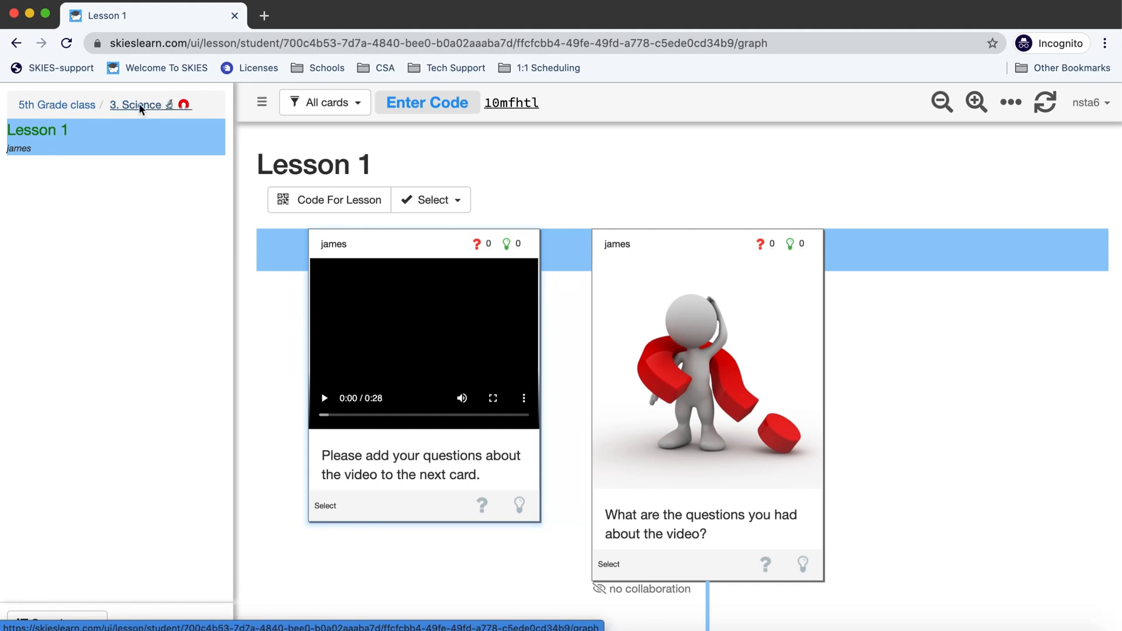
click(33, 174)
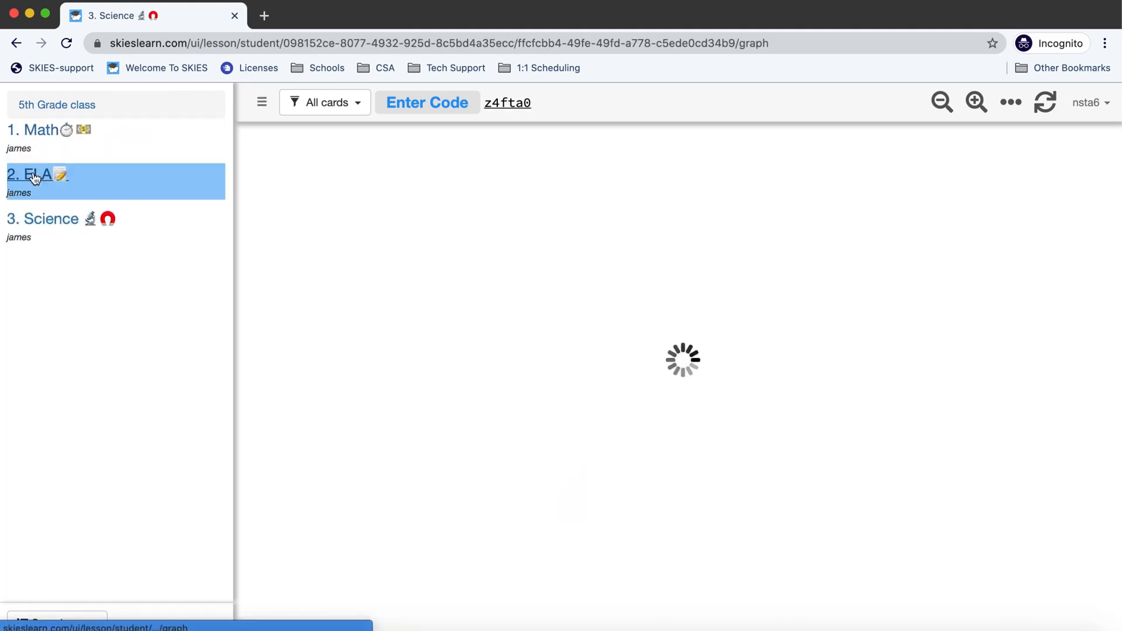
click(36, 130)
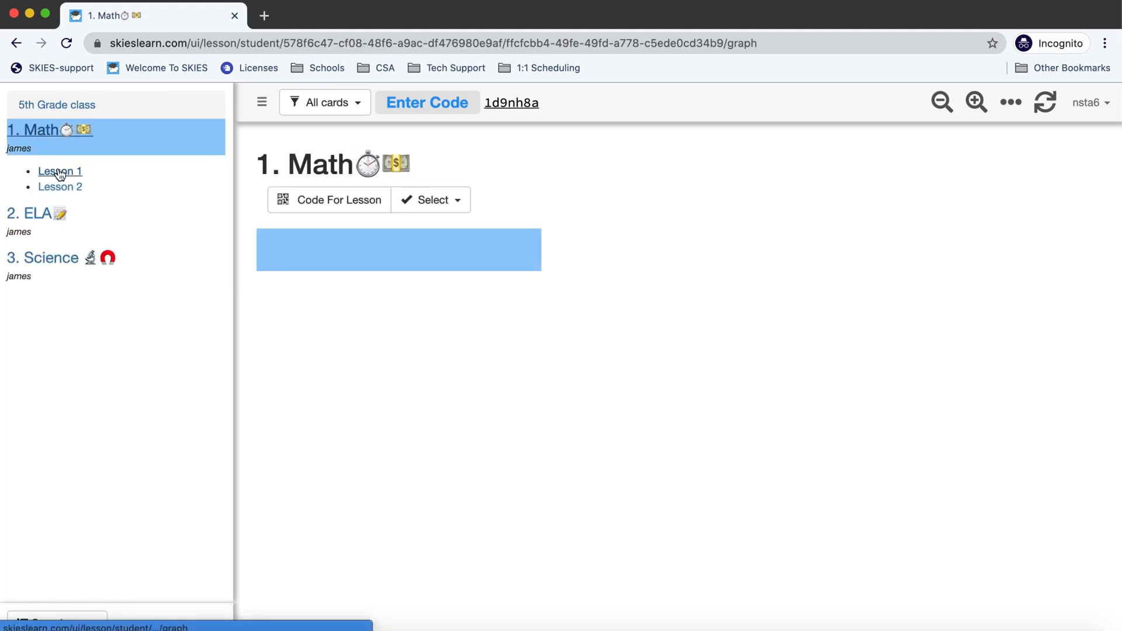
click(56, 104)
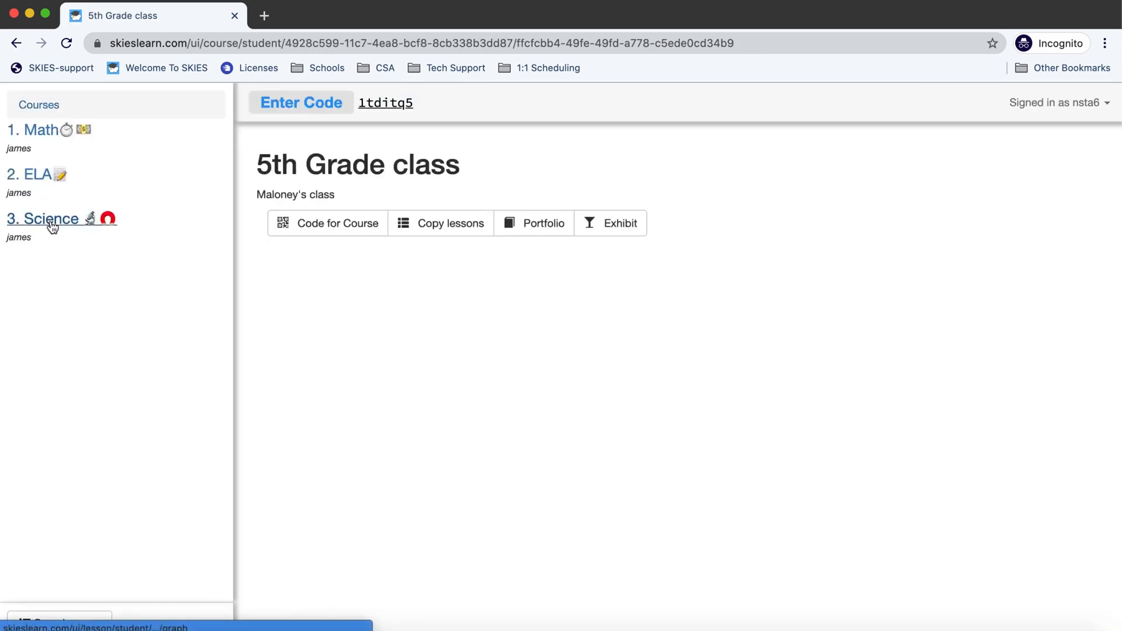
click(43, 218)
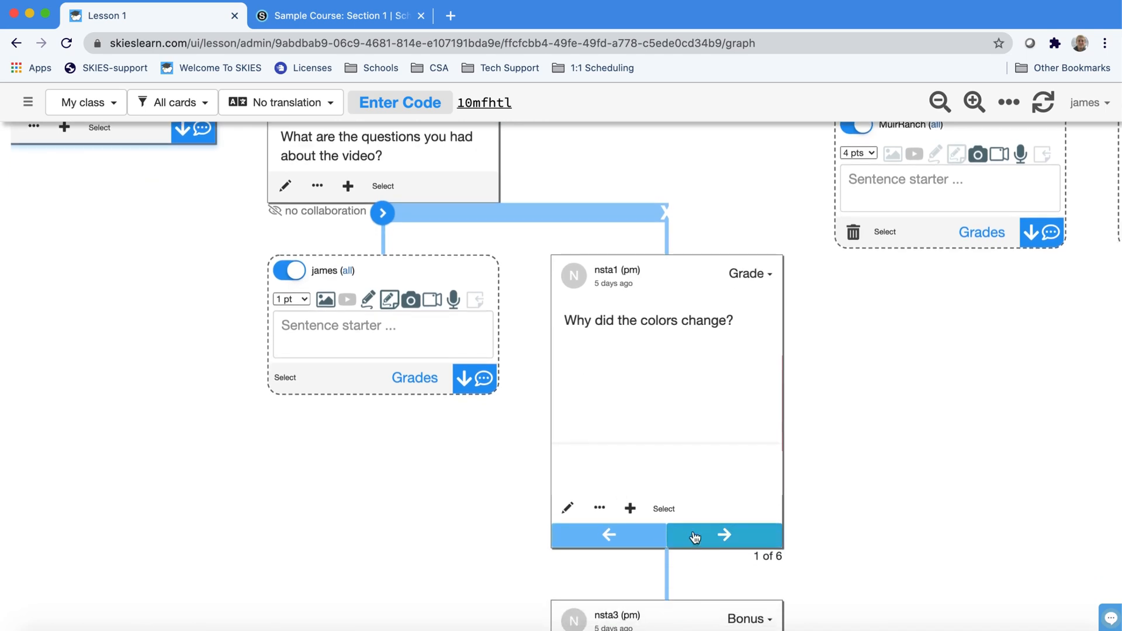
Spread out the student responses and make new responses worth 4 points
click(724, 535)
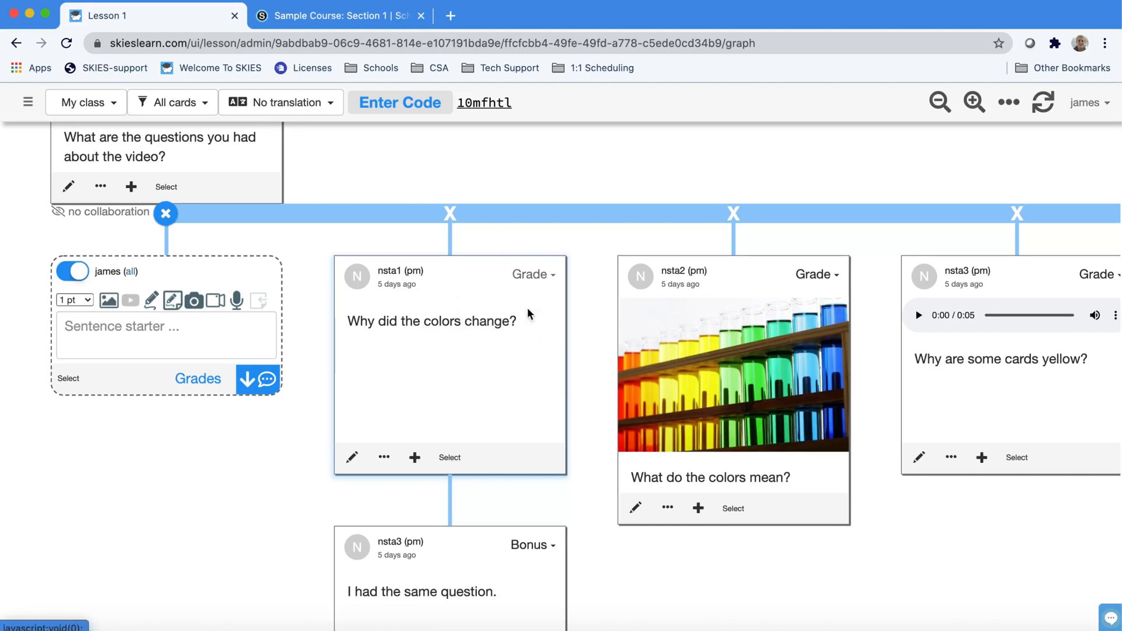
click(75, 300)
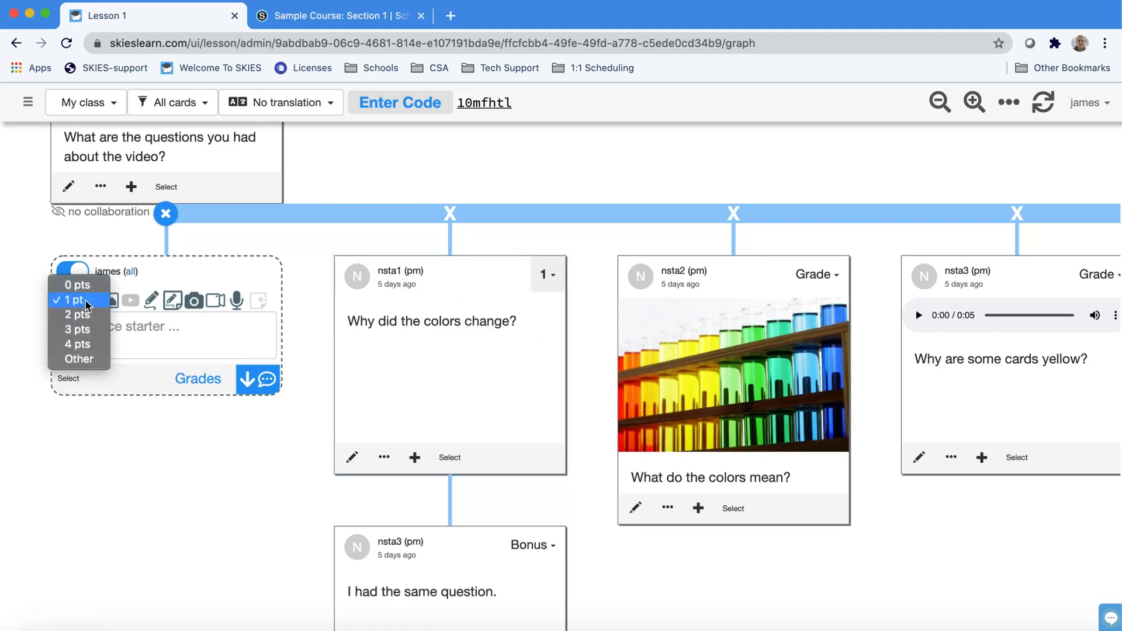
mouse_move(77, 314)
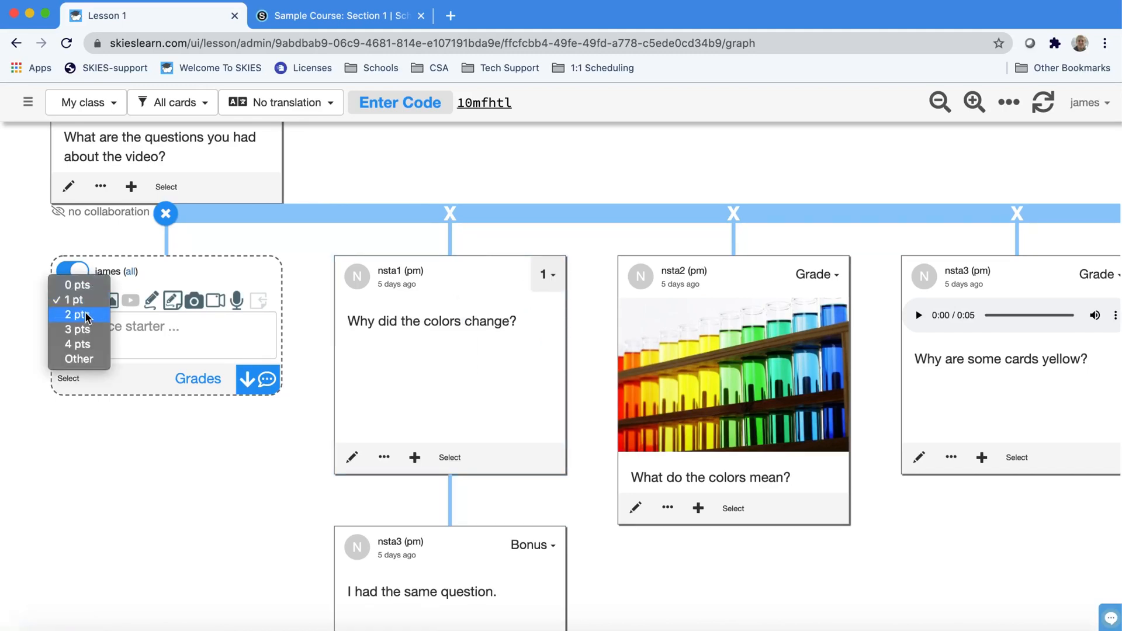
click(77, 343)
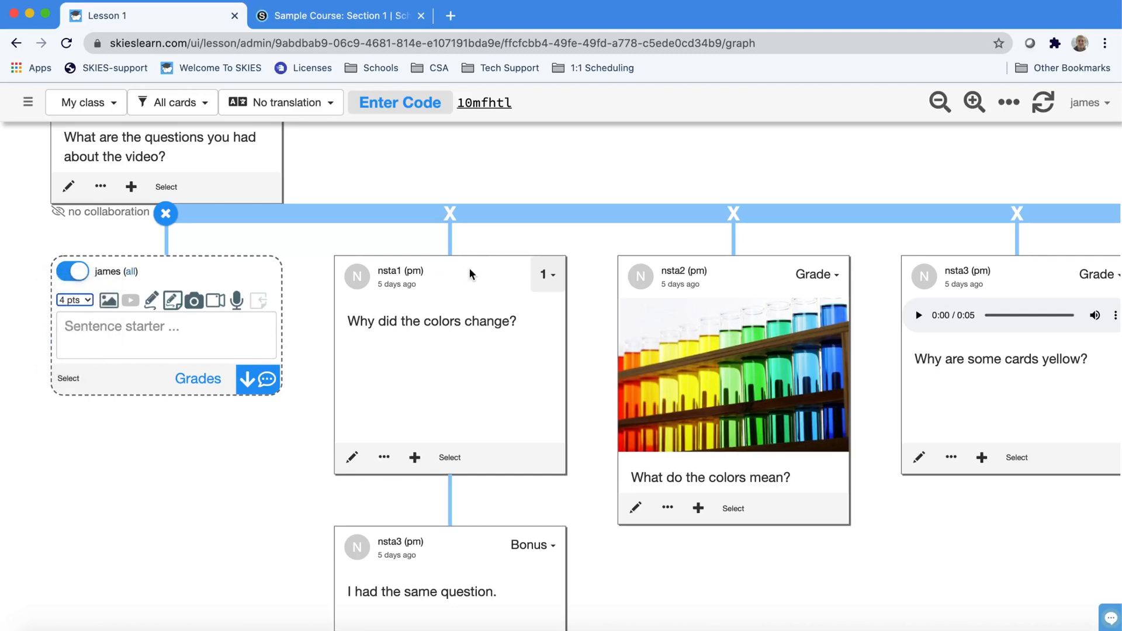
Grade the colors-change question and colour-tubes picture card 4, saving the private 'Nice picture.' feedback
click(546, 274)
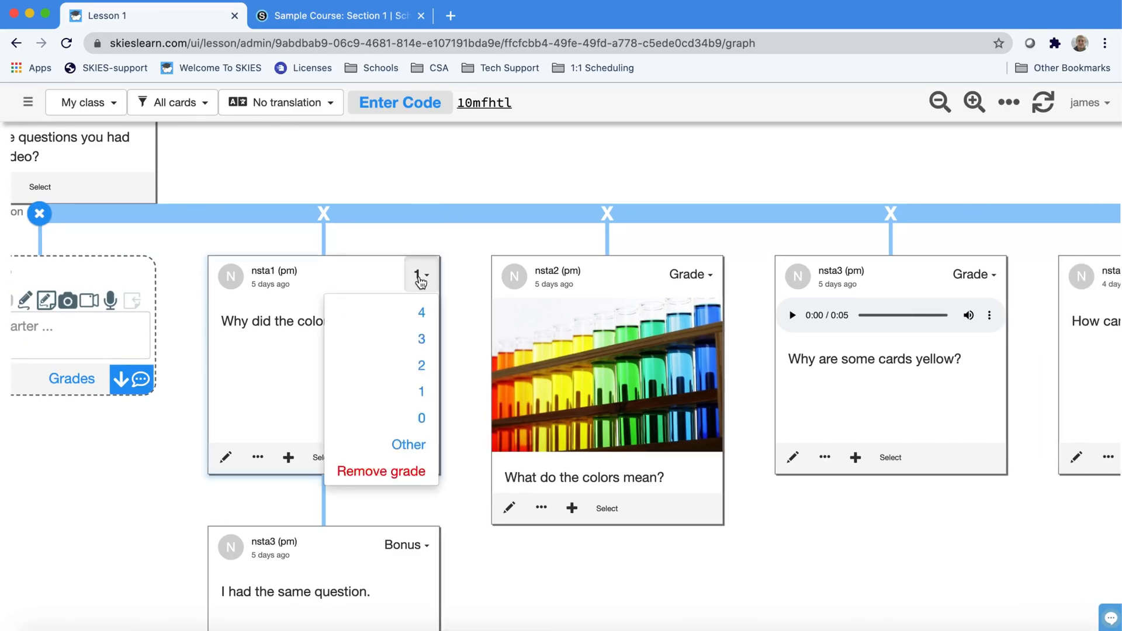
click(421, 312)
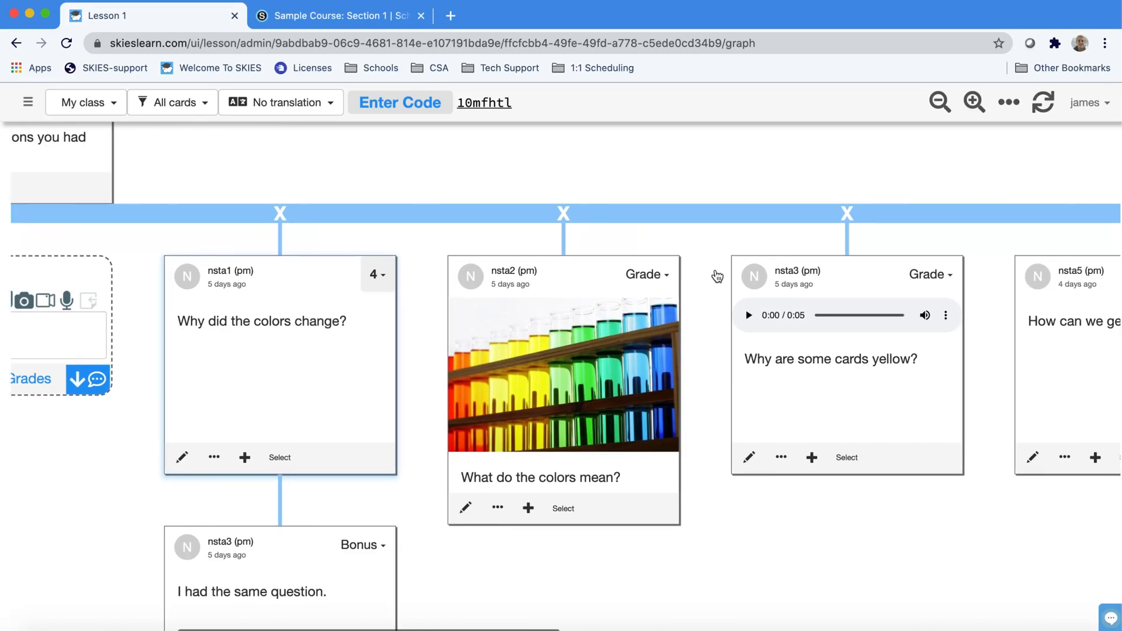
click(647, 274)
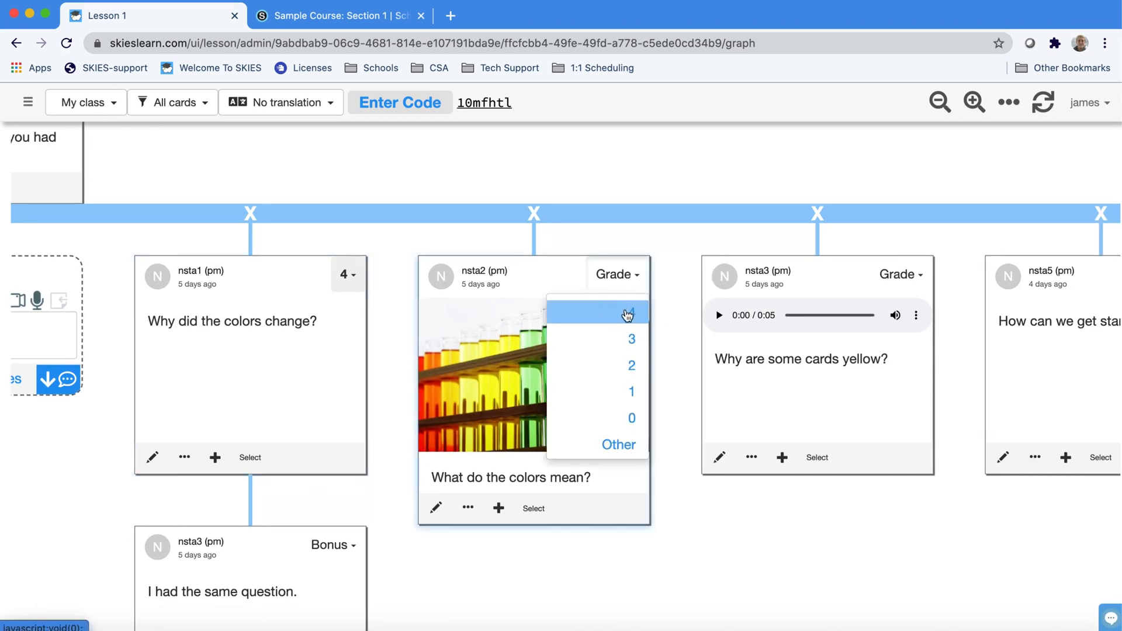
click(628, 314)
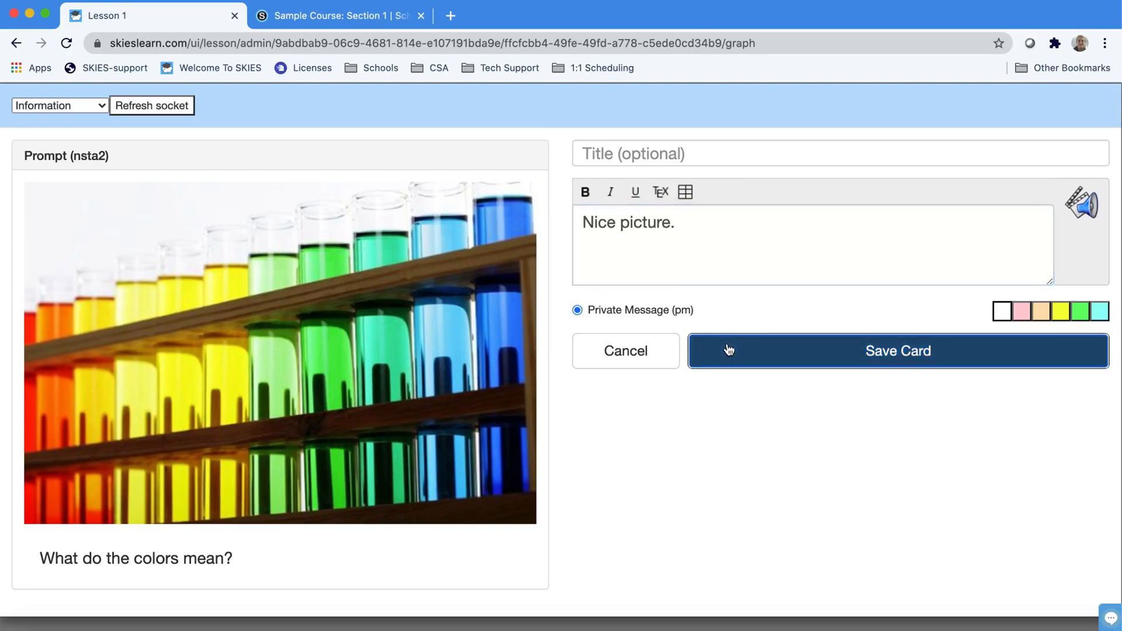
click(898, 351)
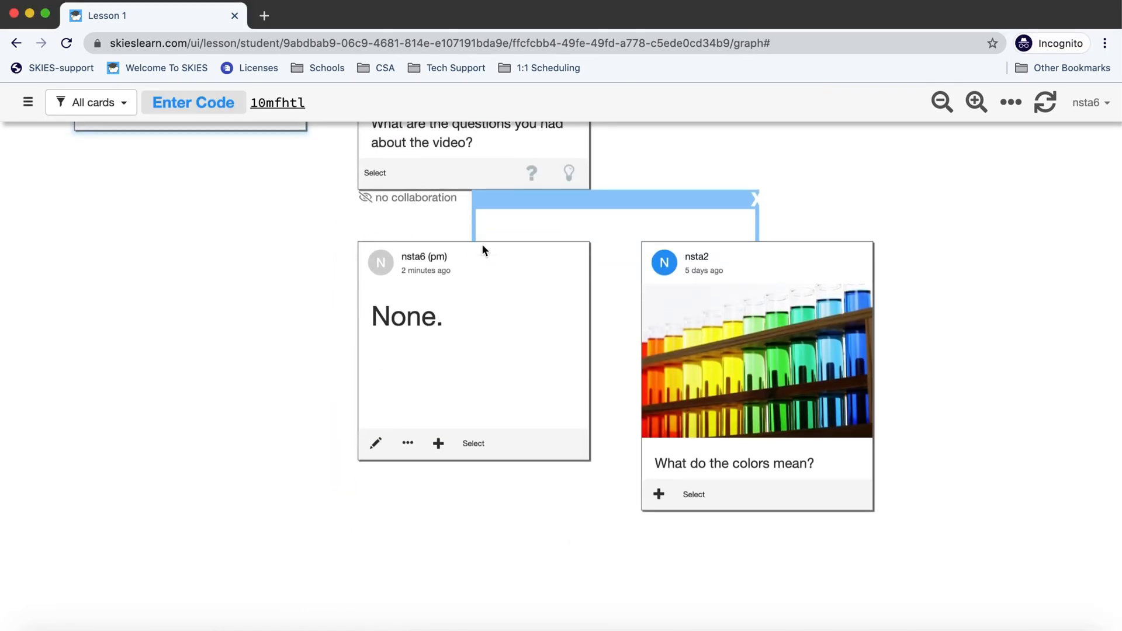
mouse_move(664, 265)
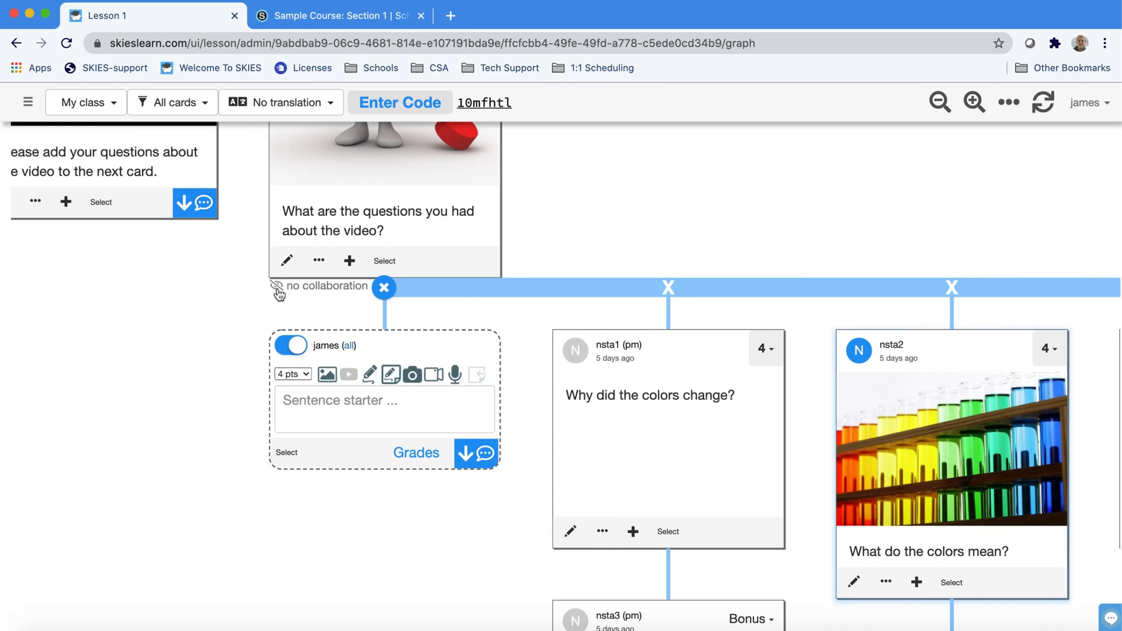
Switch the video-questions card from no collaboration to collaboration and check the student view
click(270, 285)
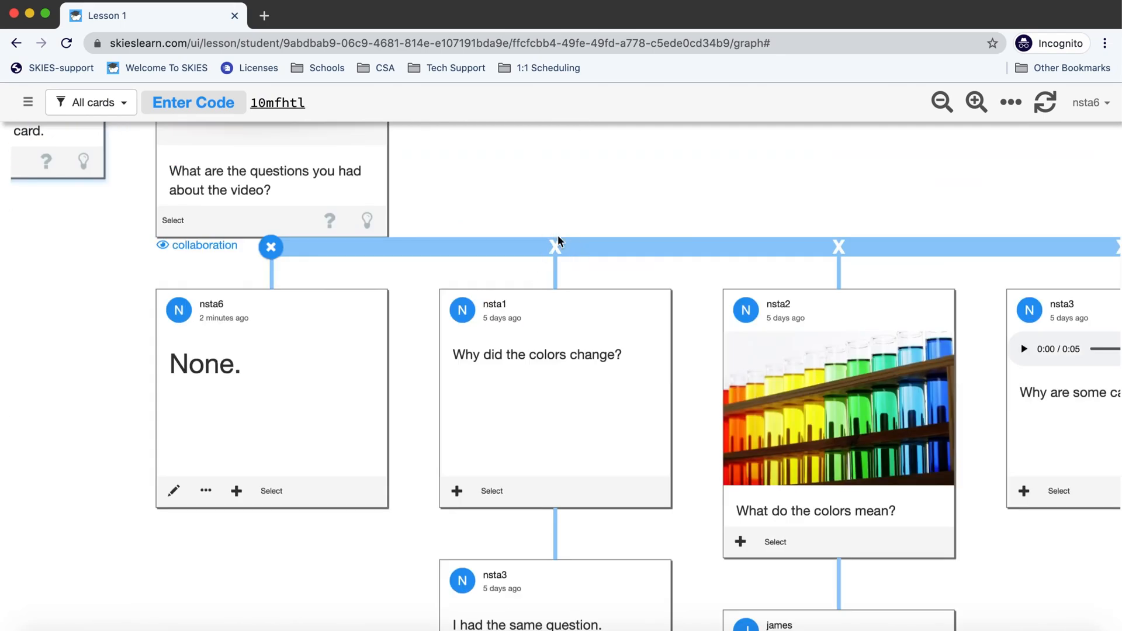
click(270, 247)
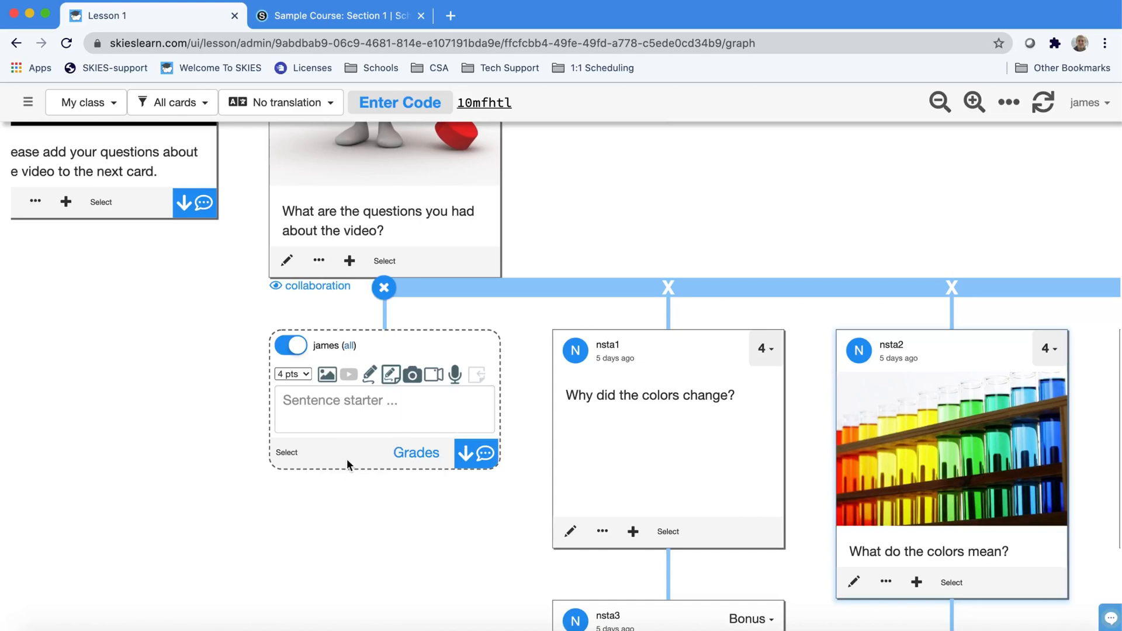
mouse_move(334, 308)
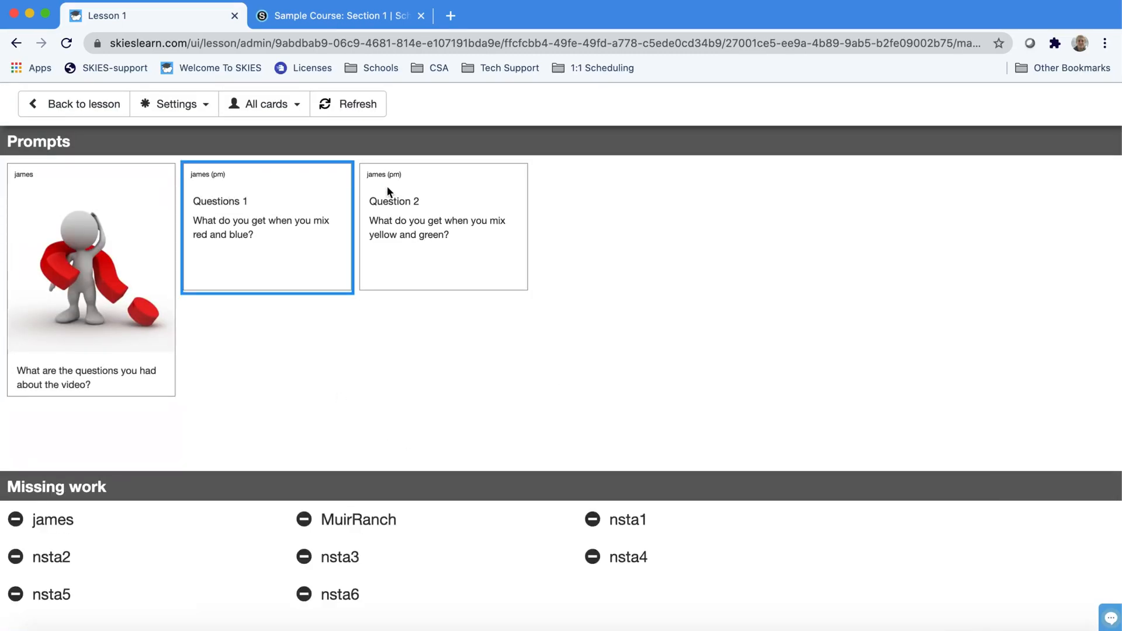
mouse_move(142, 187)
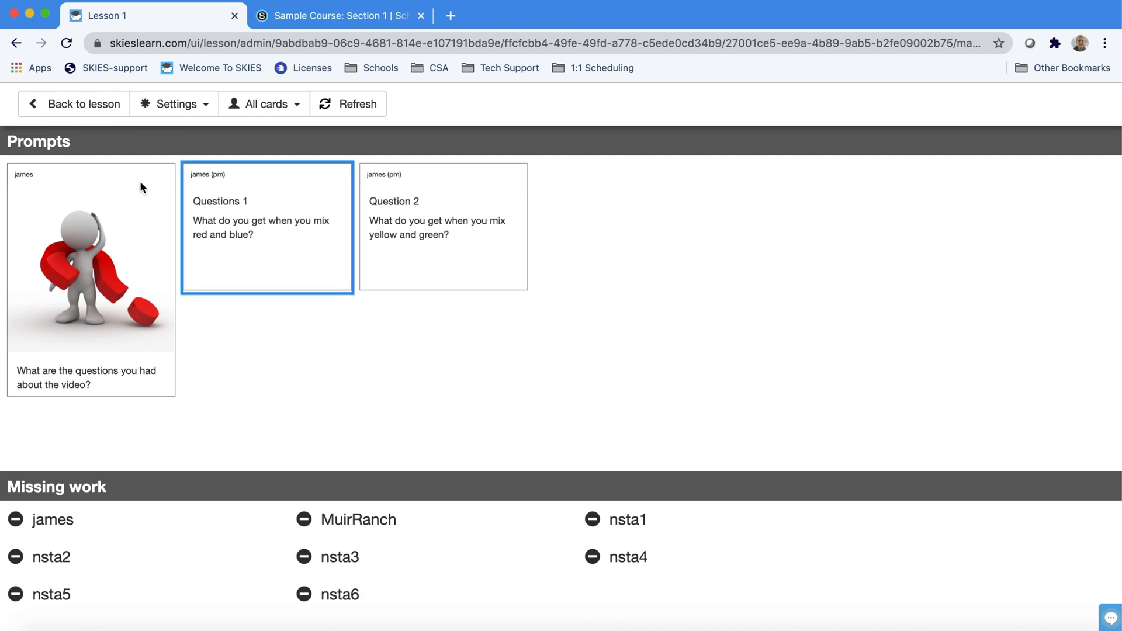
Grade the 'None.' response 4 from its Grade dropdown
scroll(down, 3)
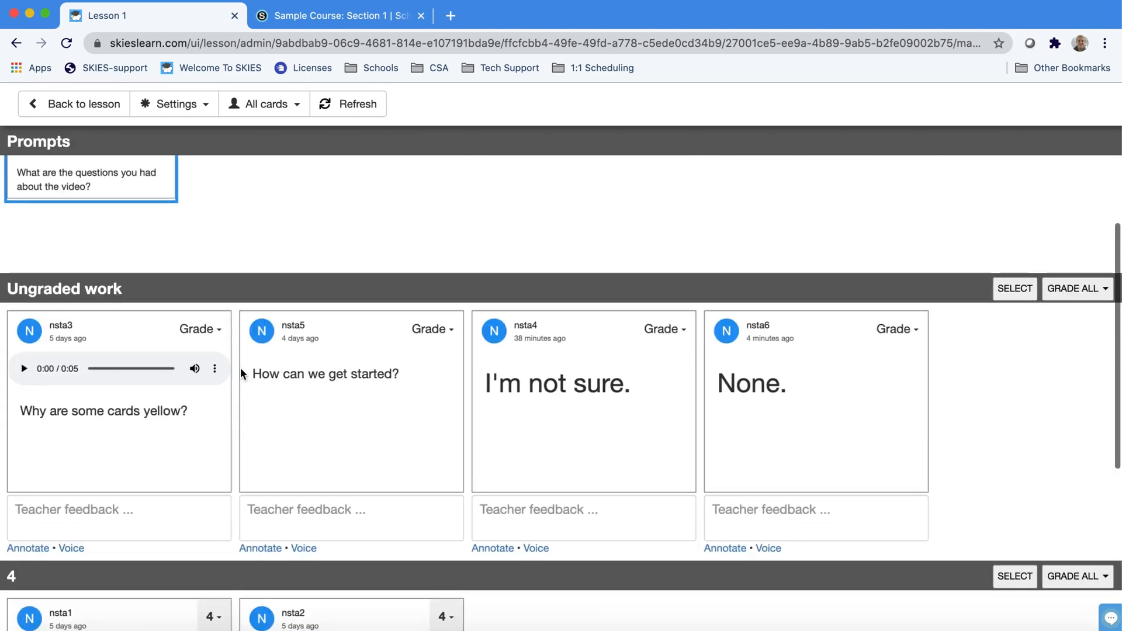
scroll(down, 3)
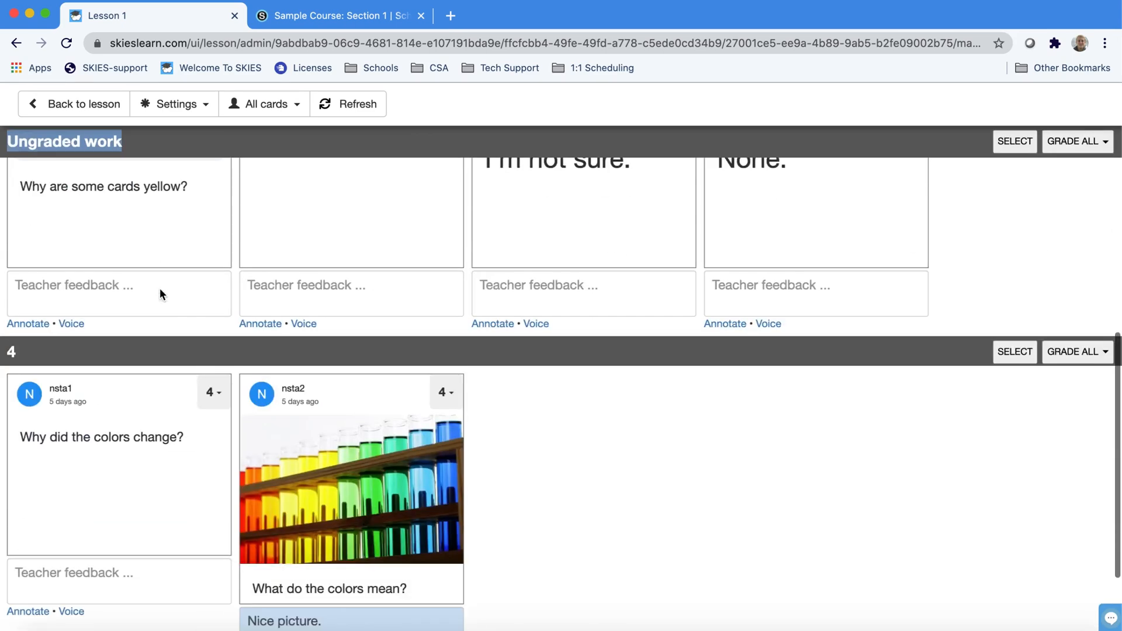
scroll(down, 3)
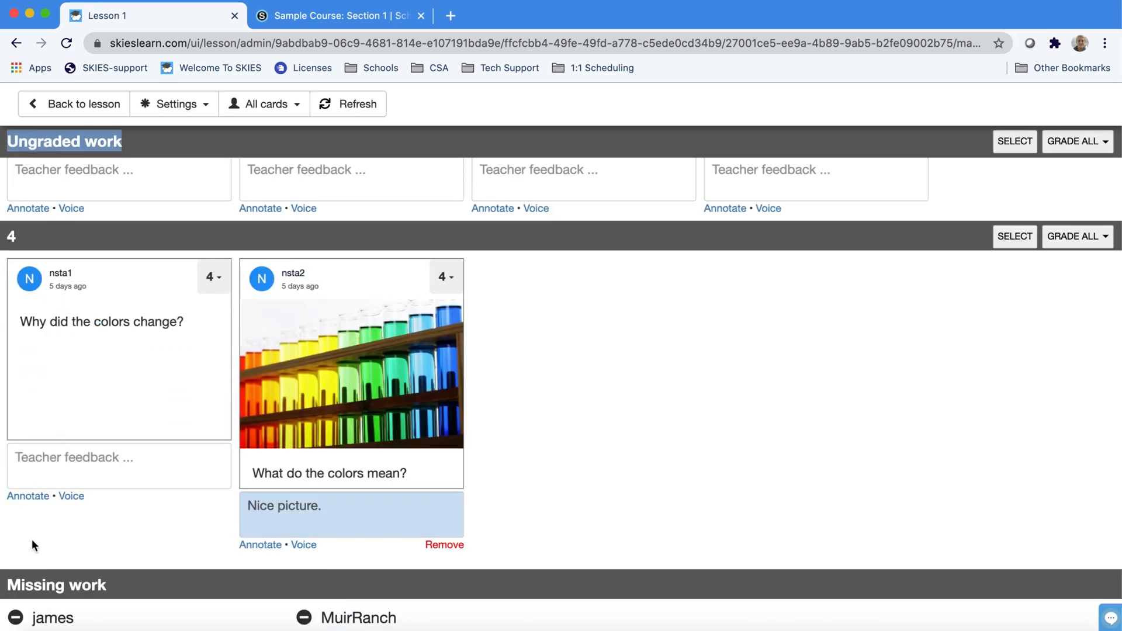
scroll(down, 3)
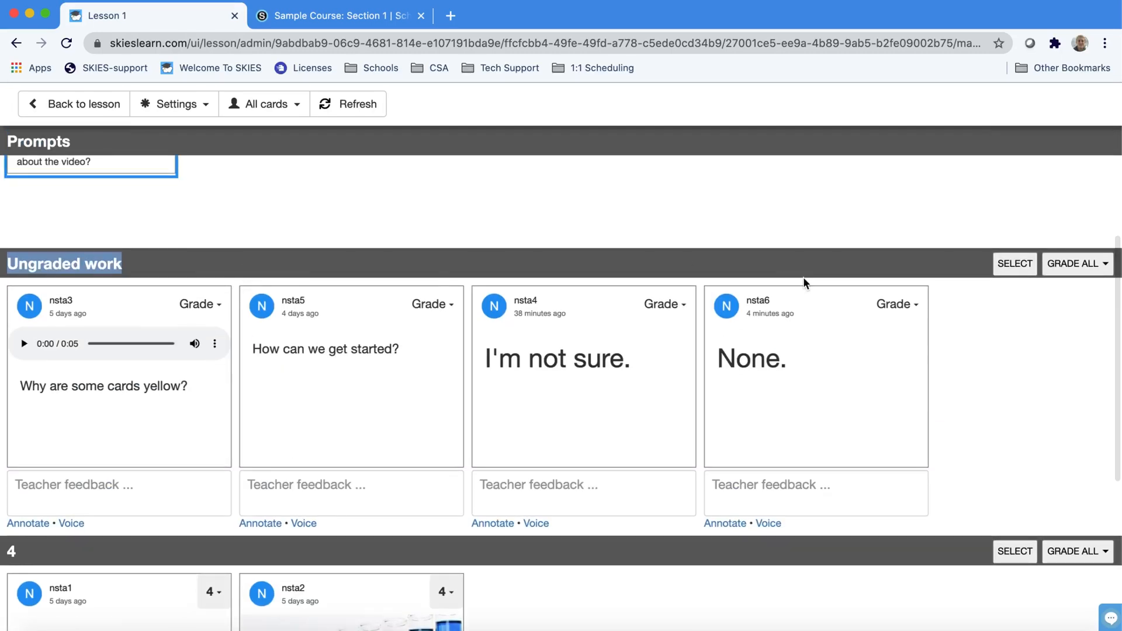
click(895, 303)
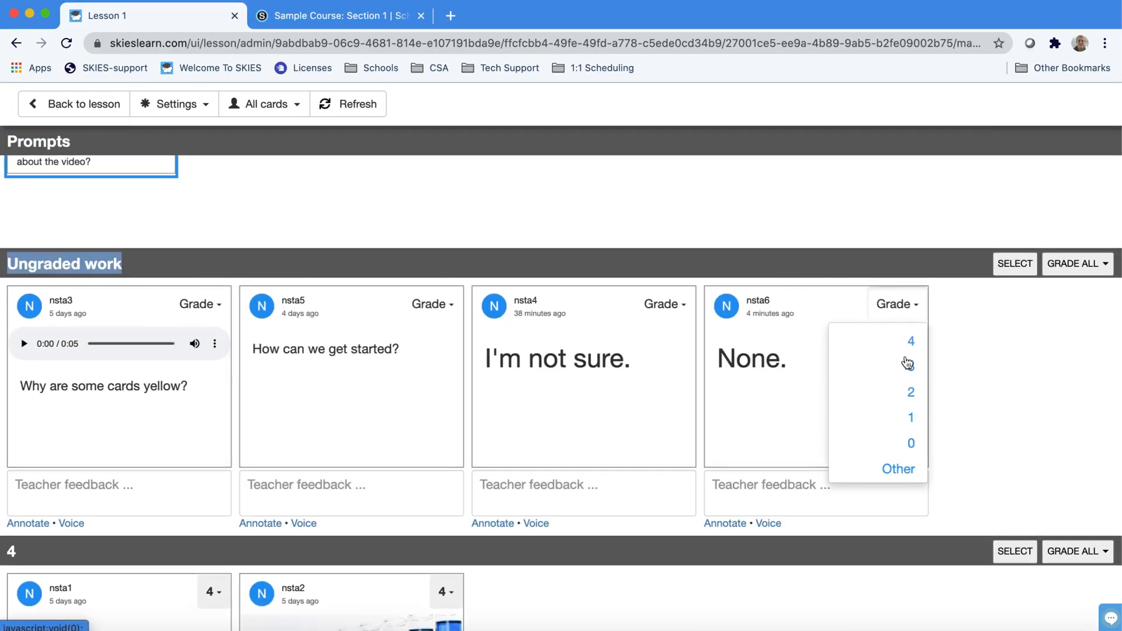
click(911, 340)
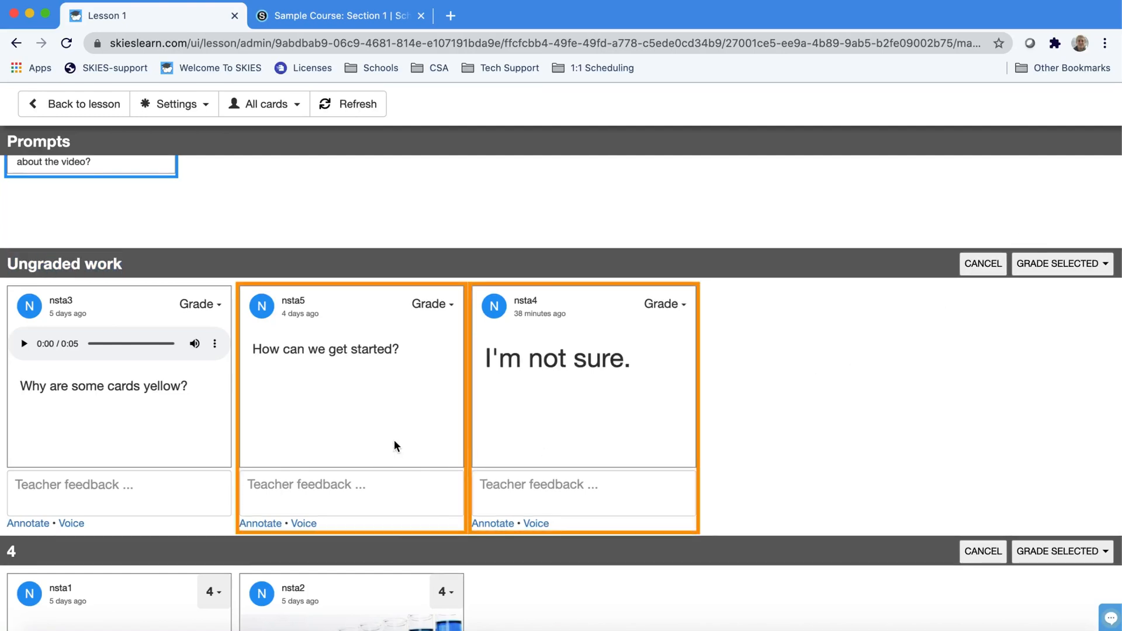
Use GRADE ALL on the Ungraded work section to give every remaining response 4
click(1063, 263)
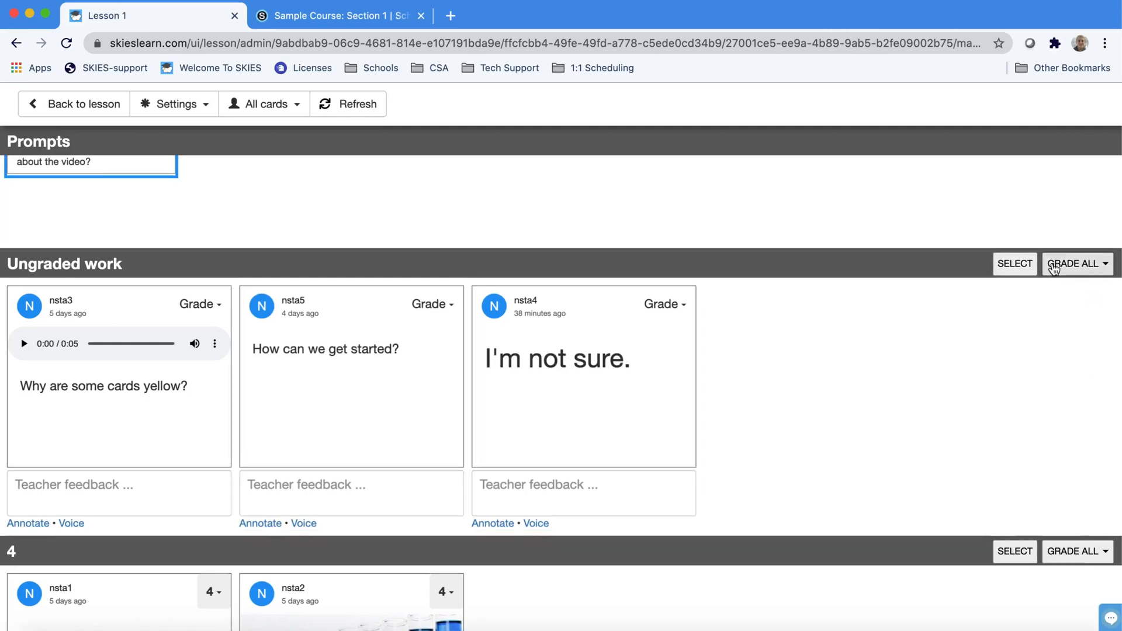
click(1076, 263)
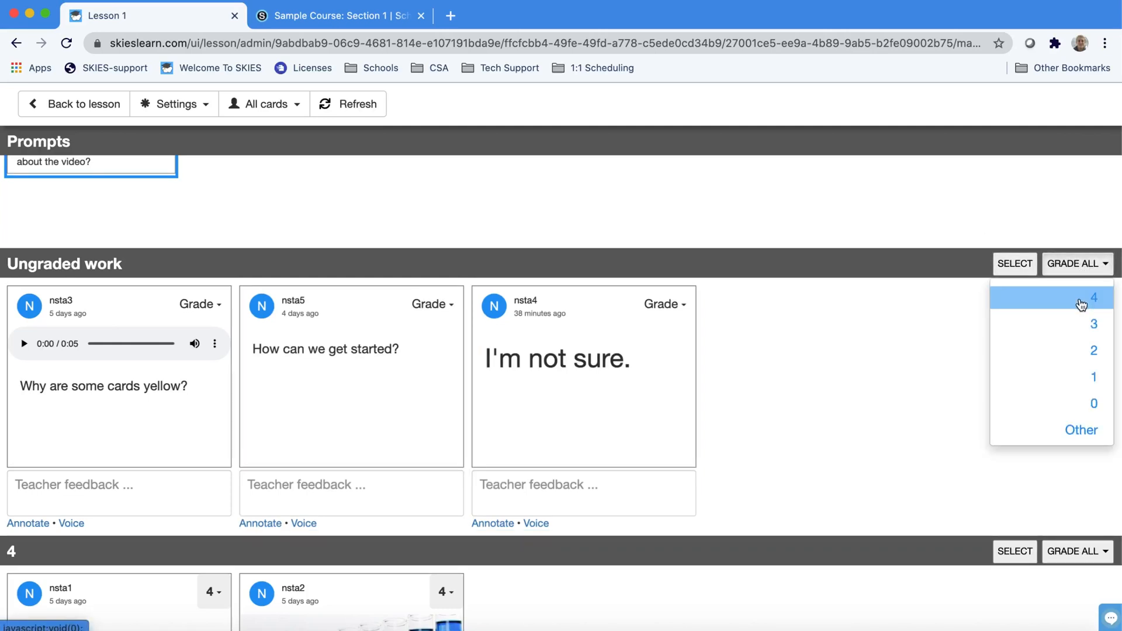
click(1092, 298)
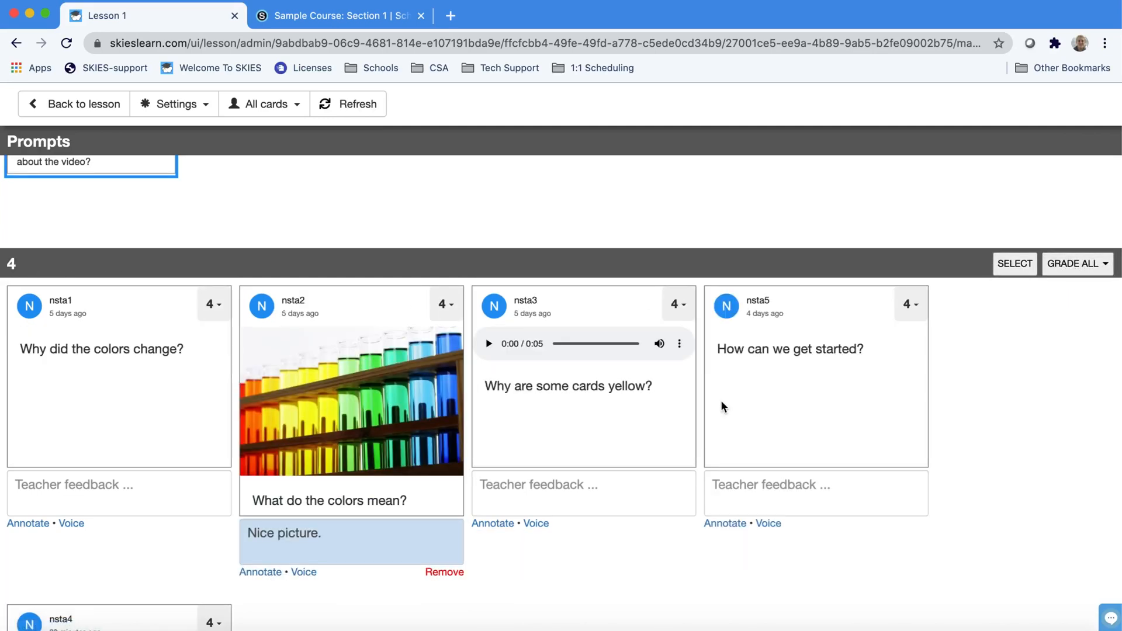
scroll(down, 3)
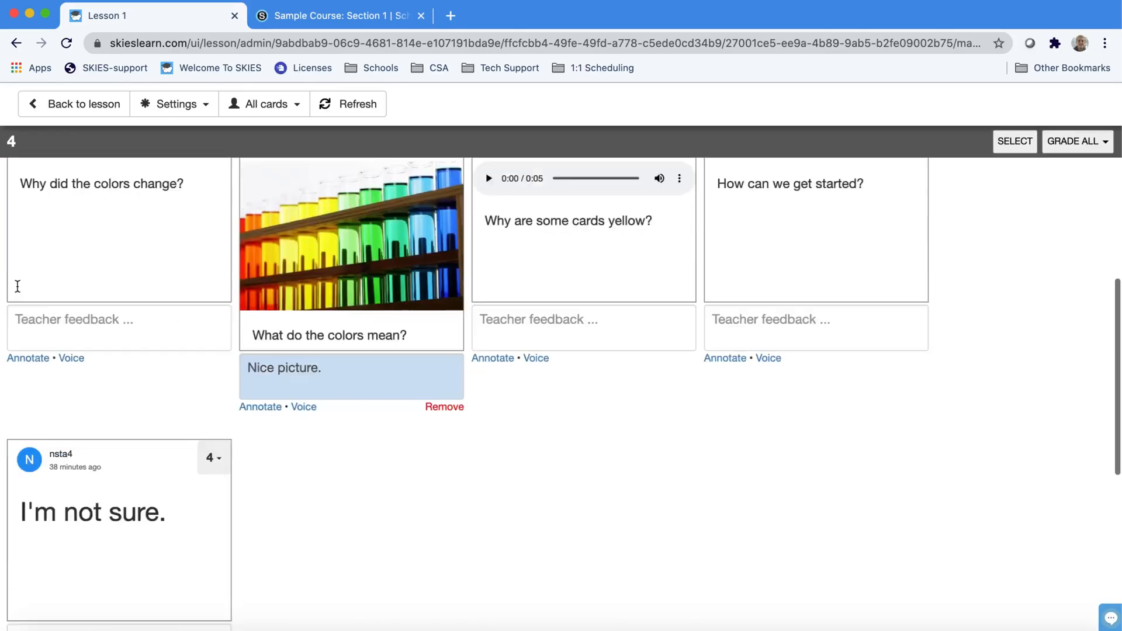
scroll(down, 3)
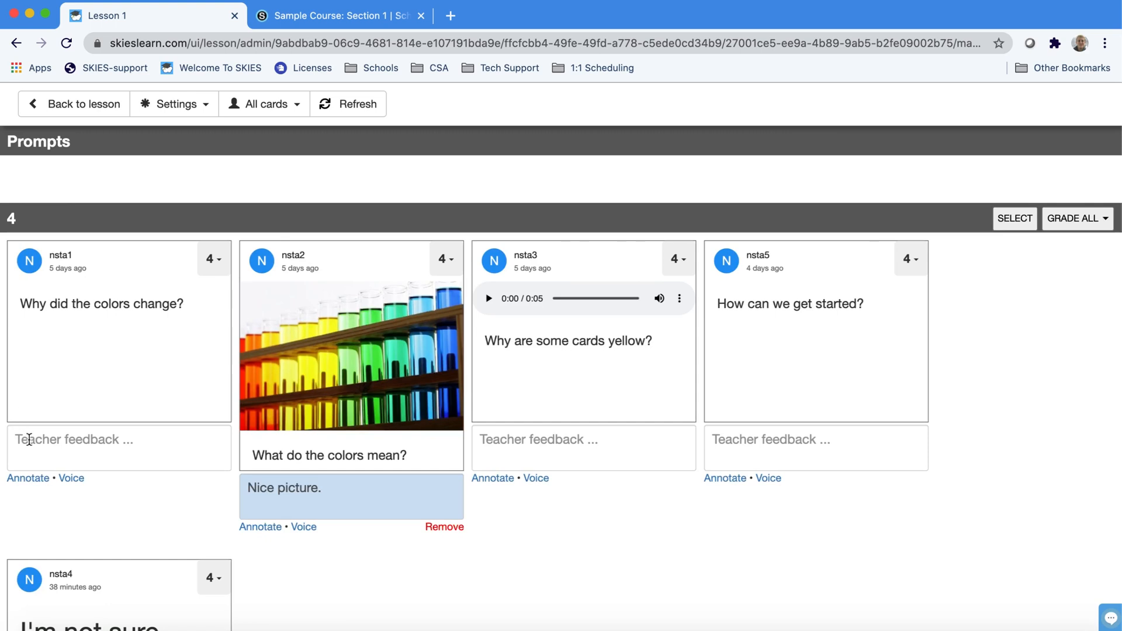
Save the feedback 'Please go back and read.' on the color-change question
click(118, 448)
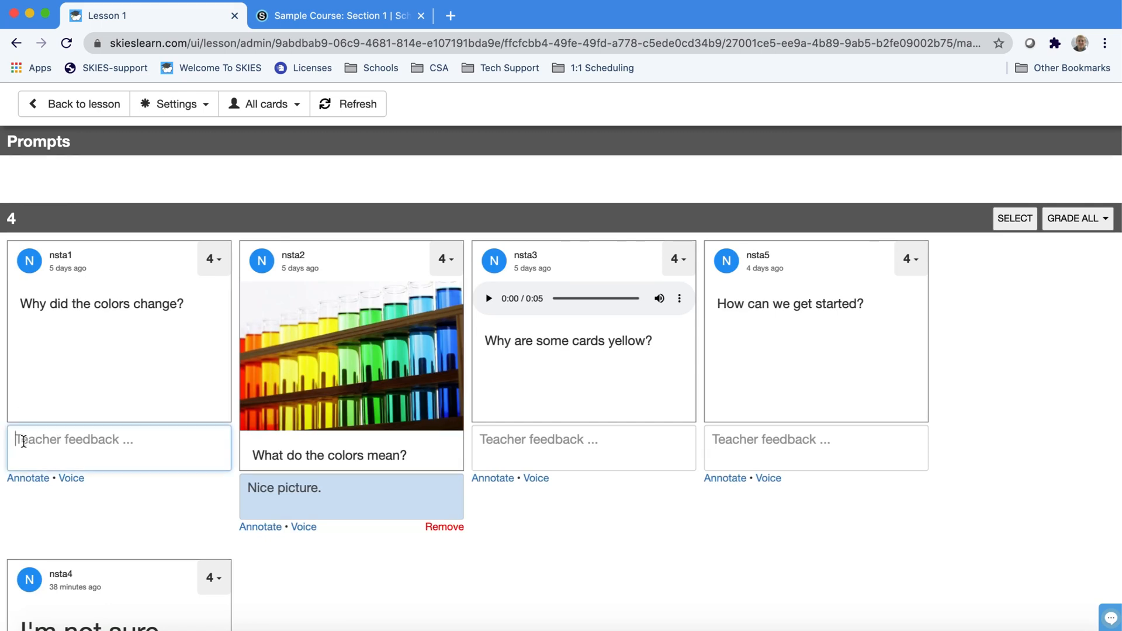
text(Please go back and r)
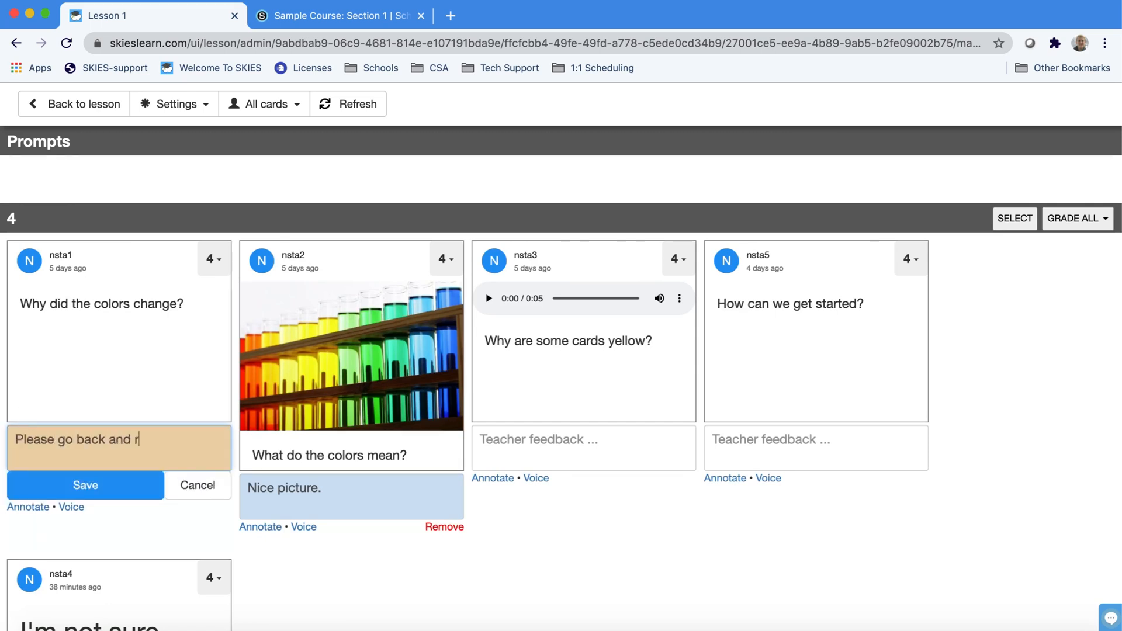
click(86, 485)
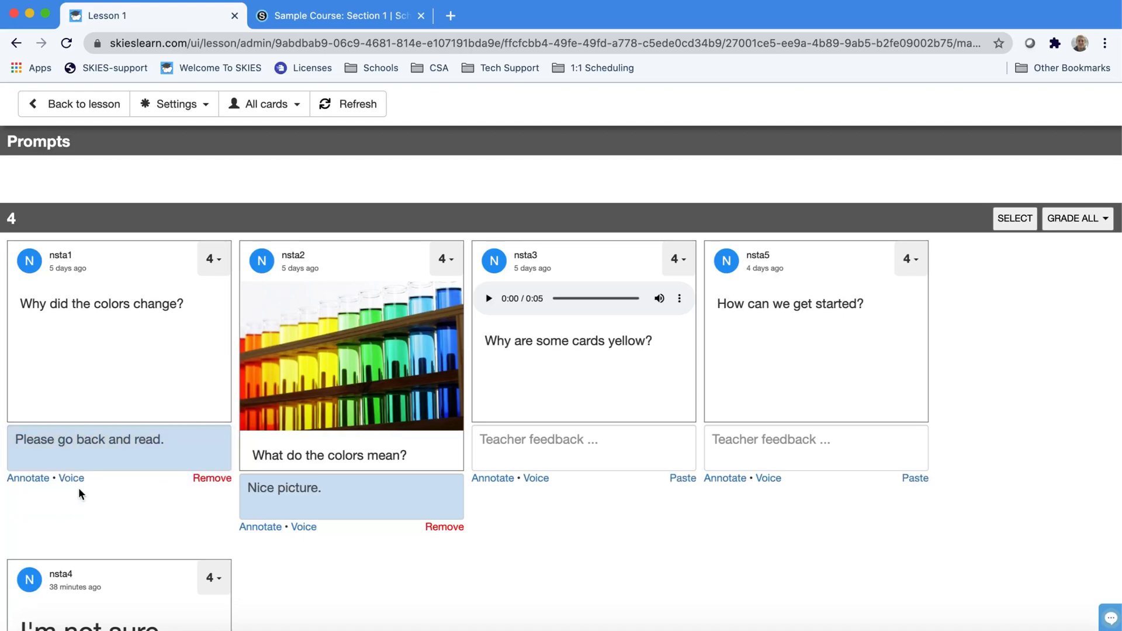
mouse_move(105, 407)
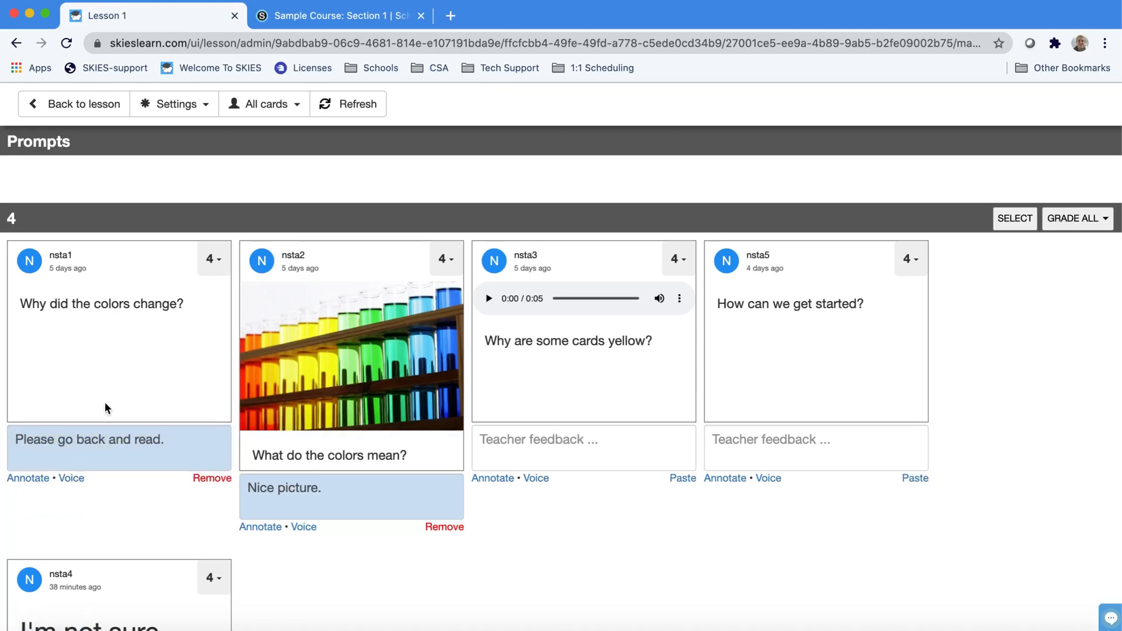
mouse_move(98, 422)
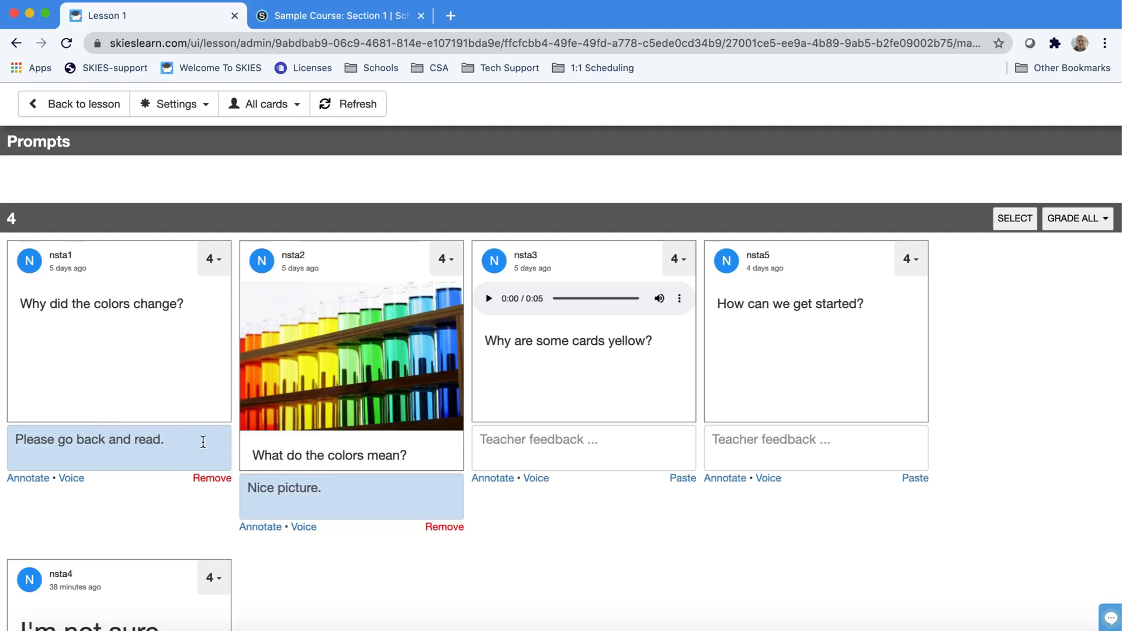
mouse_move(680, 478)
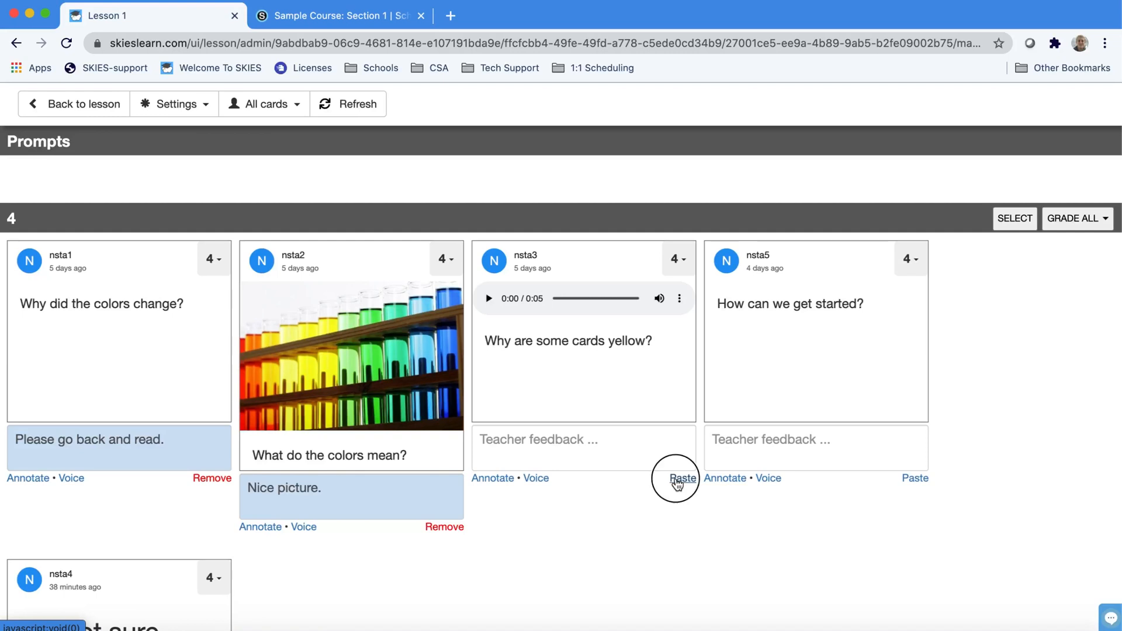
Paste that feedback on the yellow-cards question and save 'Thanks for sharing.' on another
click(682, 478)
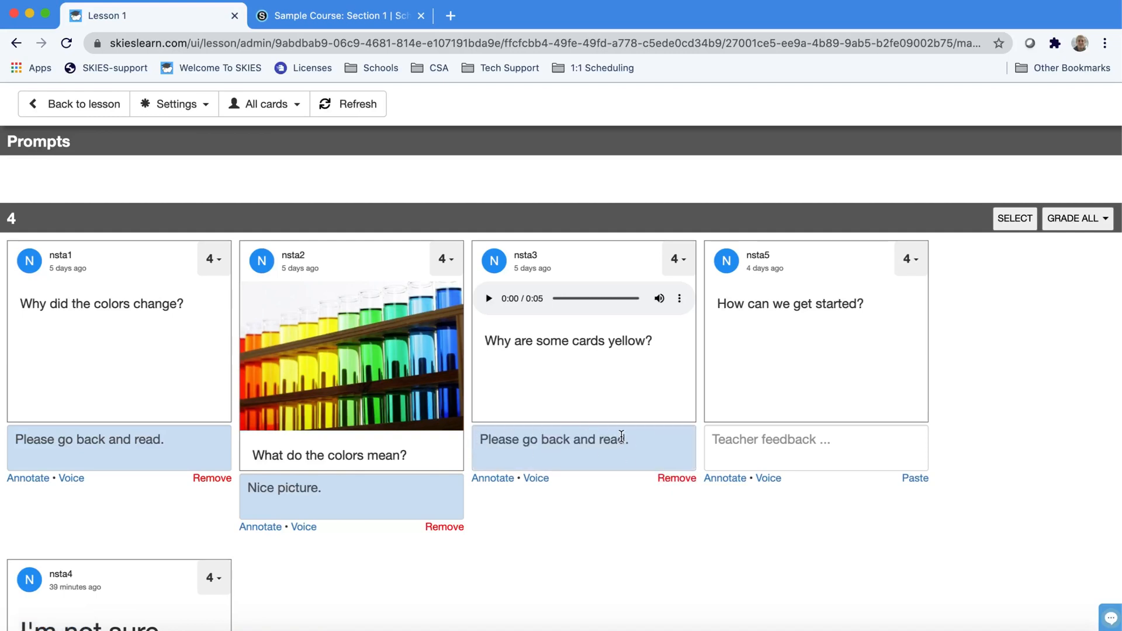
scroll(down, 3)
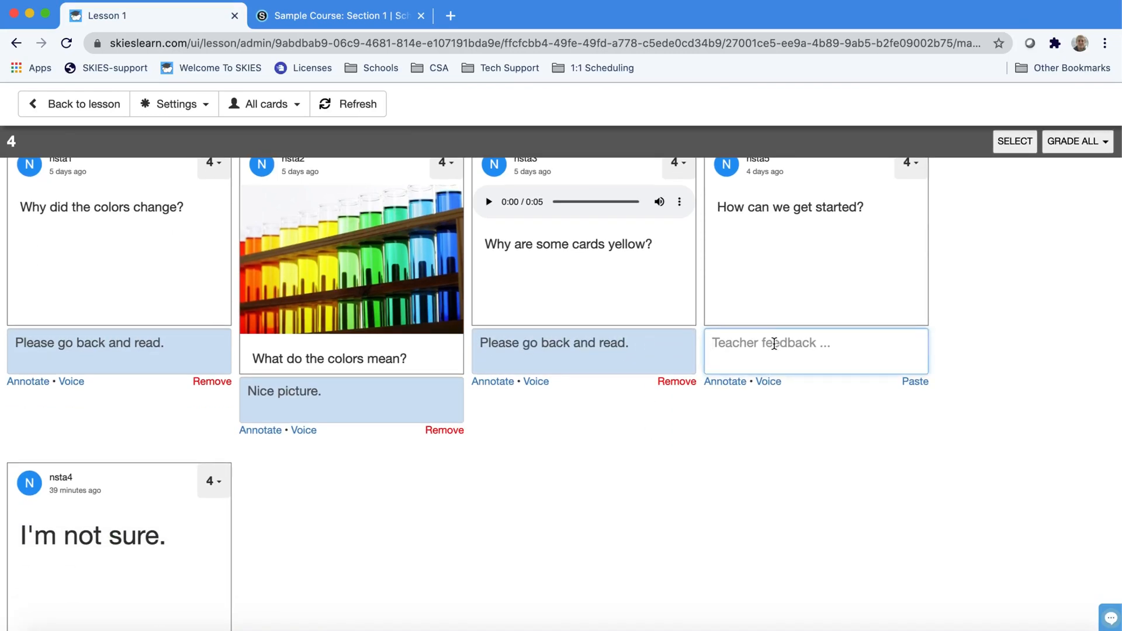
text(Thanks for sharing.)
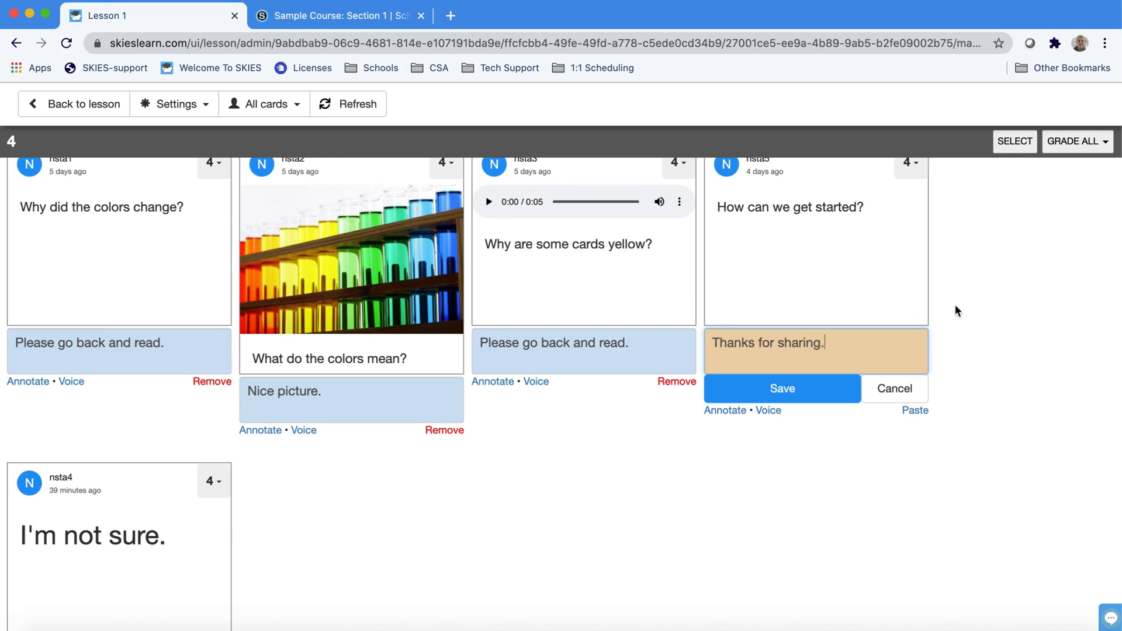
click(782, 388)
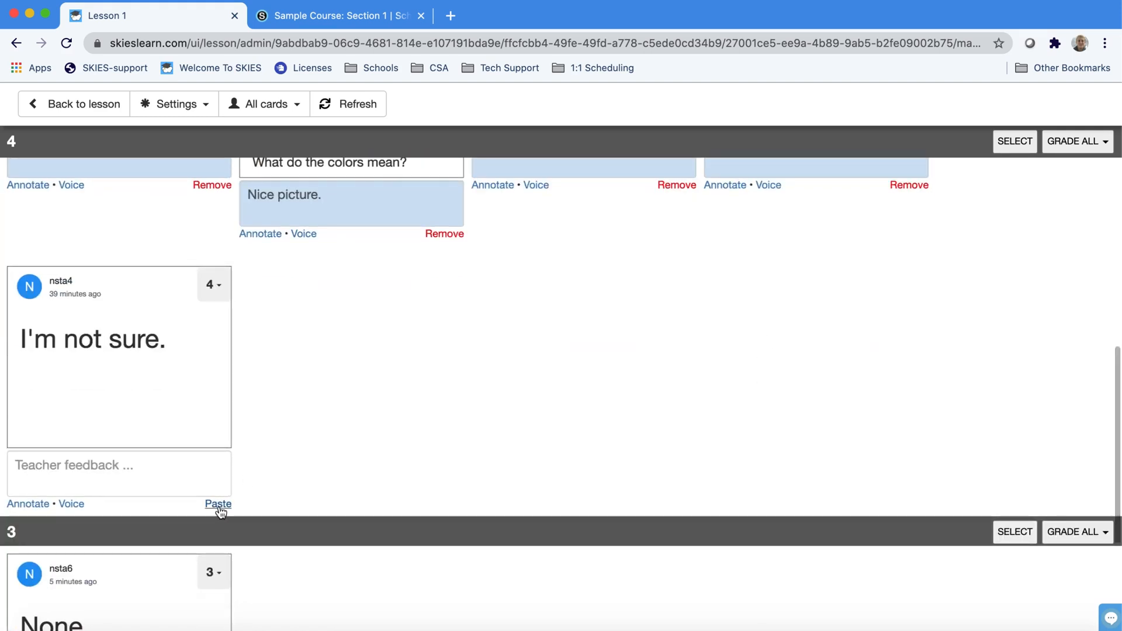
scroll(down, 3)
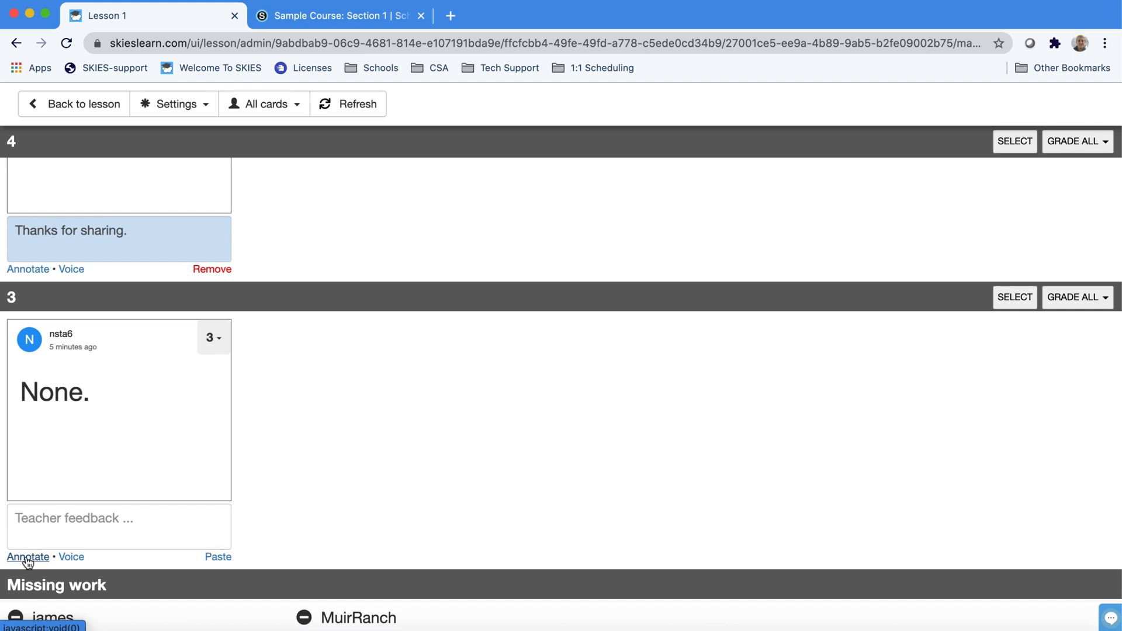
Annotate the 'None.' response with a circle and the green note 'Please add more.'
click(28, 556)
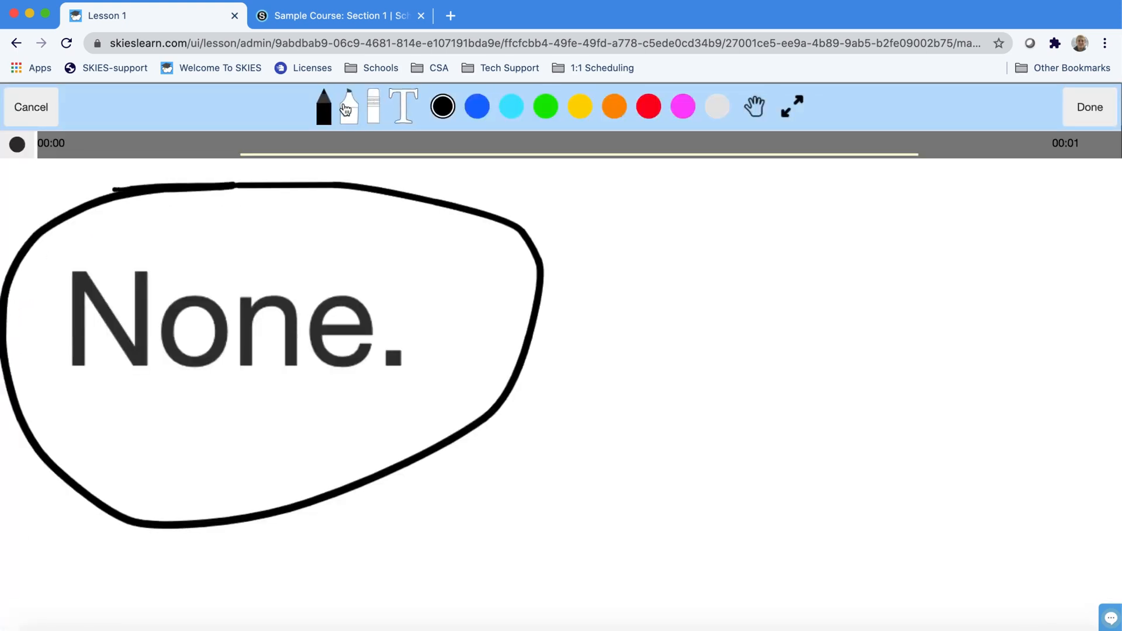
click(403, 107)
text(Please add)
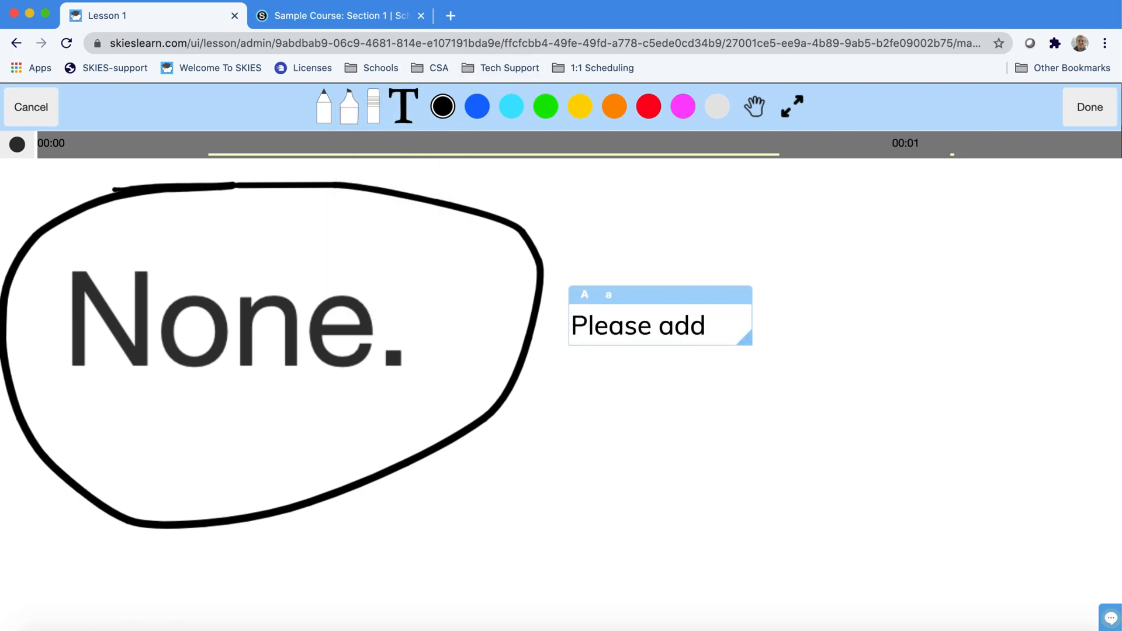
click(1088, 107)
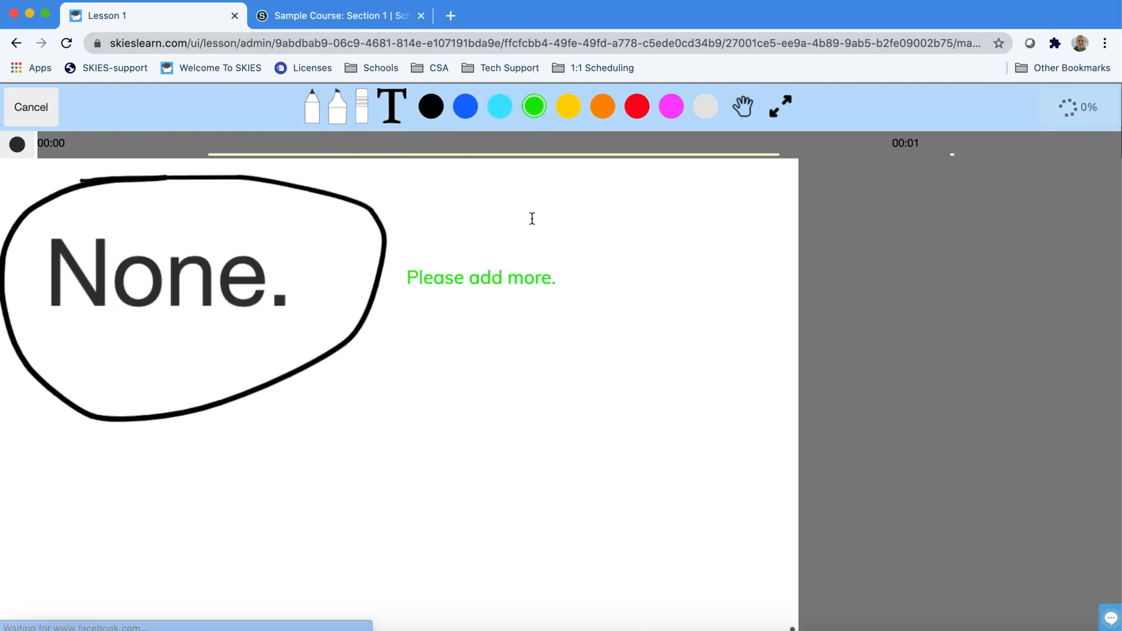
click(30, 107)
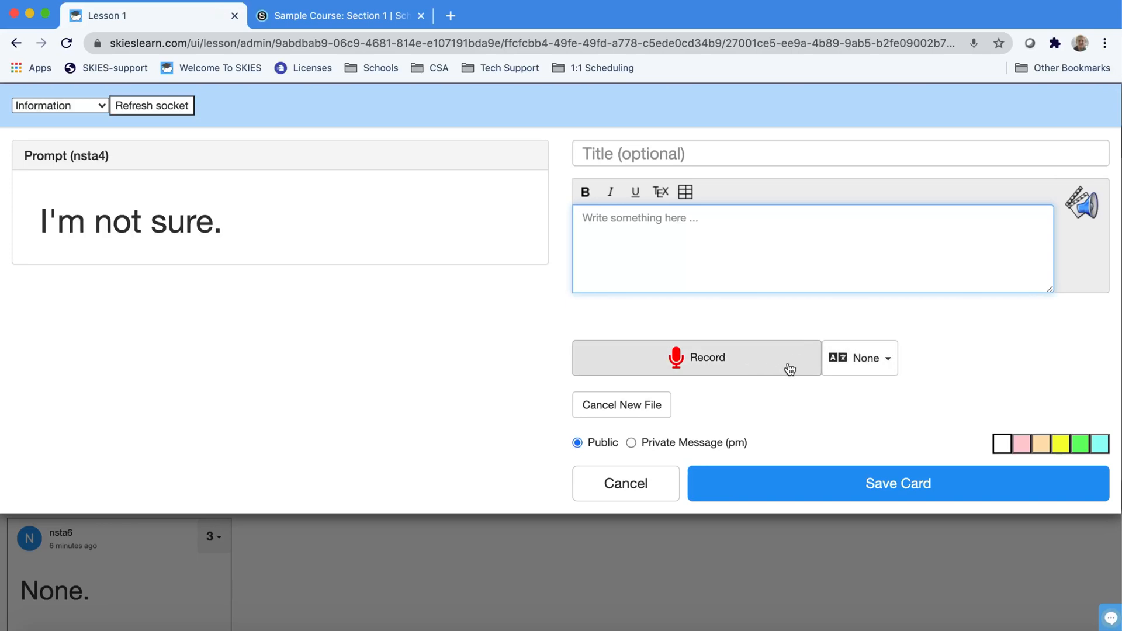
Record an English voice reply saying 'thank you for letting me know'
click(859, 357)
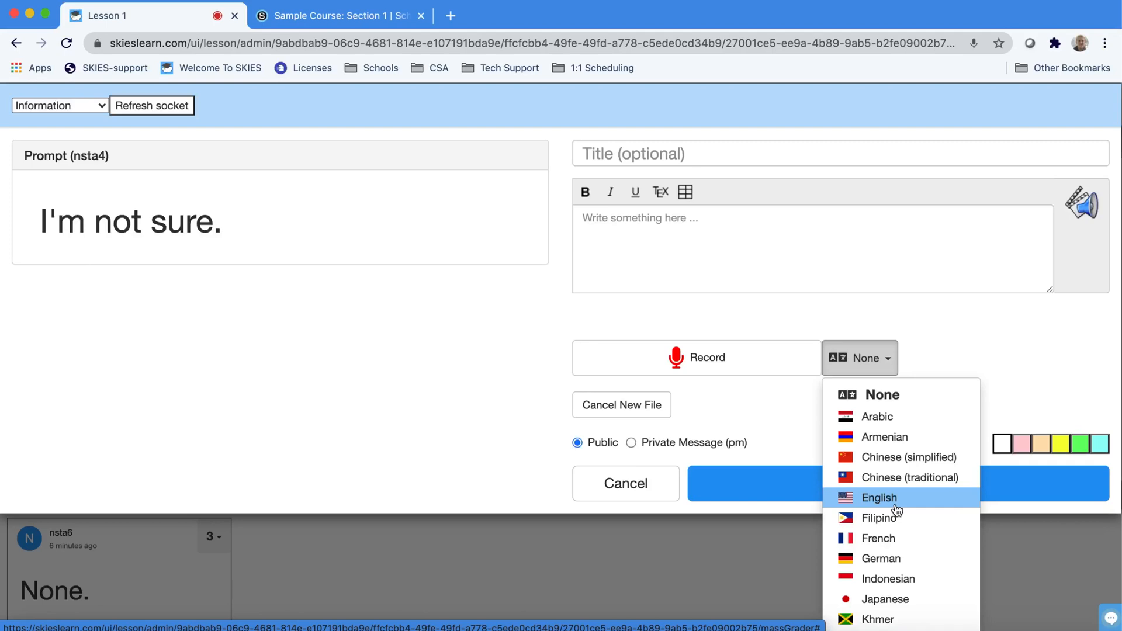
mouse_move(924, 499)
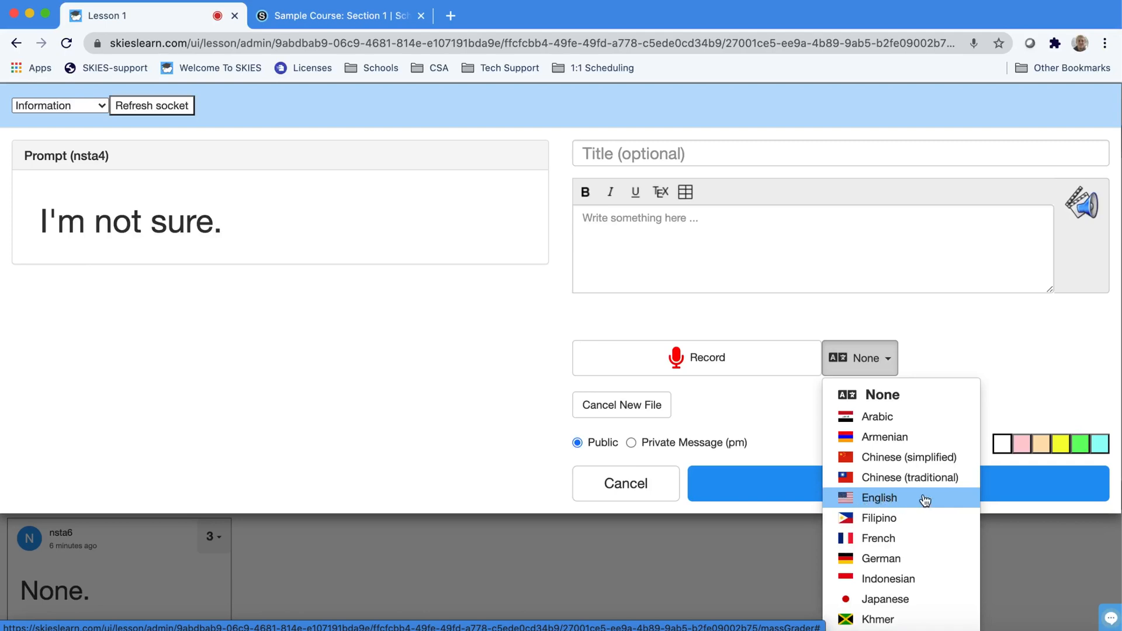
click(879, 498)
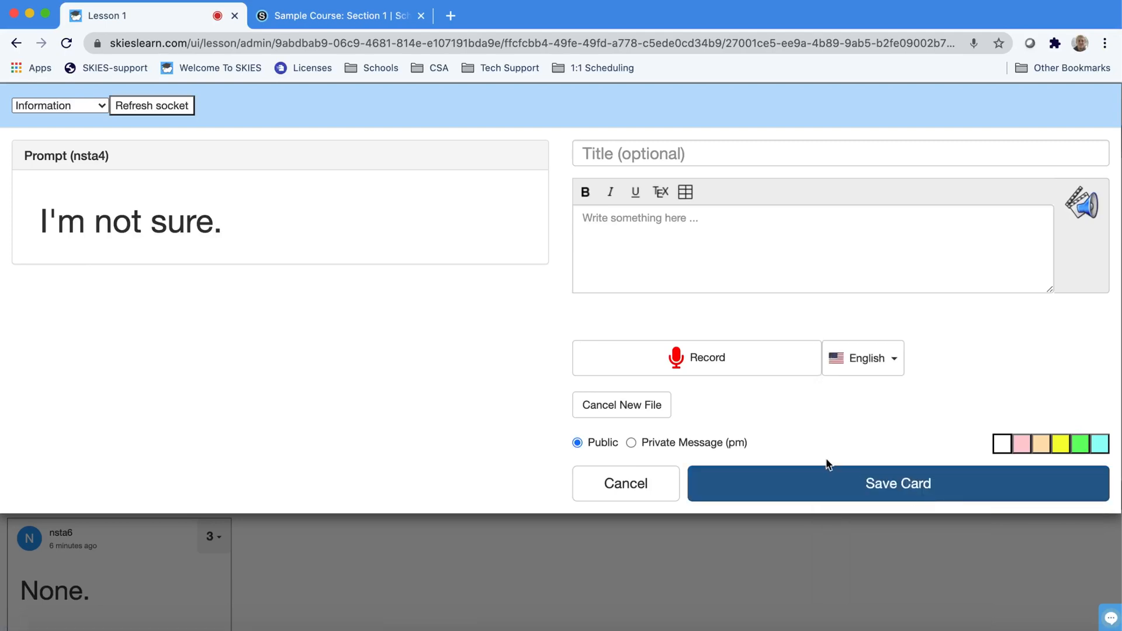
click(696, 358)
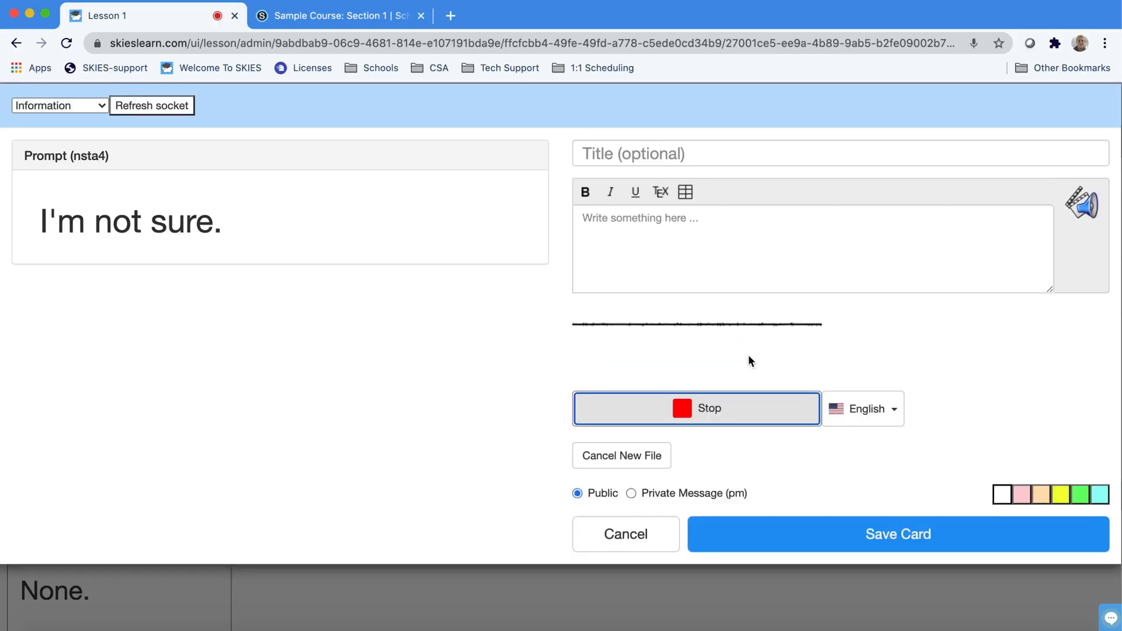
text(thank you for letting me know can you go back and try to think of any questions)
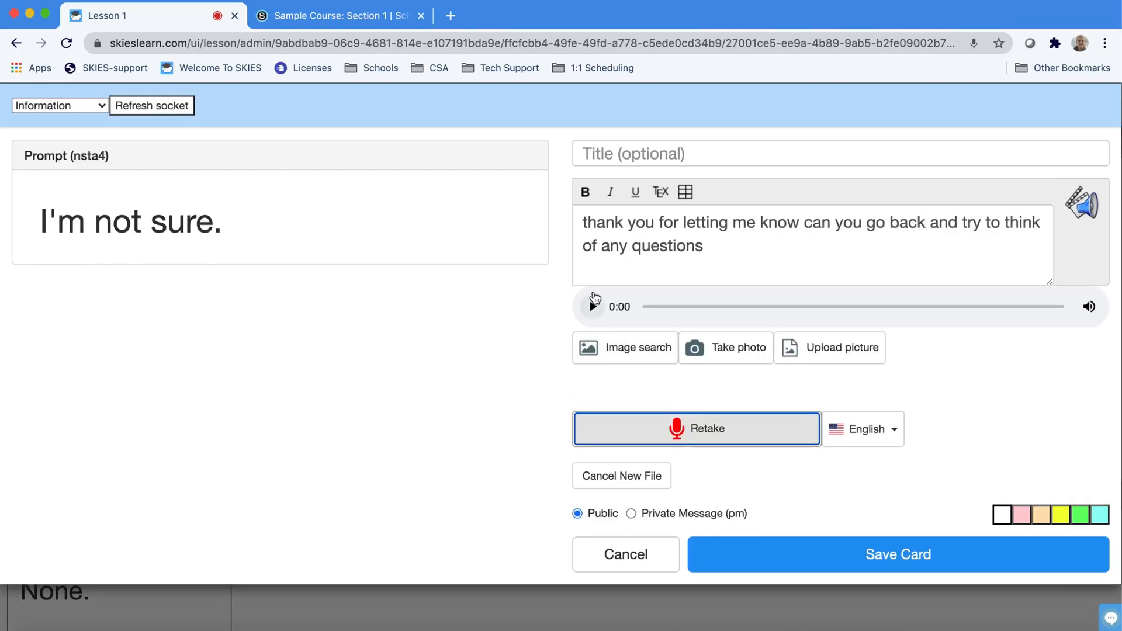
Tidy the transcript's capitalisation and punctuation and save the voice card
click(786, 246)
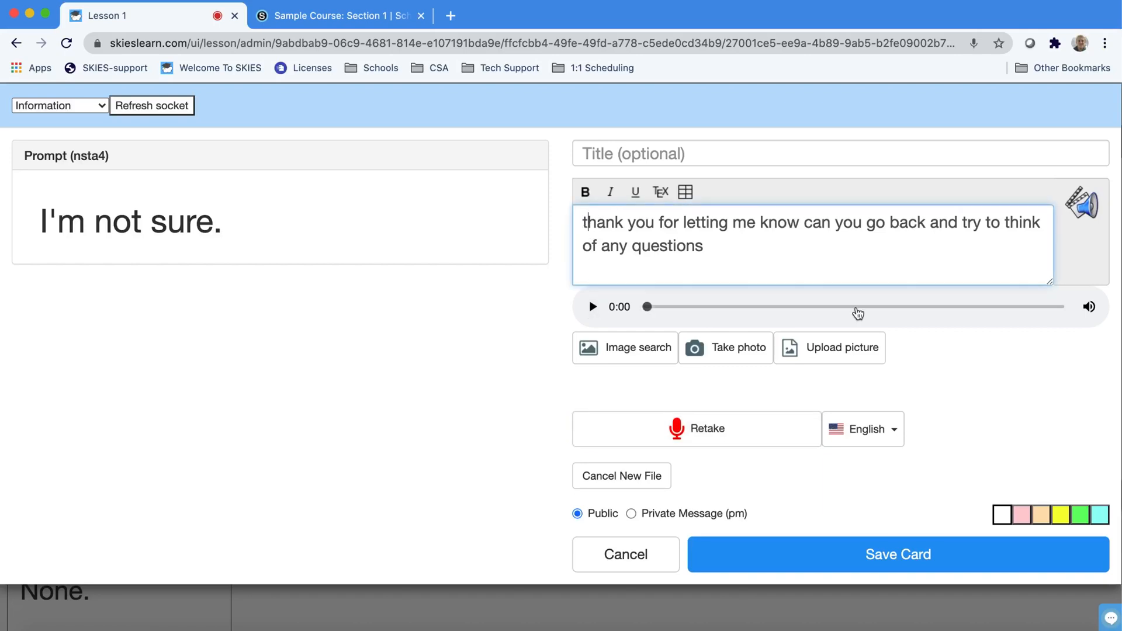
click(897, 576)
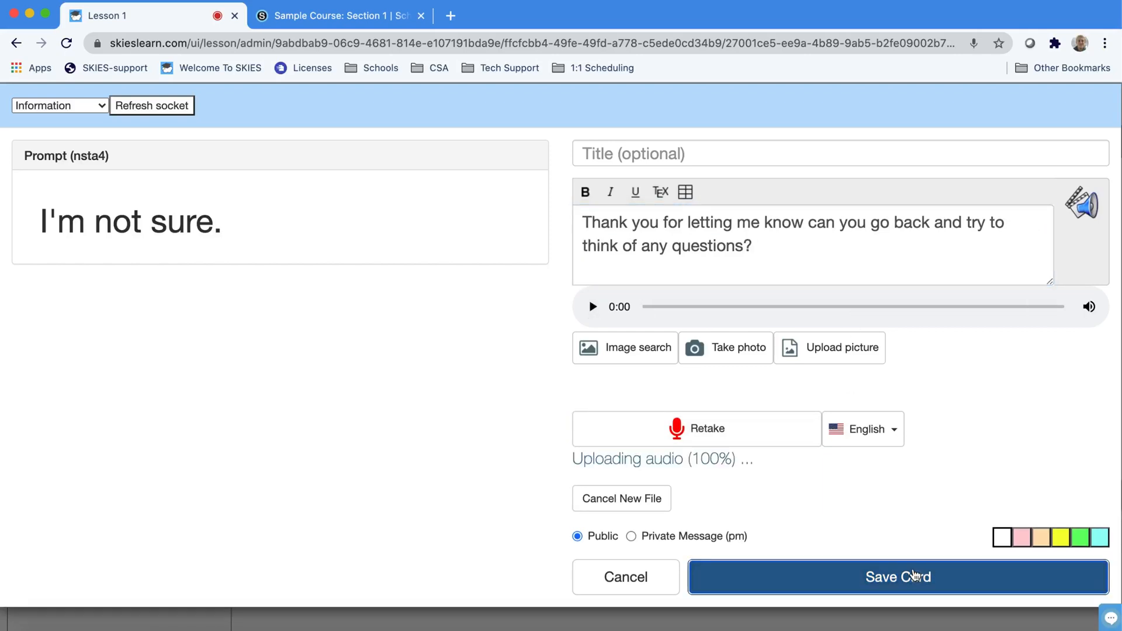
click(897, 576)
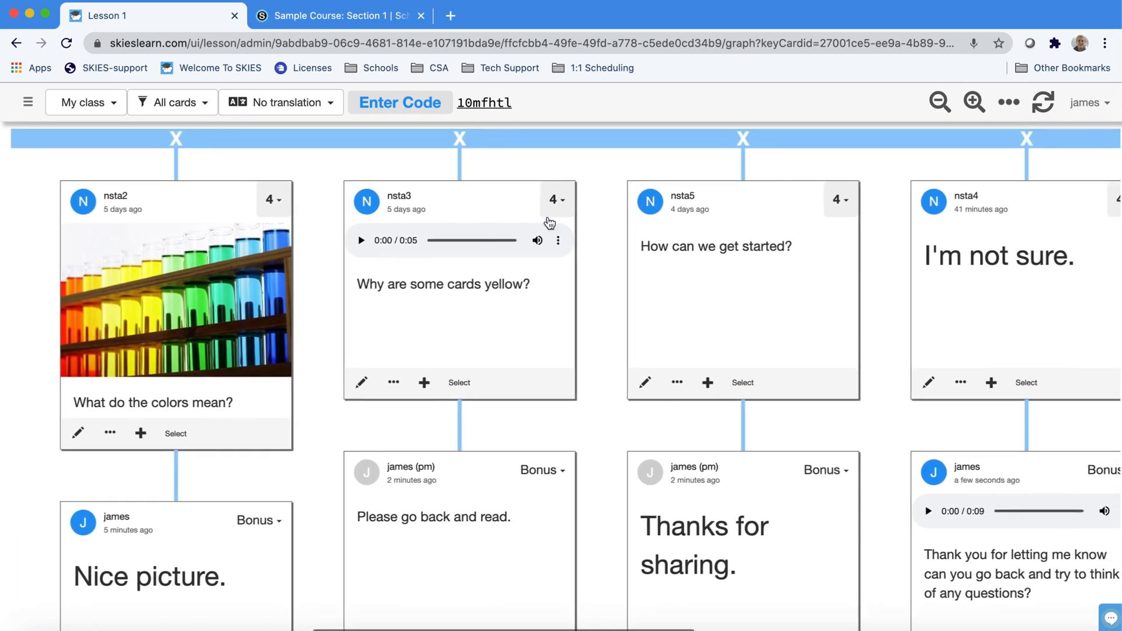
Scroll through the feedback cards on the lesson board and play the voice reply to nsta4
scroll(right, 3)
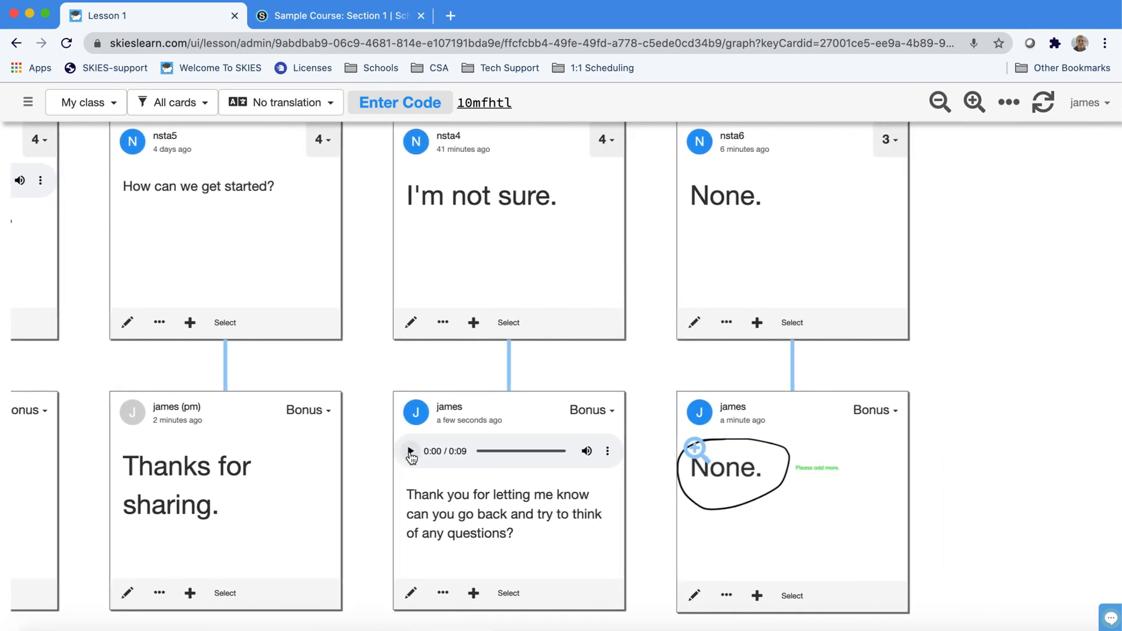
click(410, 451)
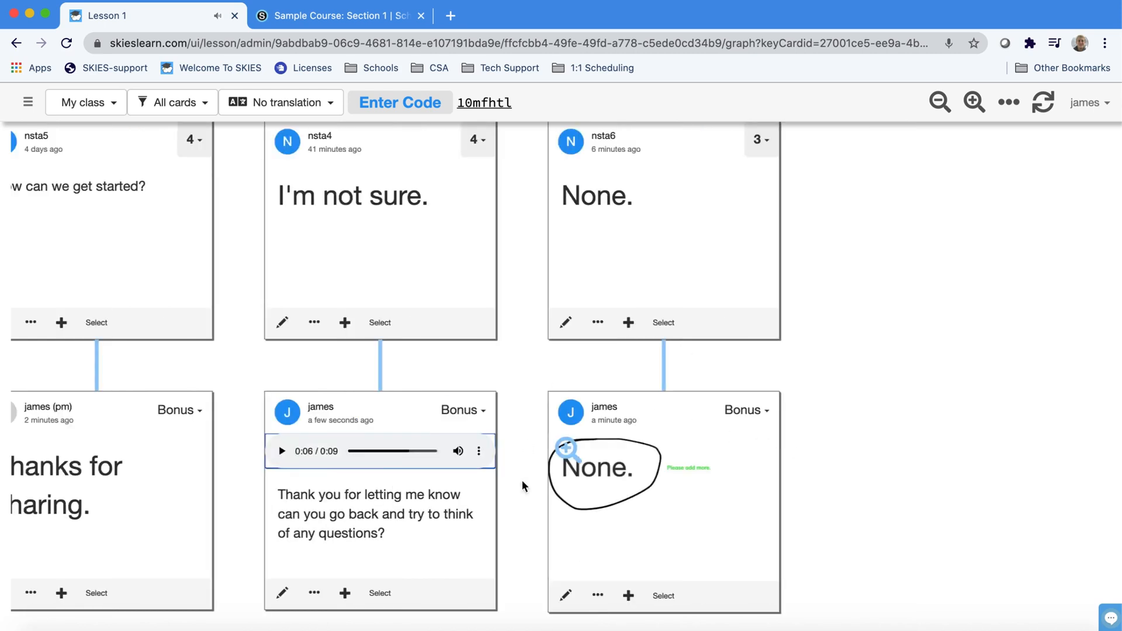
scroll(down, 3)
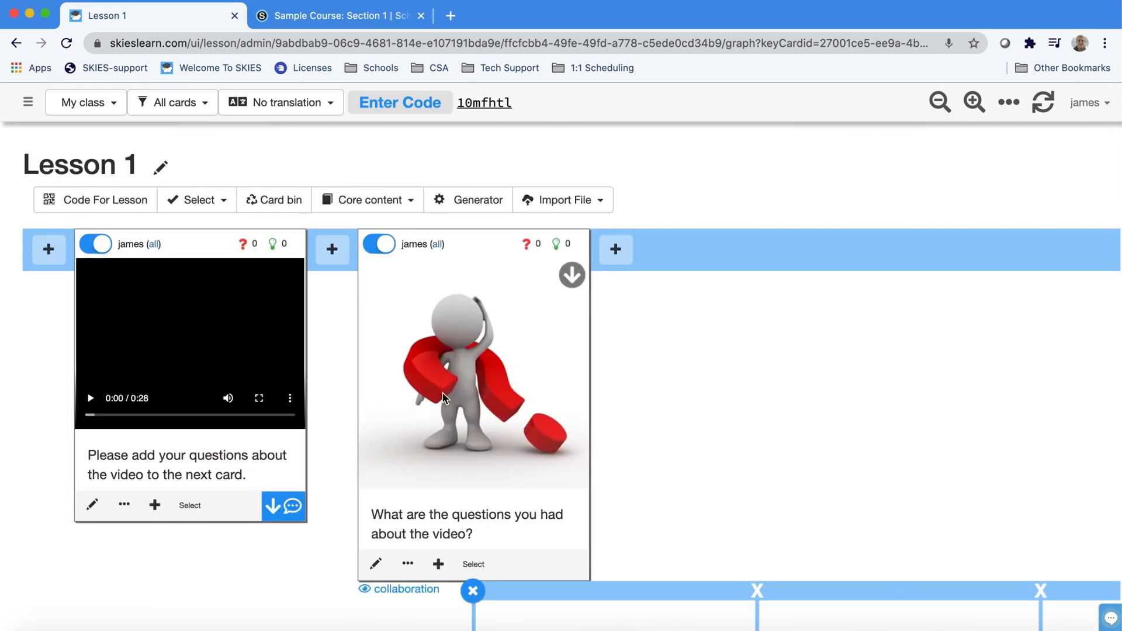
mouse_move(425, 467)
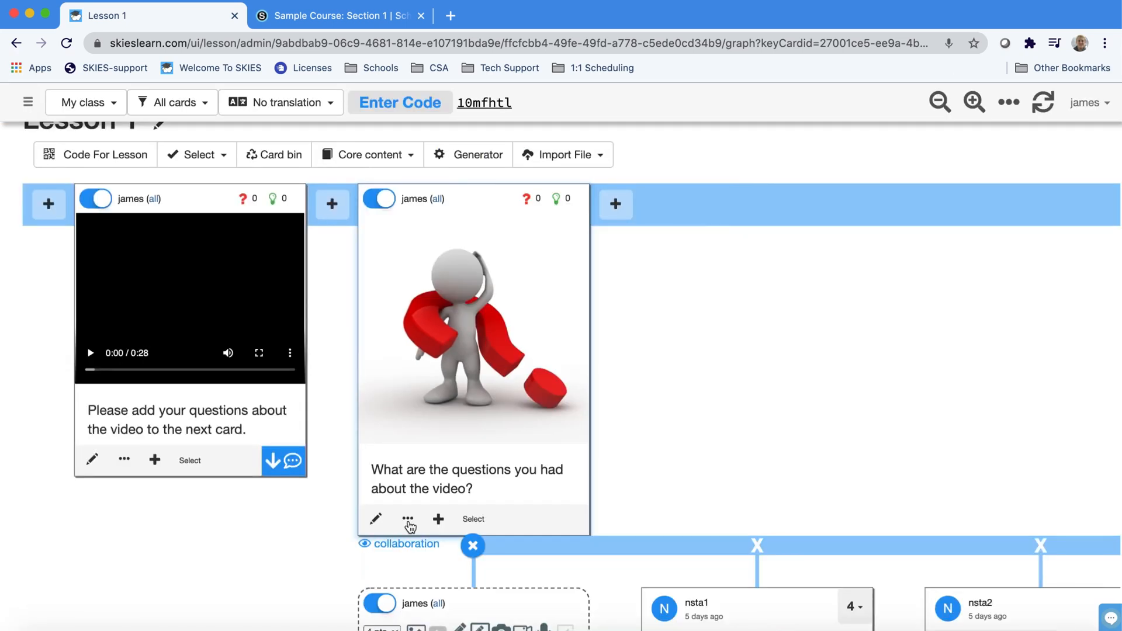
scroll(down, 3)
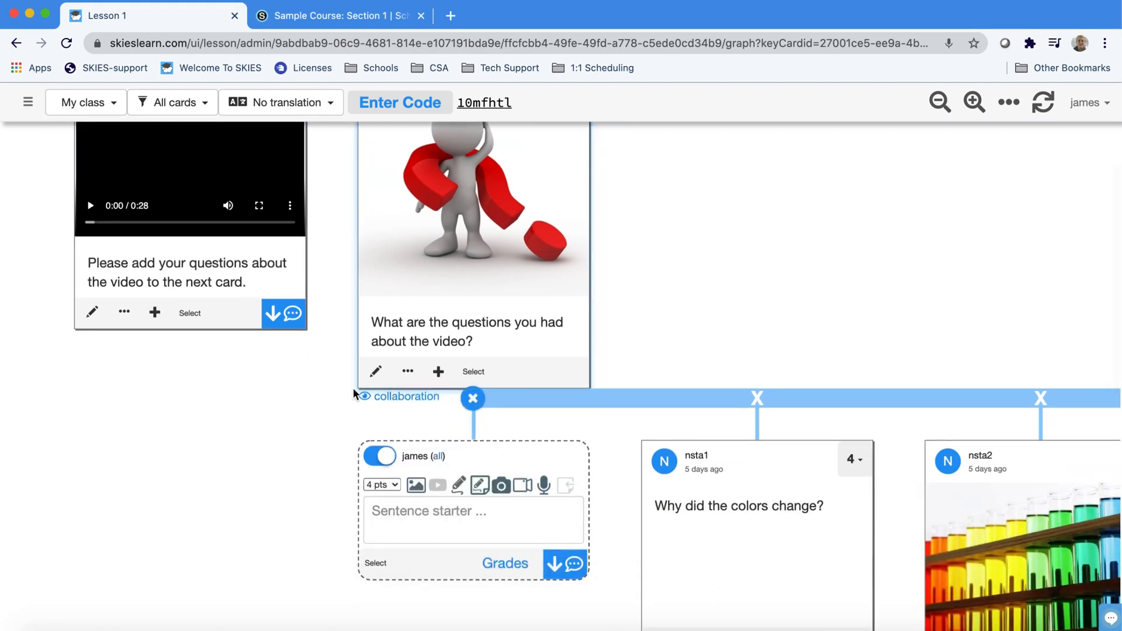
click(406, 372)
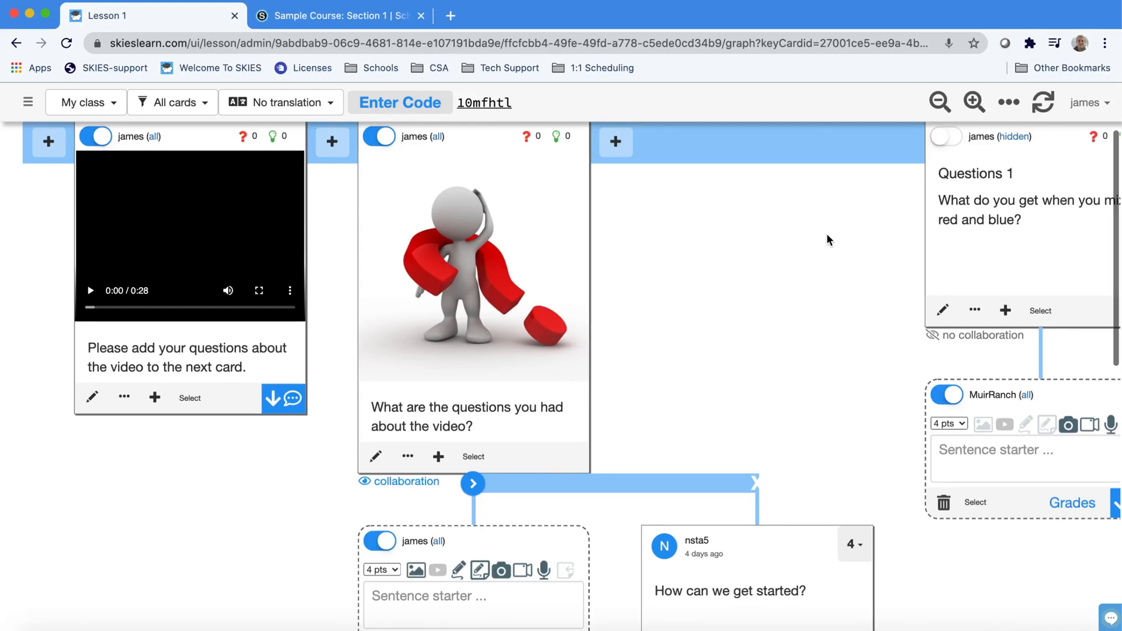
mouse_move(1009, 98)
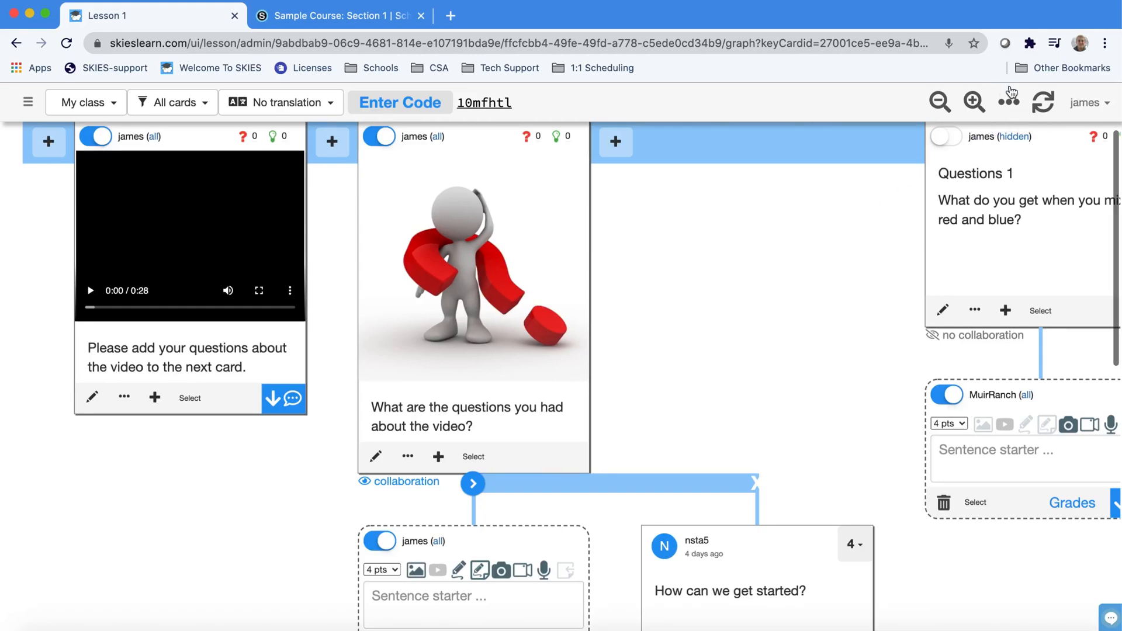
click(1008, 103)
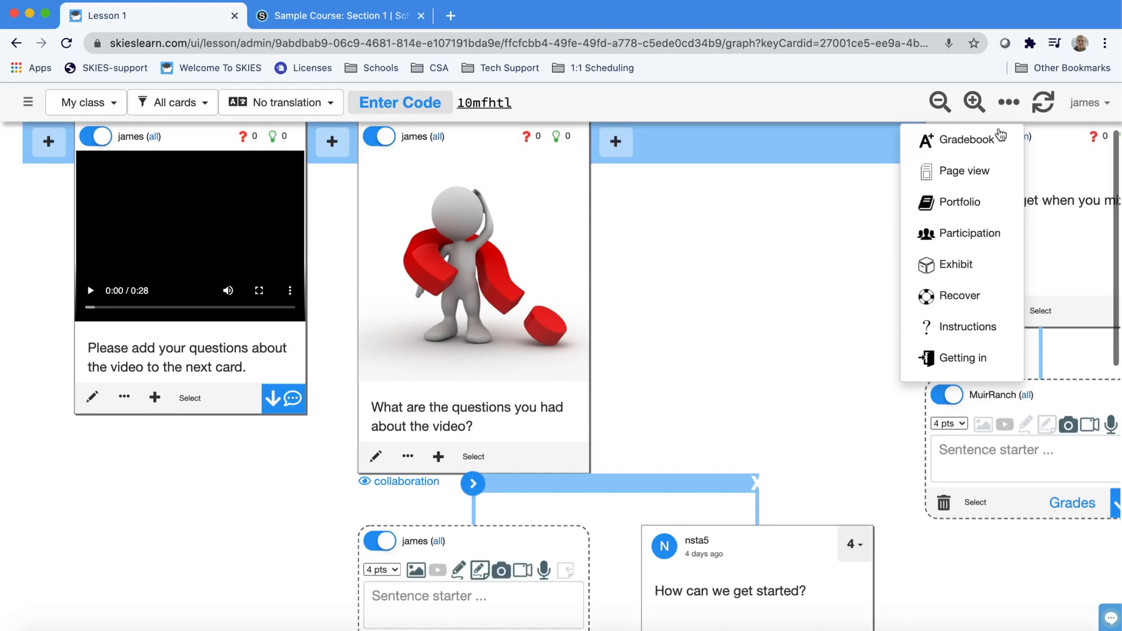
click(962, 170)
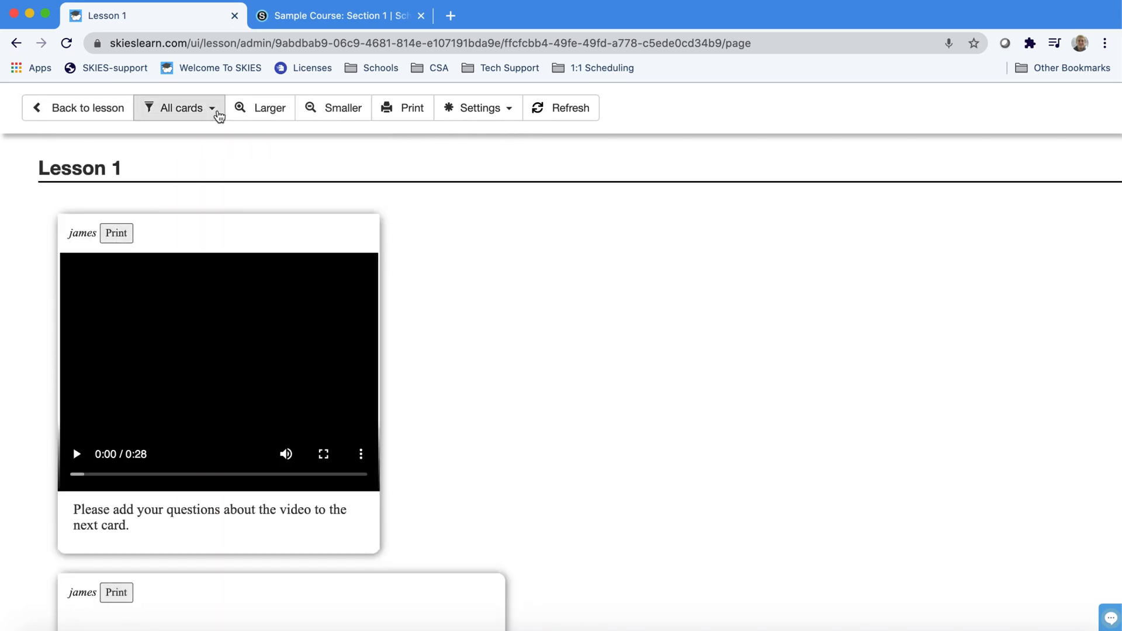
click(179, 107)
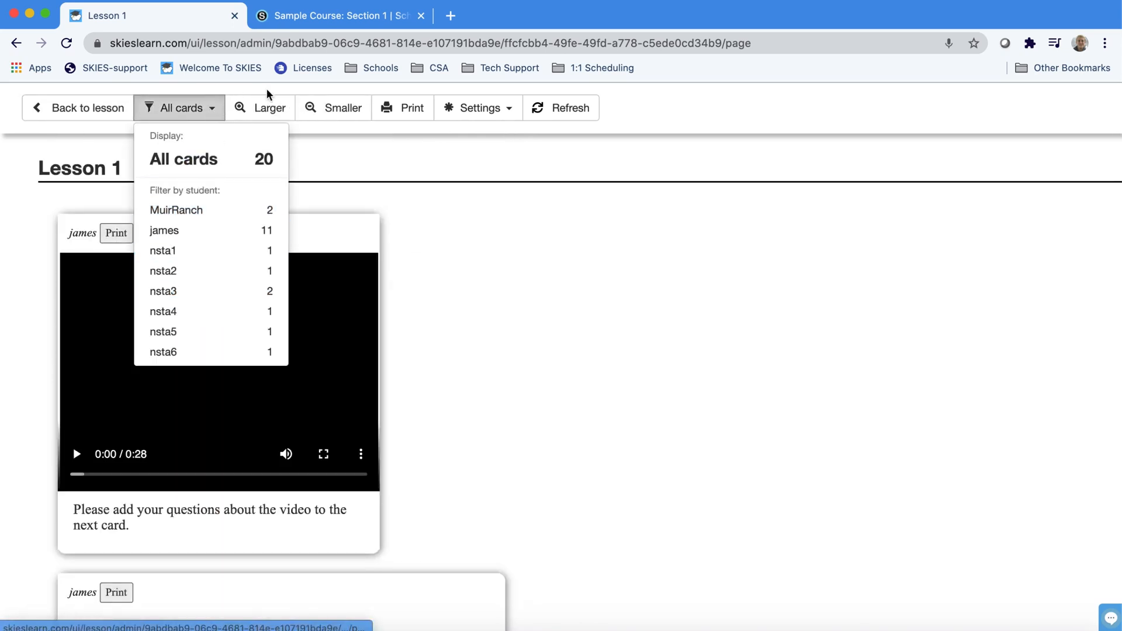
click(477, 107)
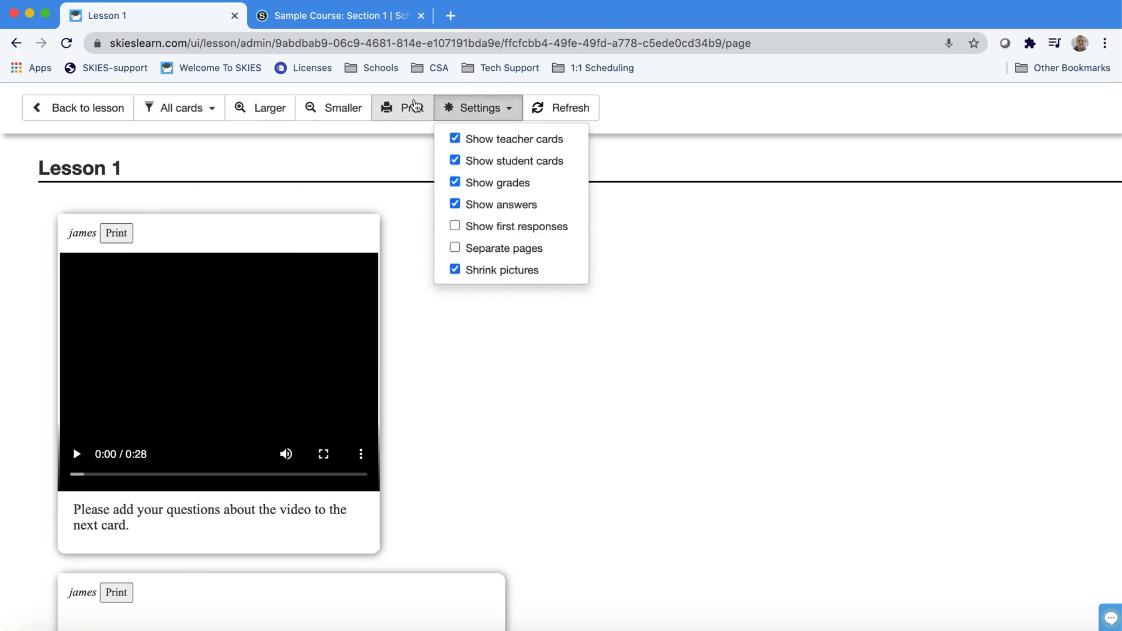
click(478, 107)
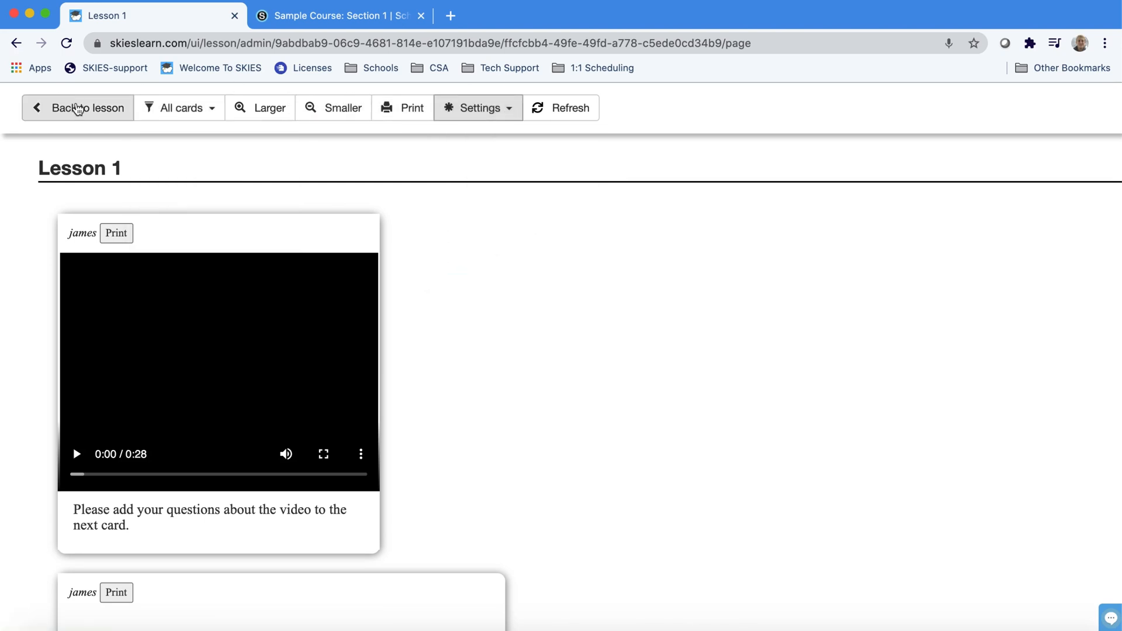
click(86, 107)
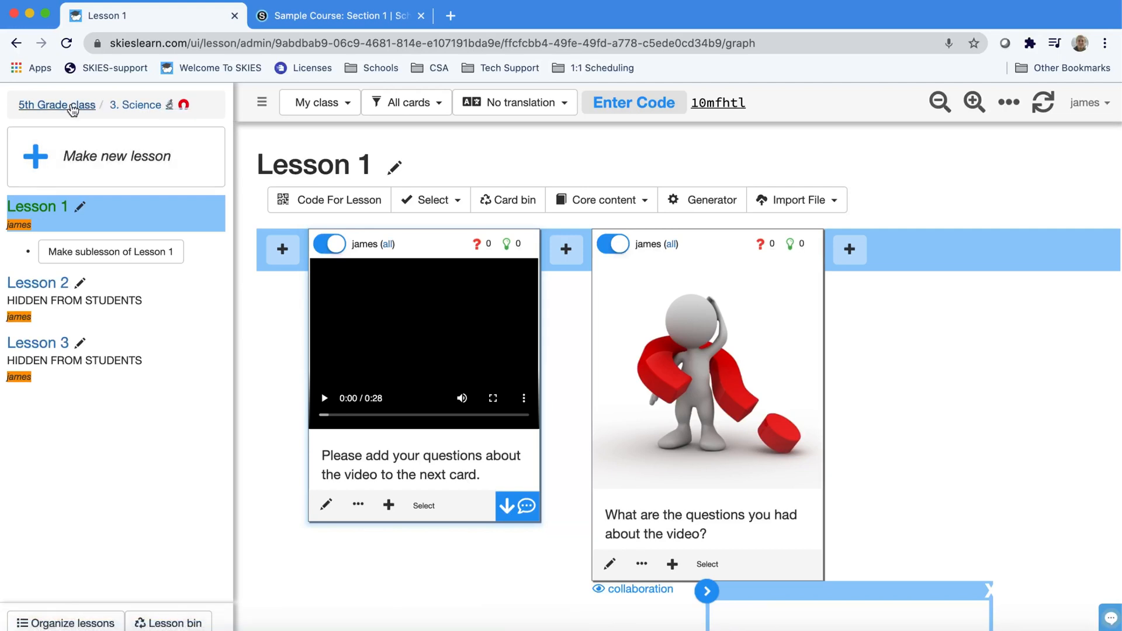
click(55, 104)
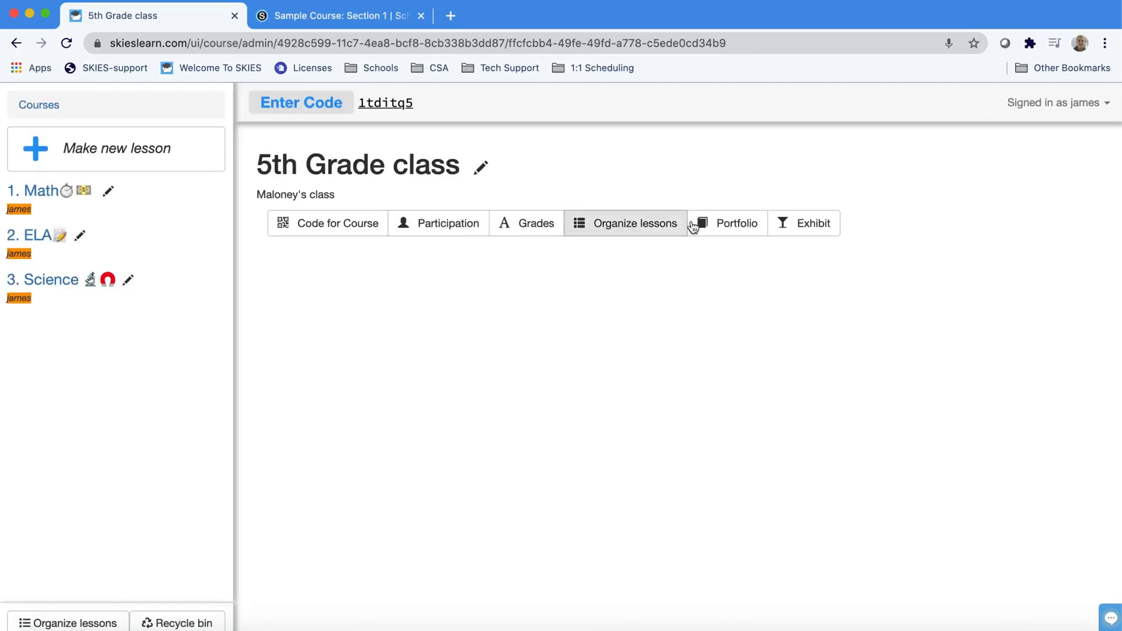
click(727, 222)
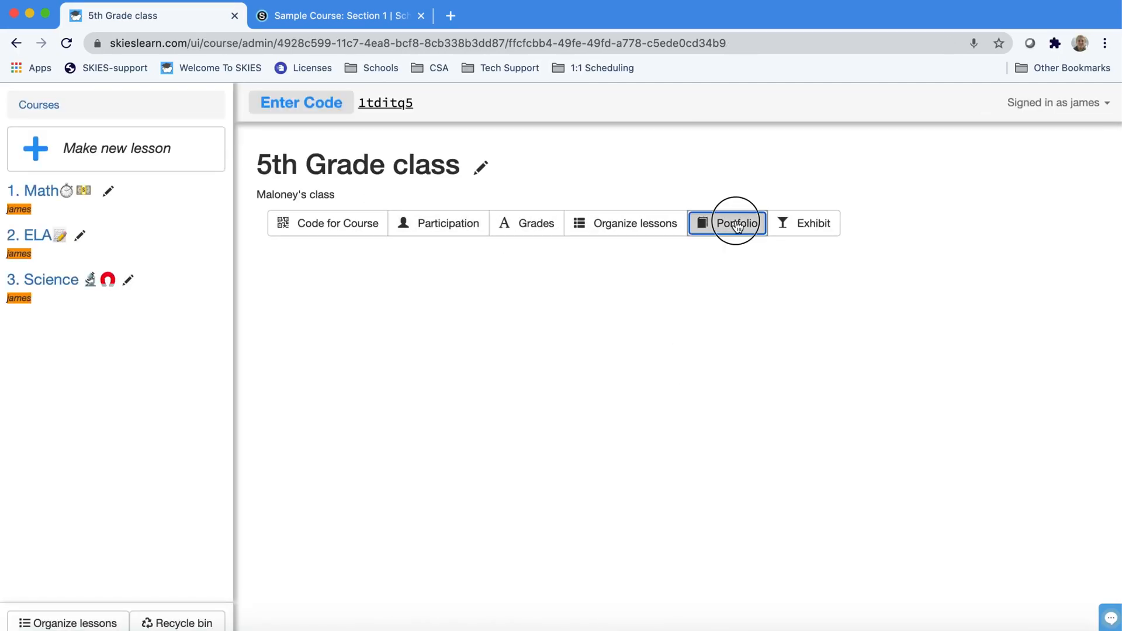
click(727, 222)
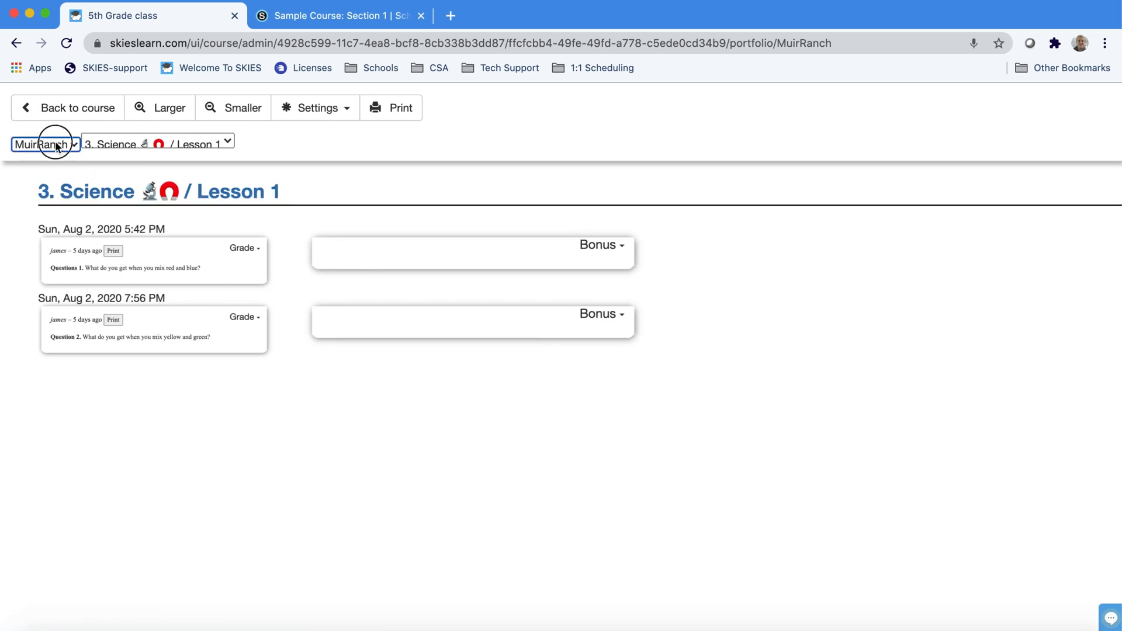
click(43, 144)
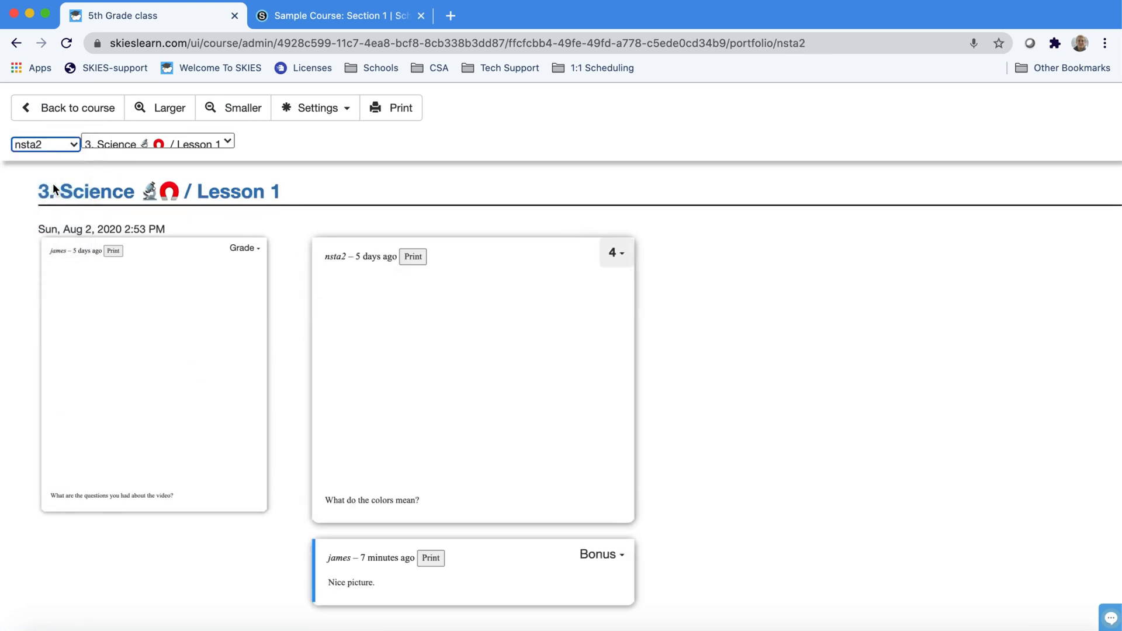
click(76, 108)
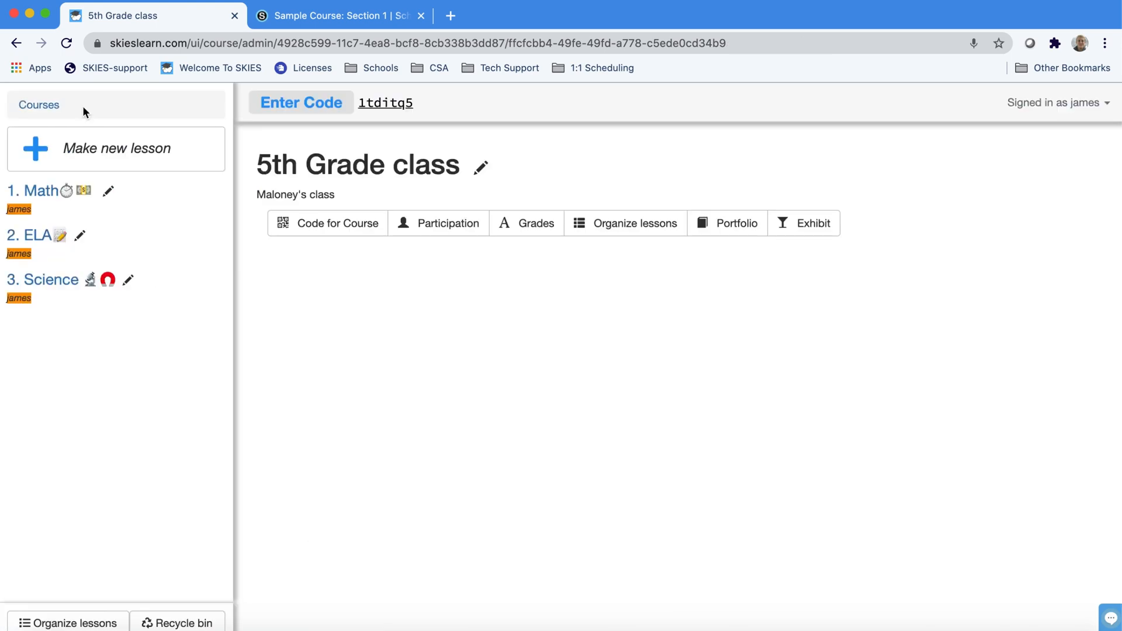
mouse_move(106, 157)
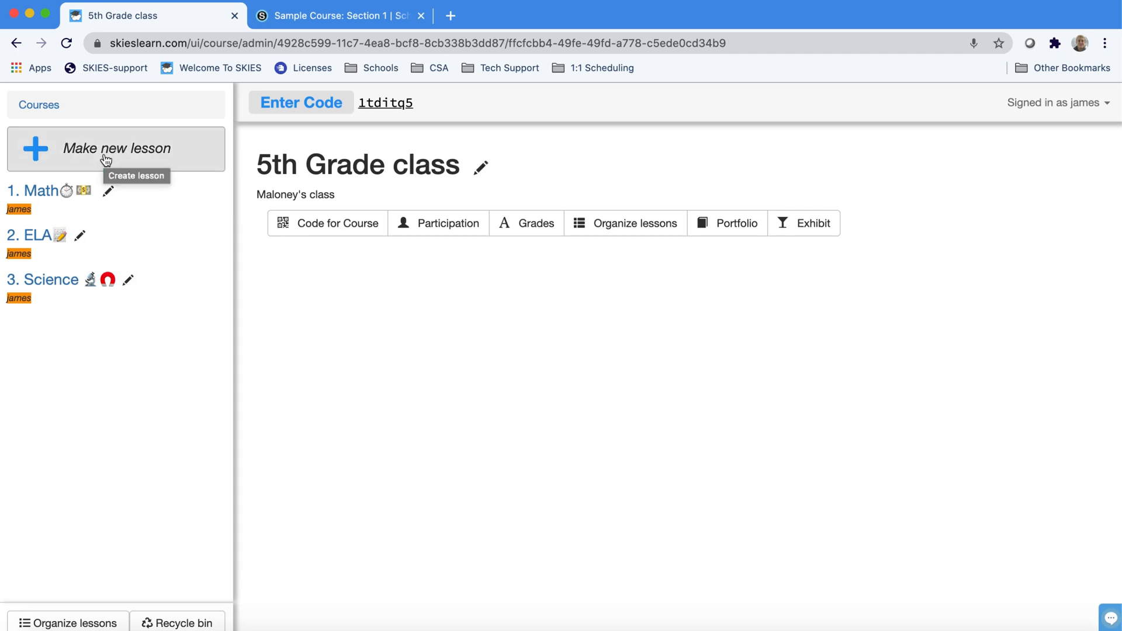
click(49, 279)
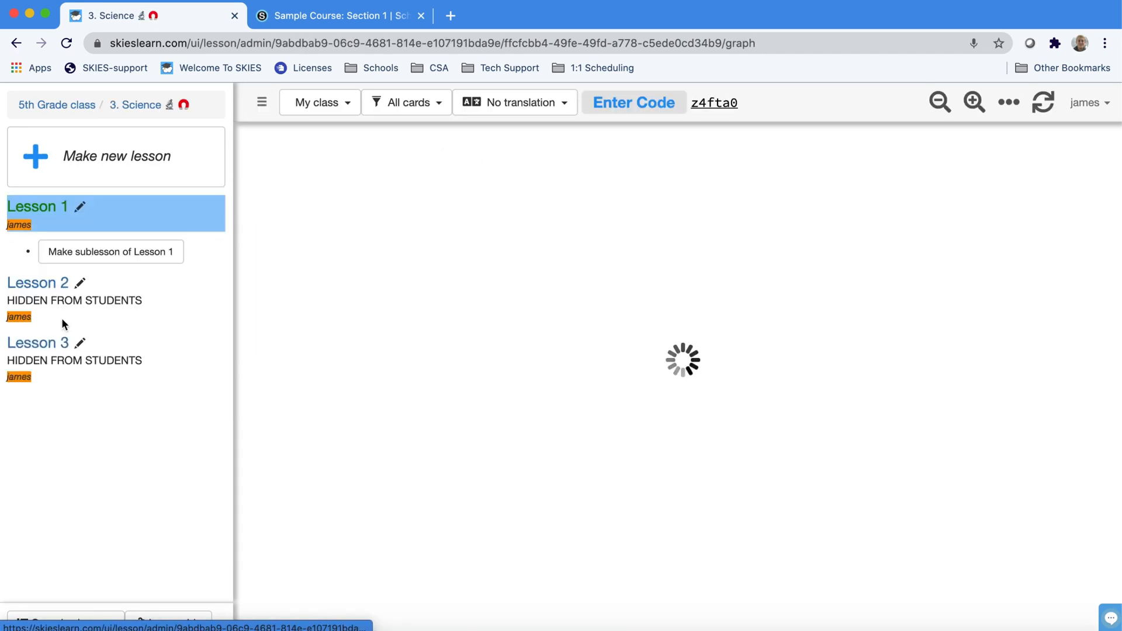
In Lesson 1, tick Allow student use for English and another translation language
click(38, 206)
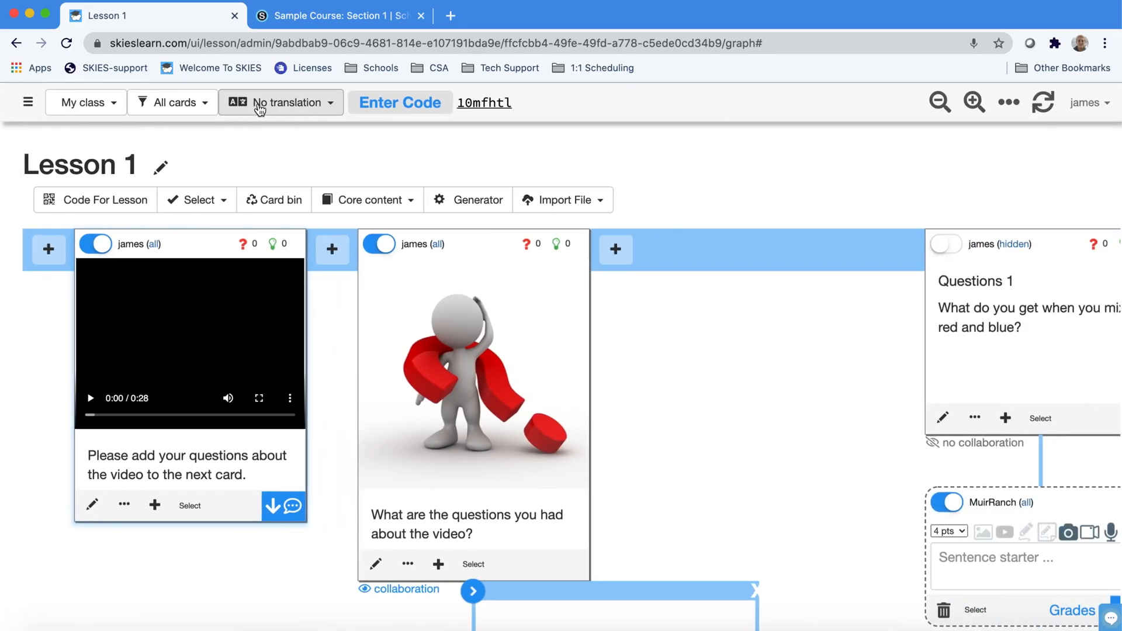
mouse_move(268, 137)
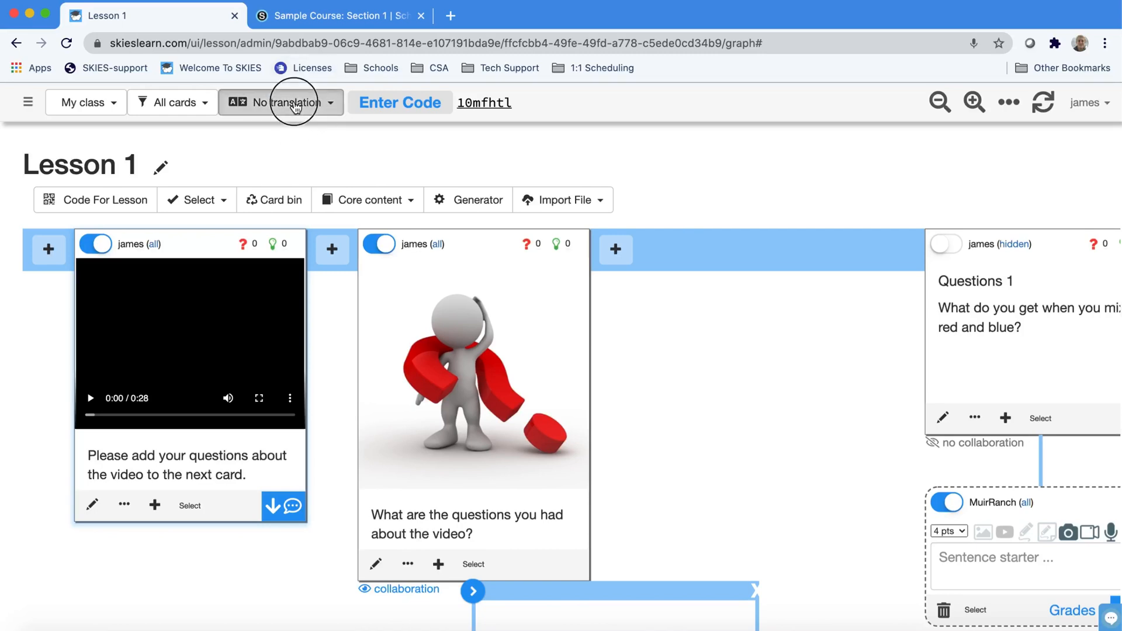
click(280, 103)
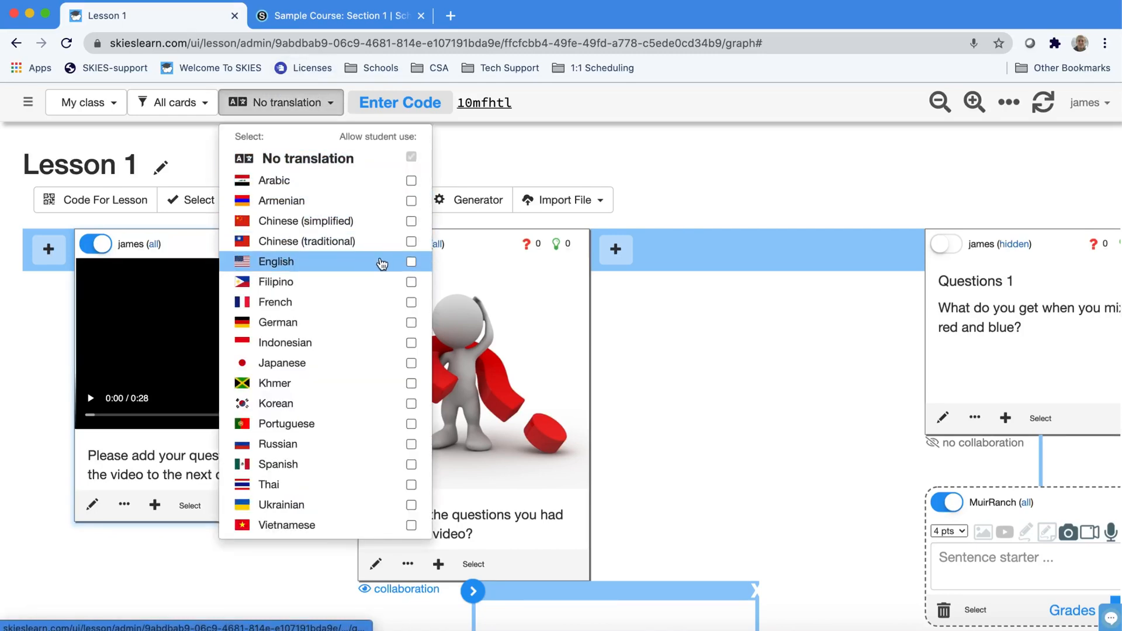
click(410, 261)
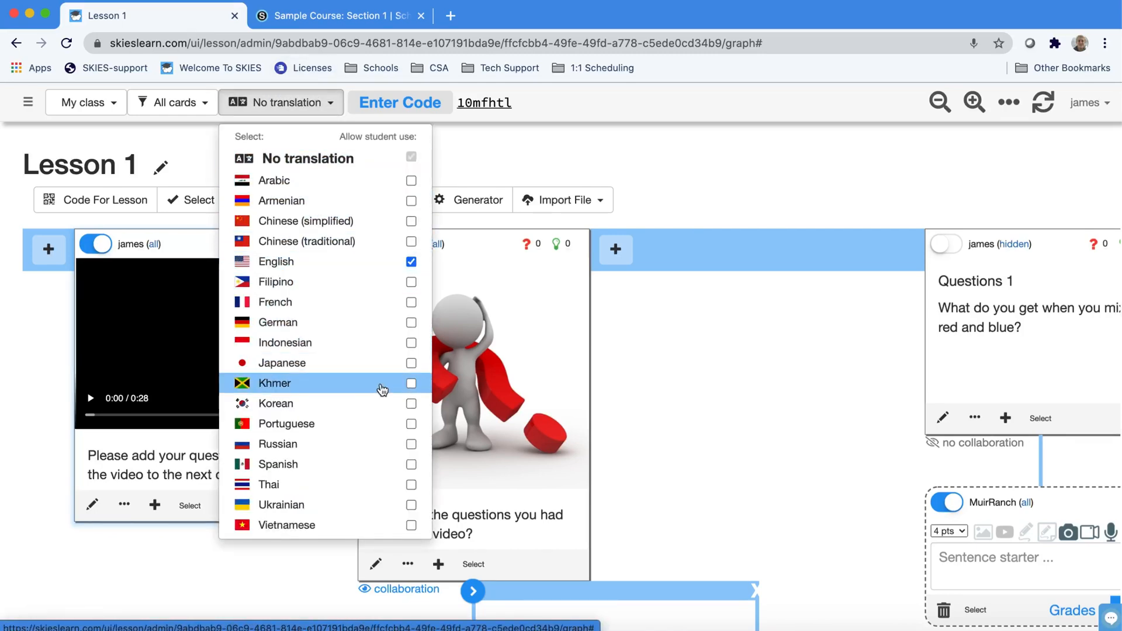
click(410, 362)
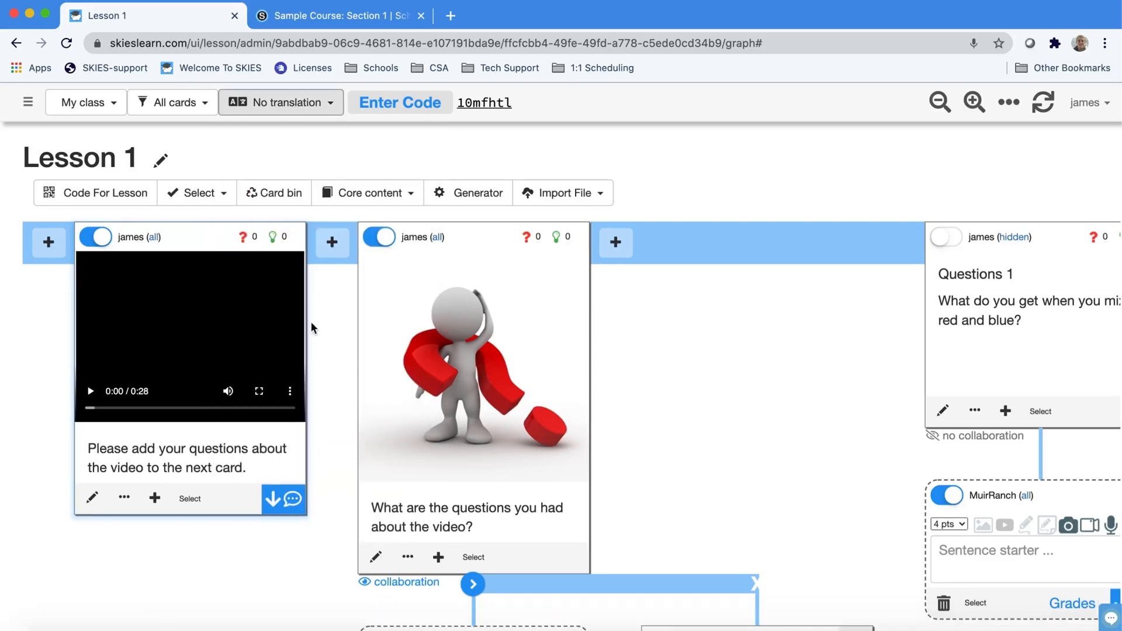
scroll(down, 3)
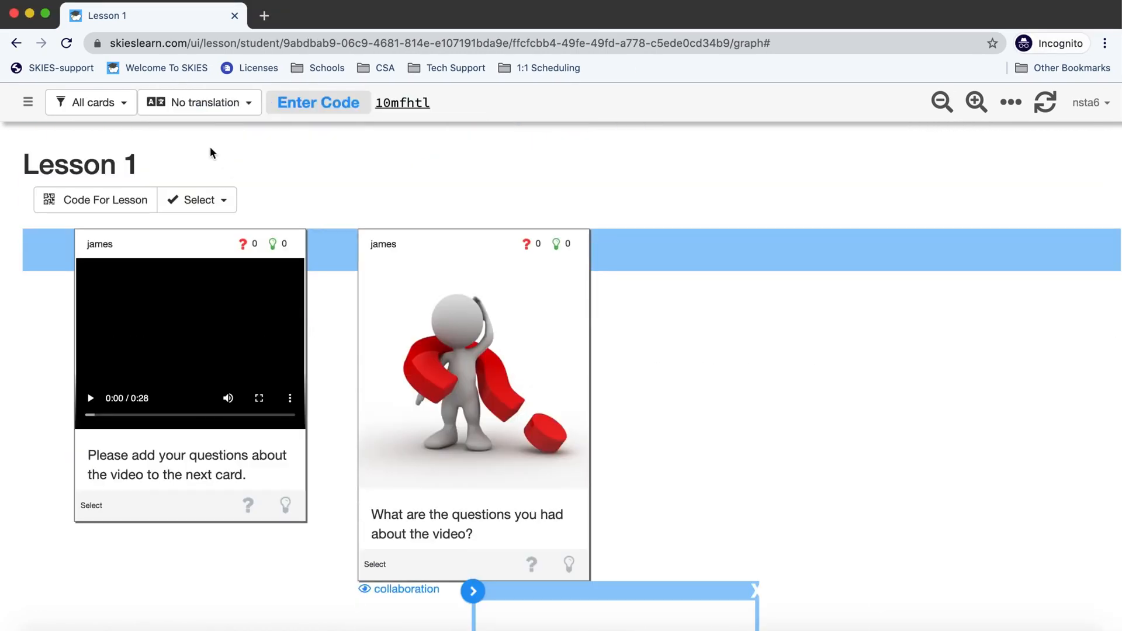
In student nsta6's window, switch Lesson 1 to Spanish and scroll the translated cards
click(200, 102)
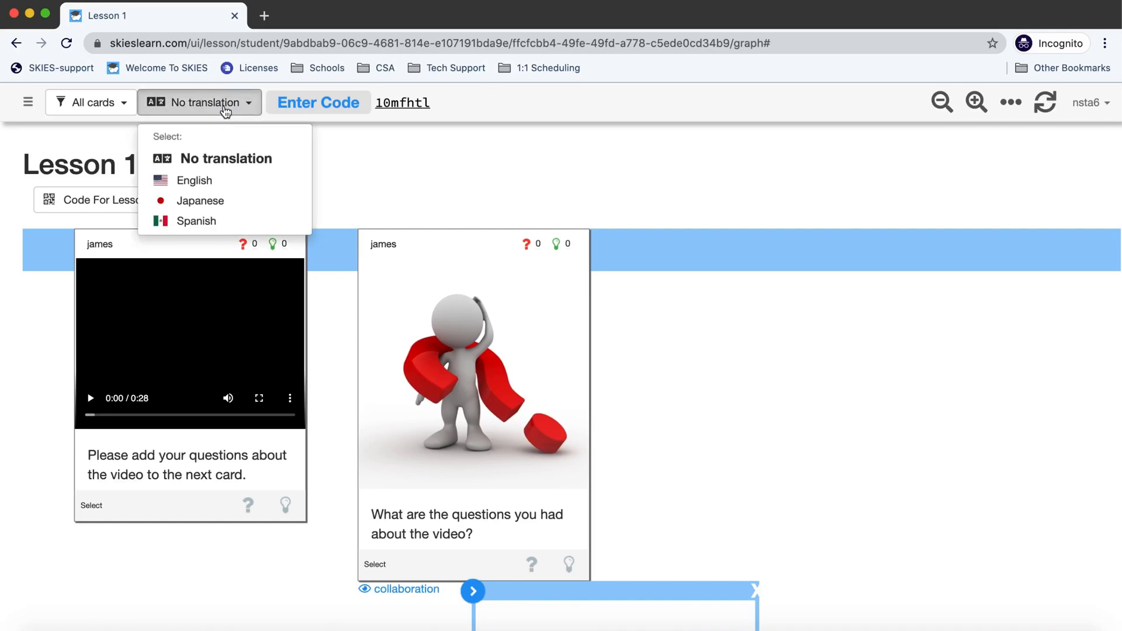
mouse_move(195, 221)
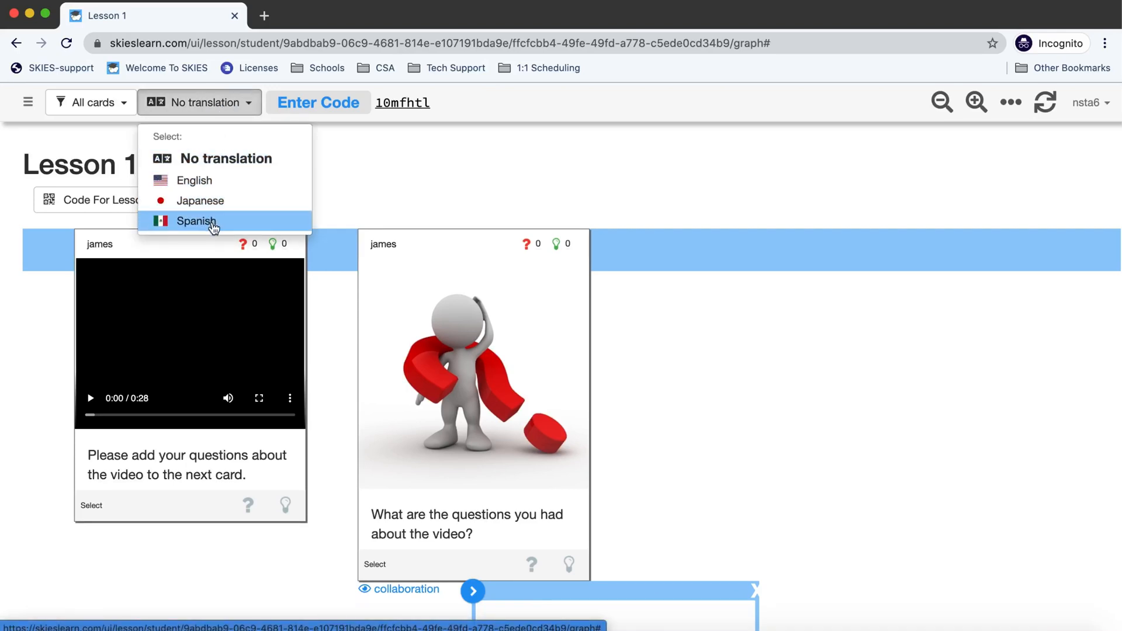
click(195, 221)
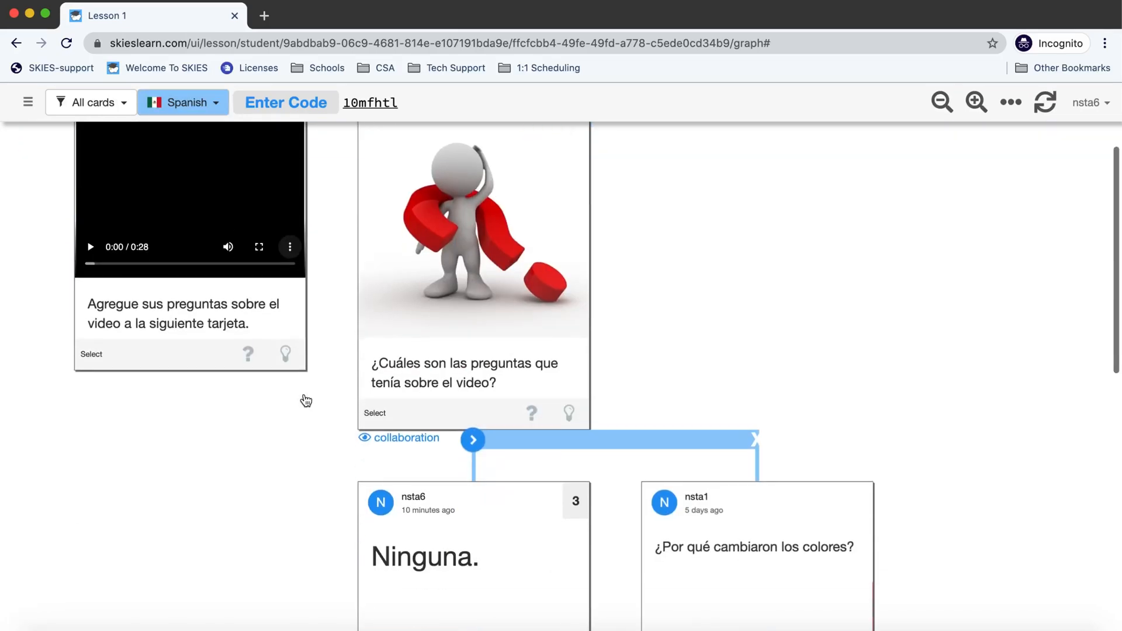
scroll(down, 3)
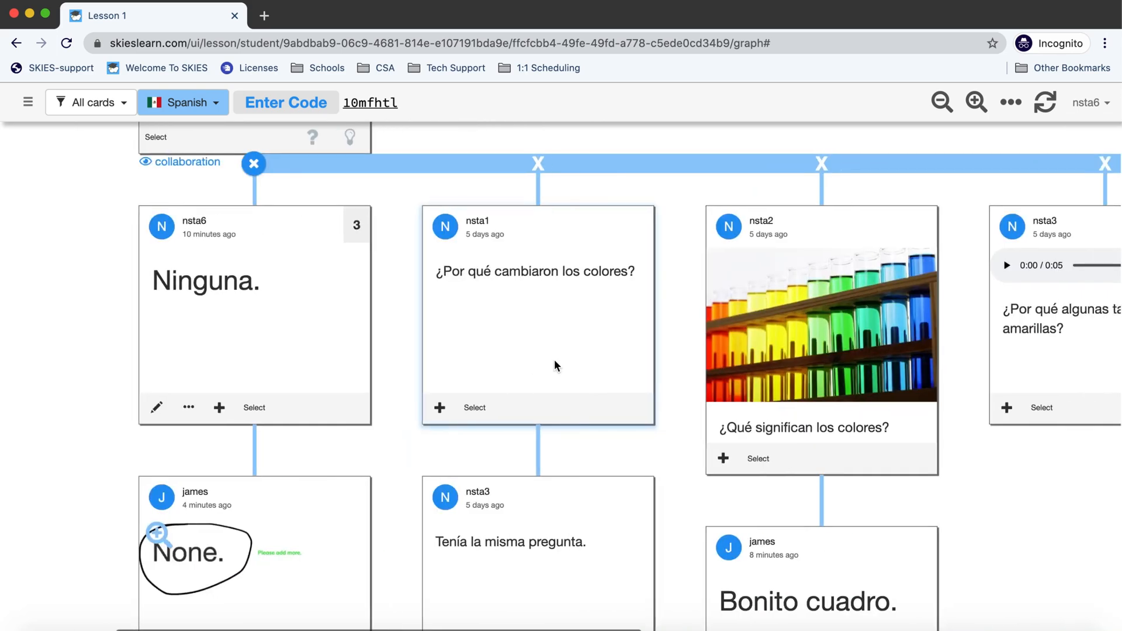
scroll(down, 3)
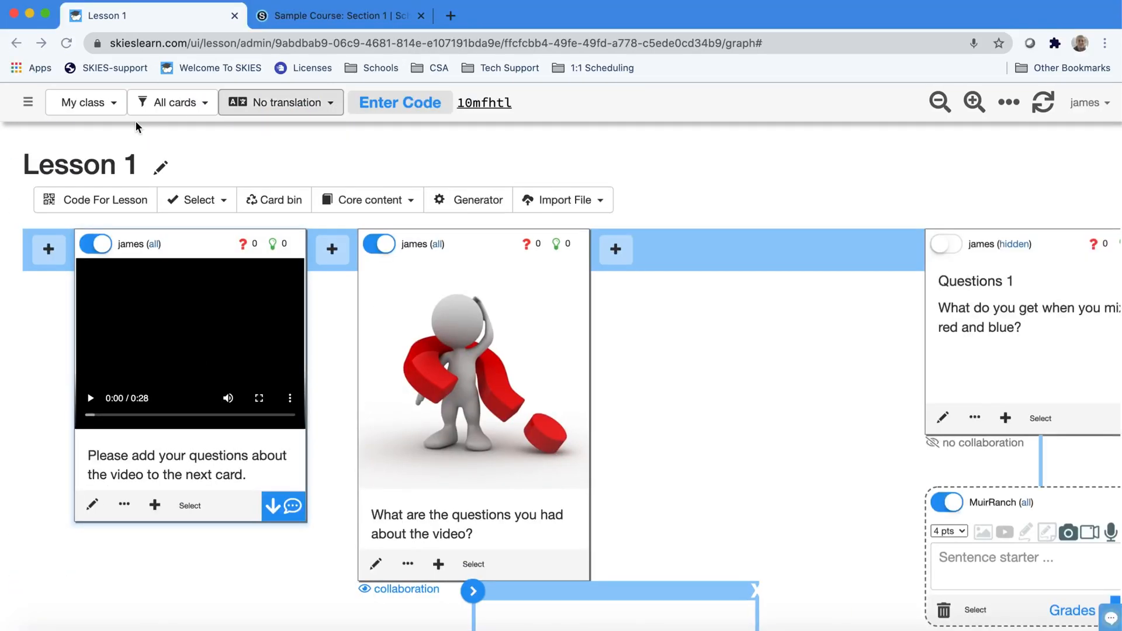
Select English in the teacher's No translation dropdown for Lesson 1
click(281, 103)
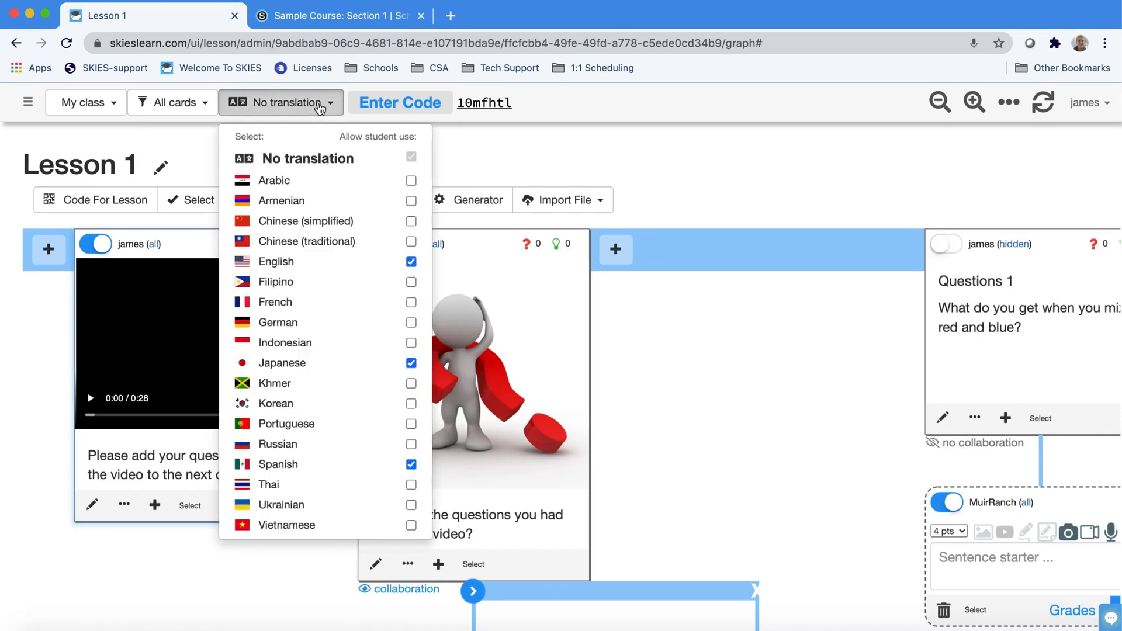
click(275, 261)
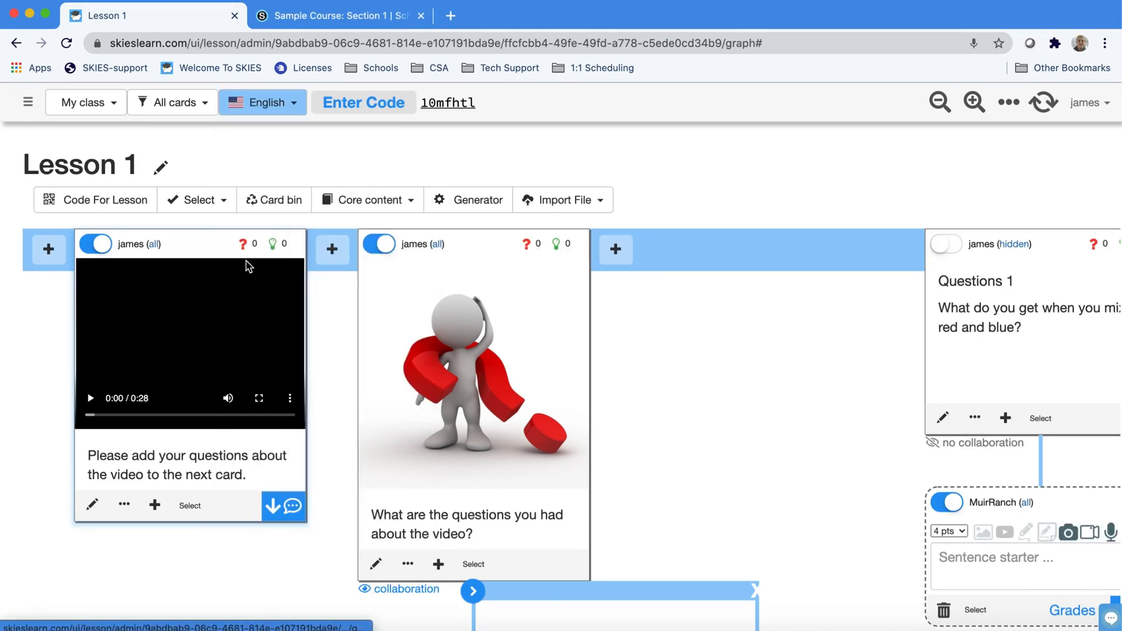